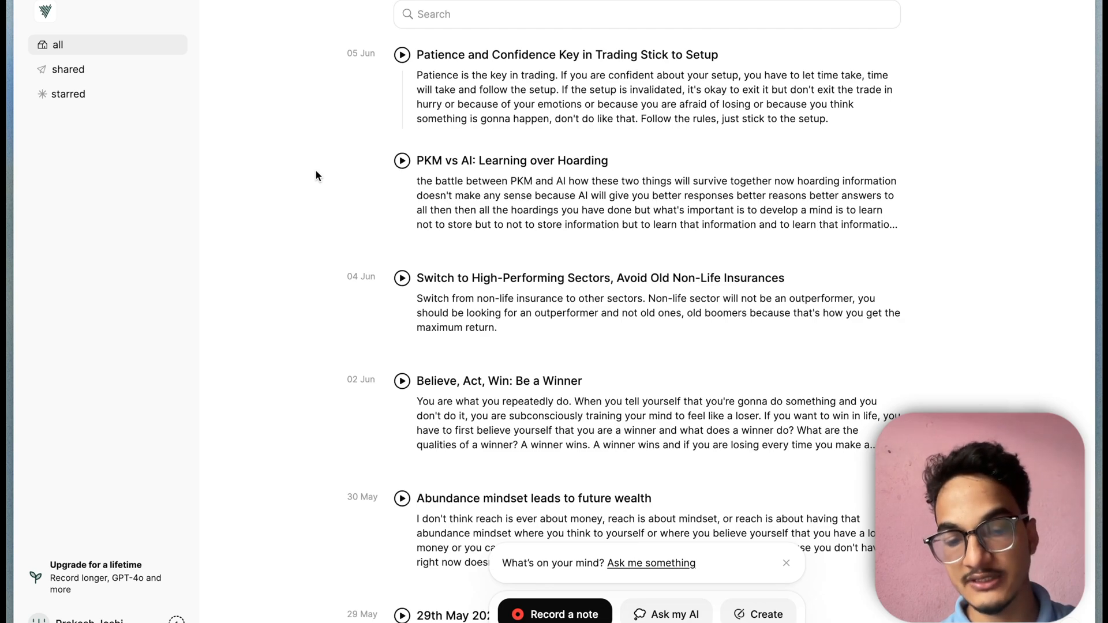
# Step: Record about half a minute of speech and save it as the smartwatch update note
pyautogui.click(555, 614)
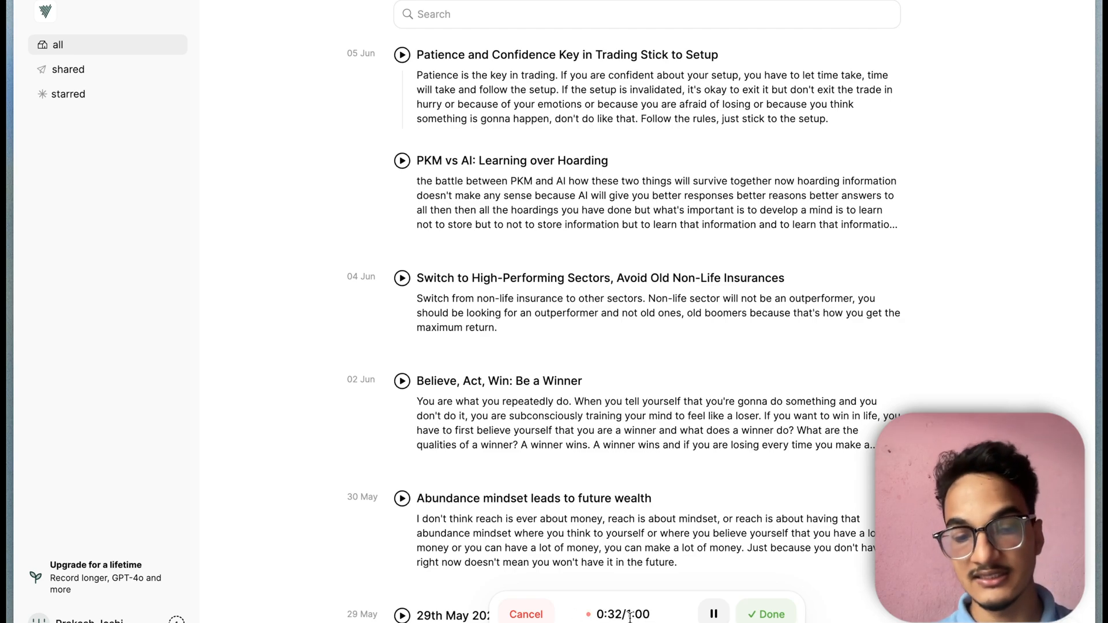
pyautogui.click(767, 614)
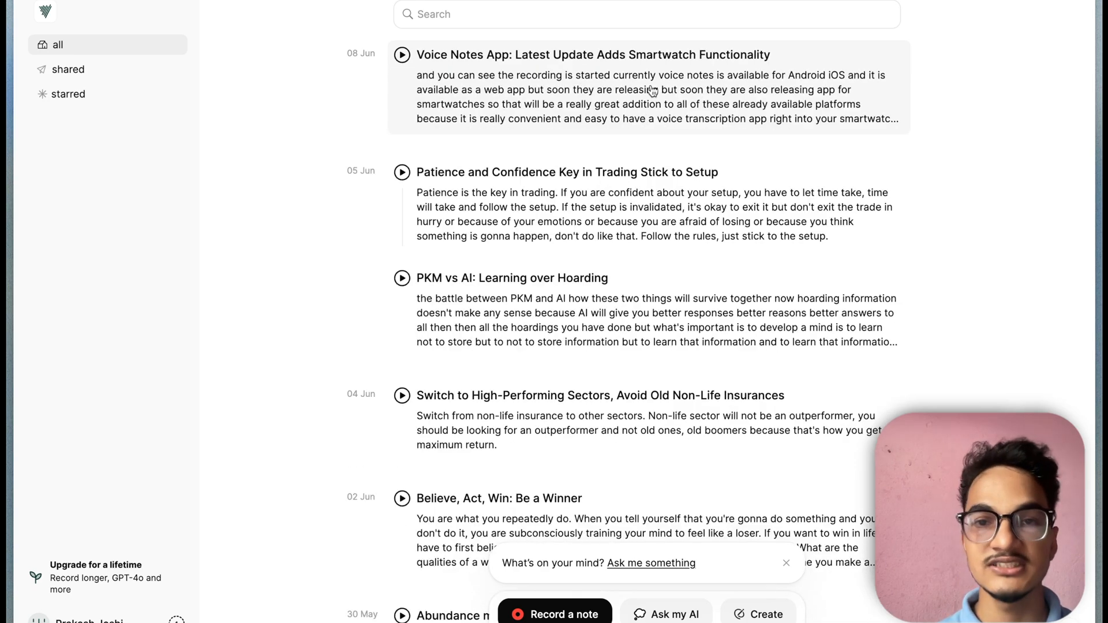
# Step: Expand the smartwatch note and generate an AI summary with Create > Summarize
pyautogui.click(607, 54)
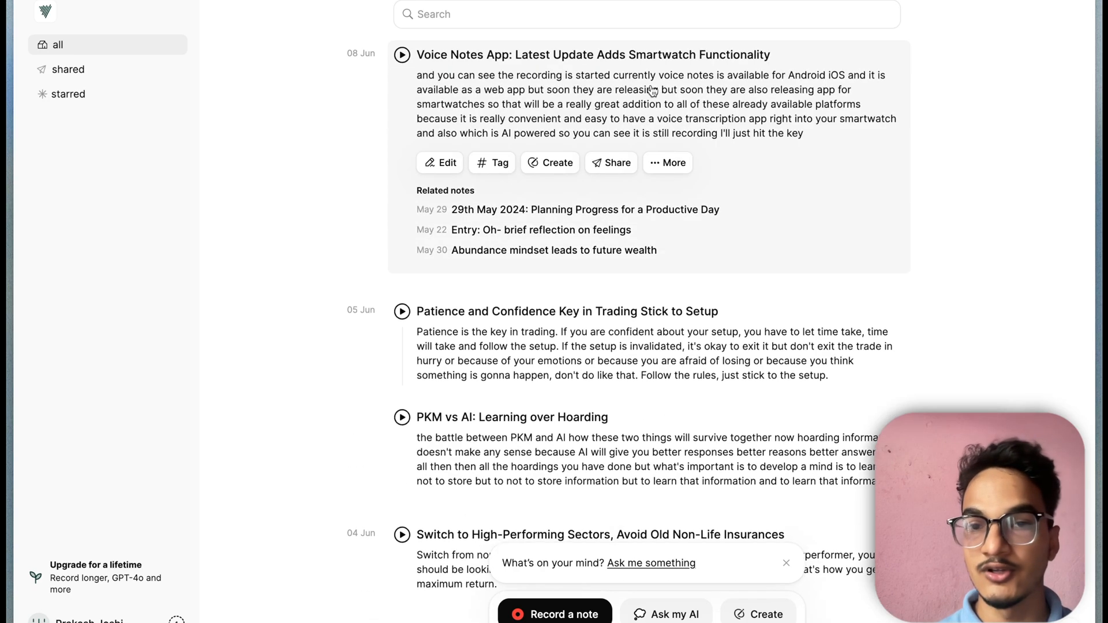
pyautogui.click(551, 163)
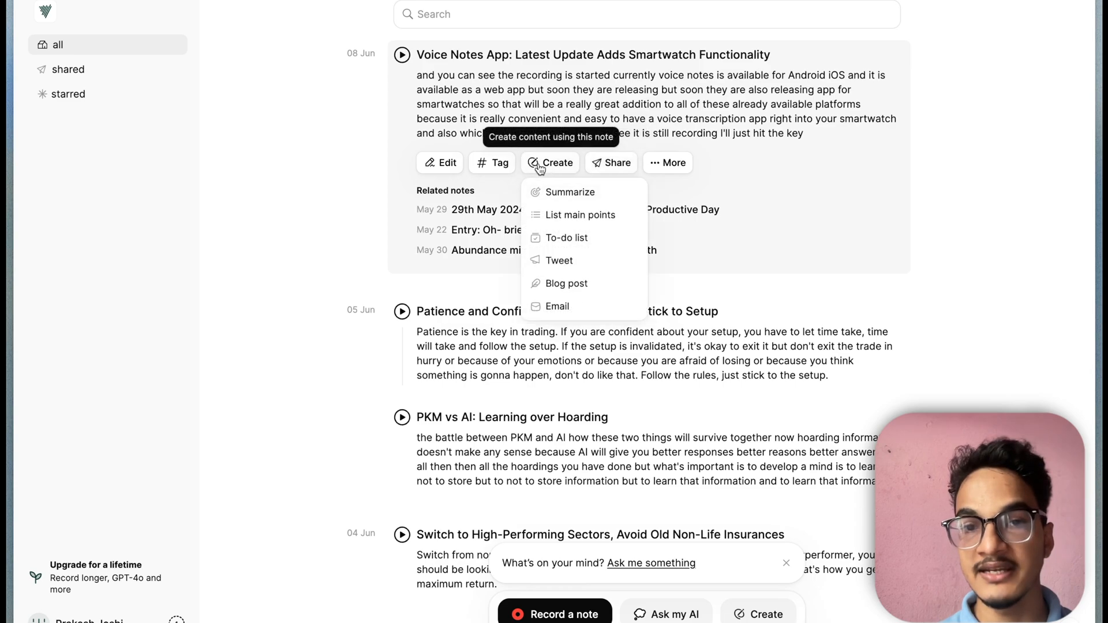
pyautogui.click(570, 191)
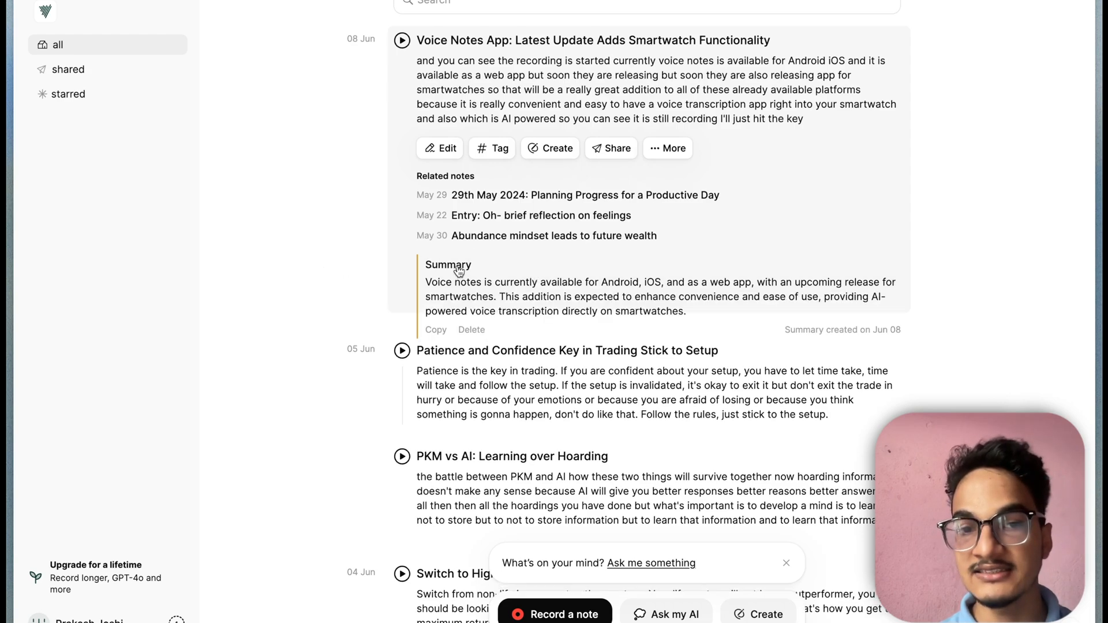
pyautogui.scroll(-3)
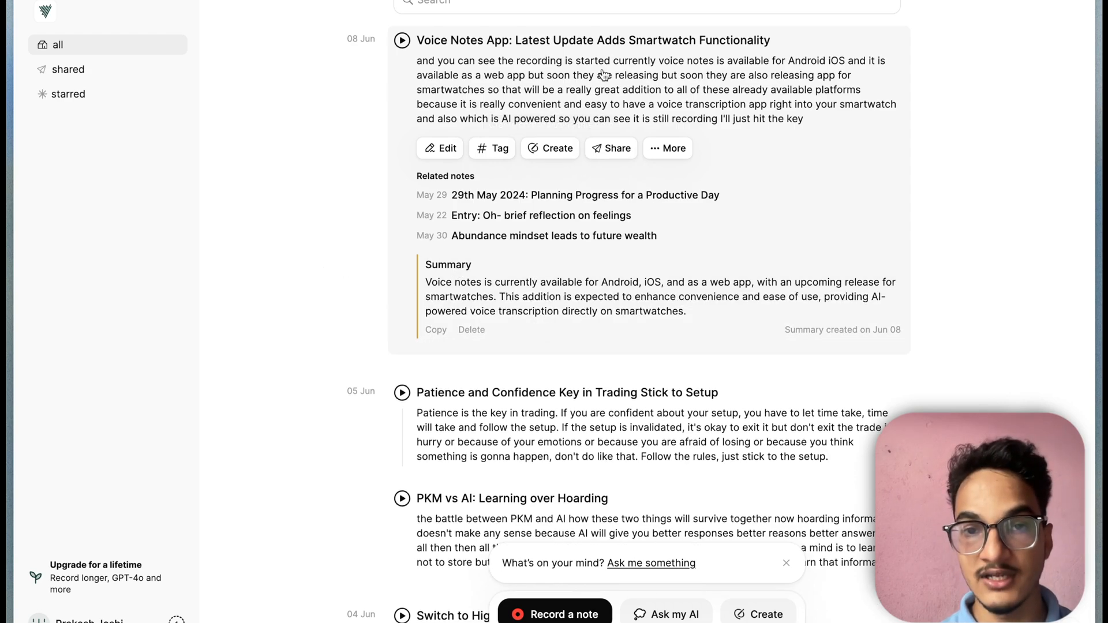
pyautogui.moveTo(378, 248)
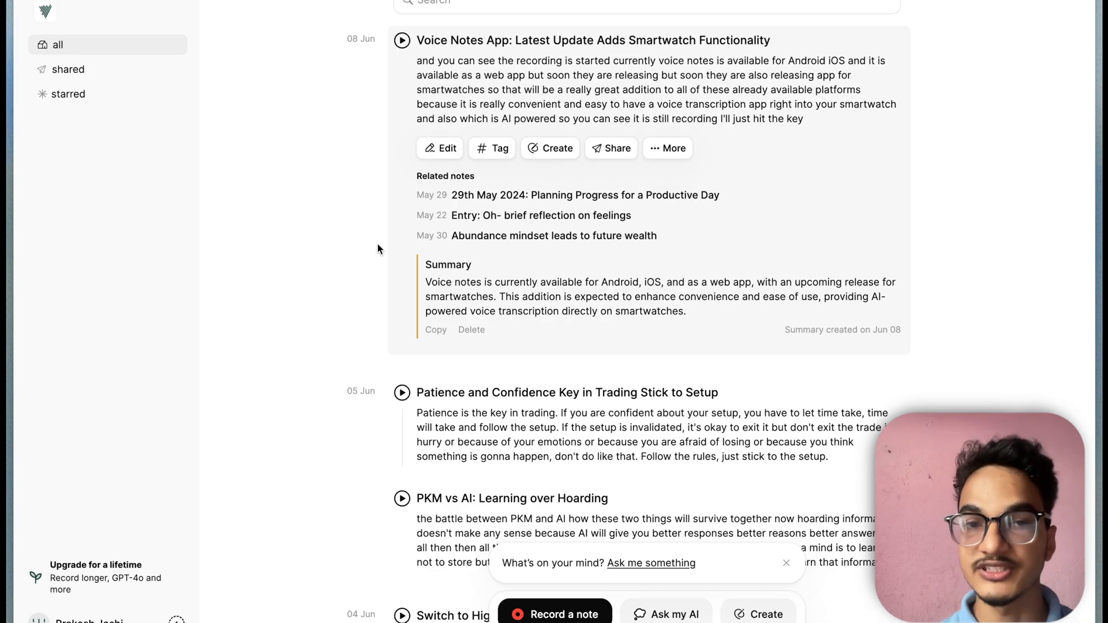
pyautogui.moveTo(375, 157)
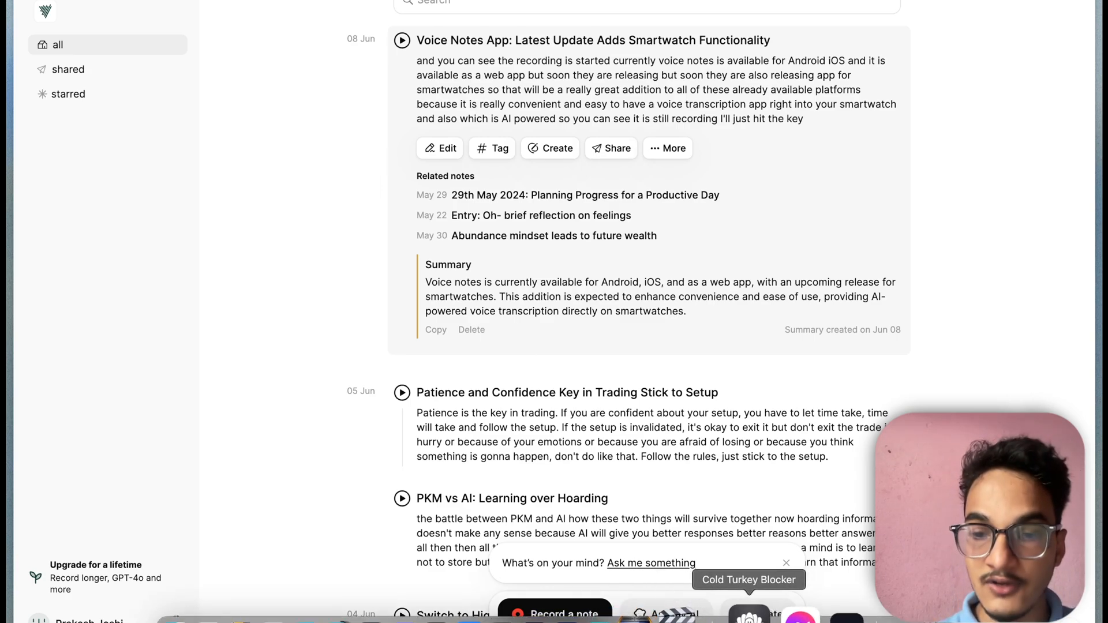
pyautogui.moveTo(472, 612)
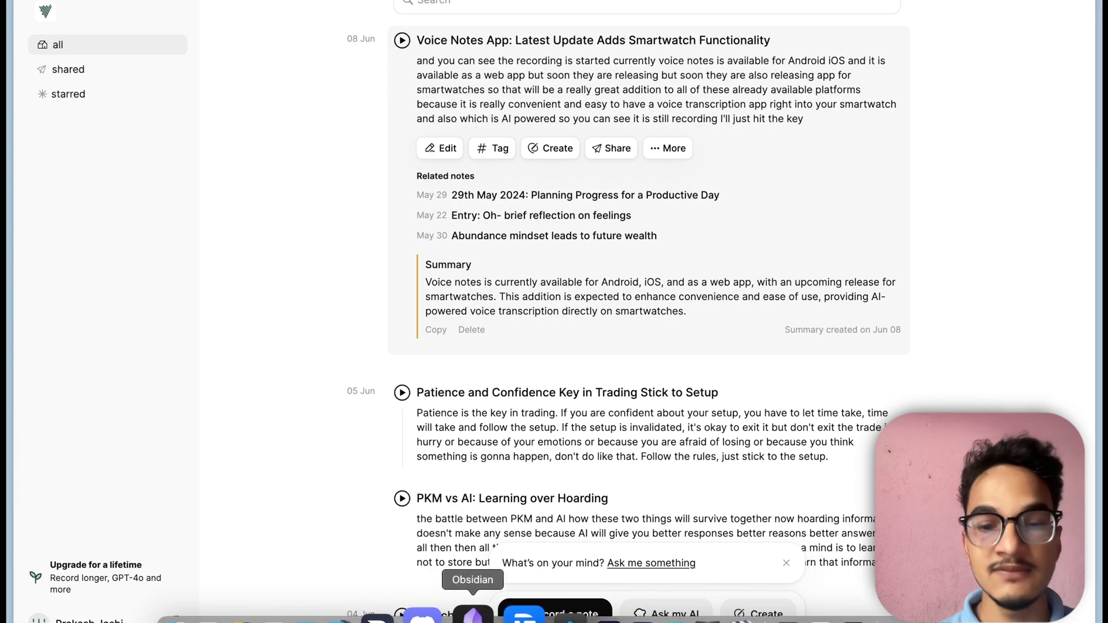
# Step: Switch to Obsidian, showing Voicenotes Sync settings with a 60-minute interval and voicenotes directory
pyautogui.click(472, 614)
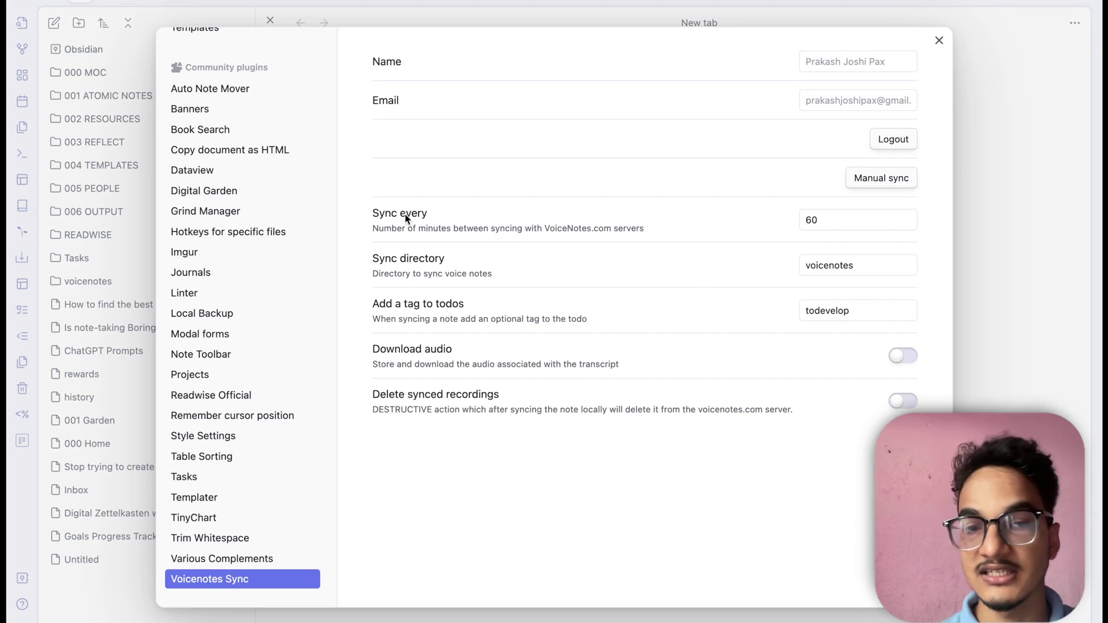
pyautogui.moveTo(897, 212)
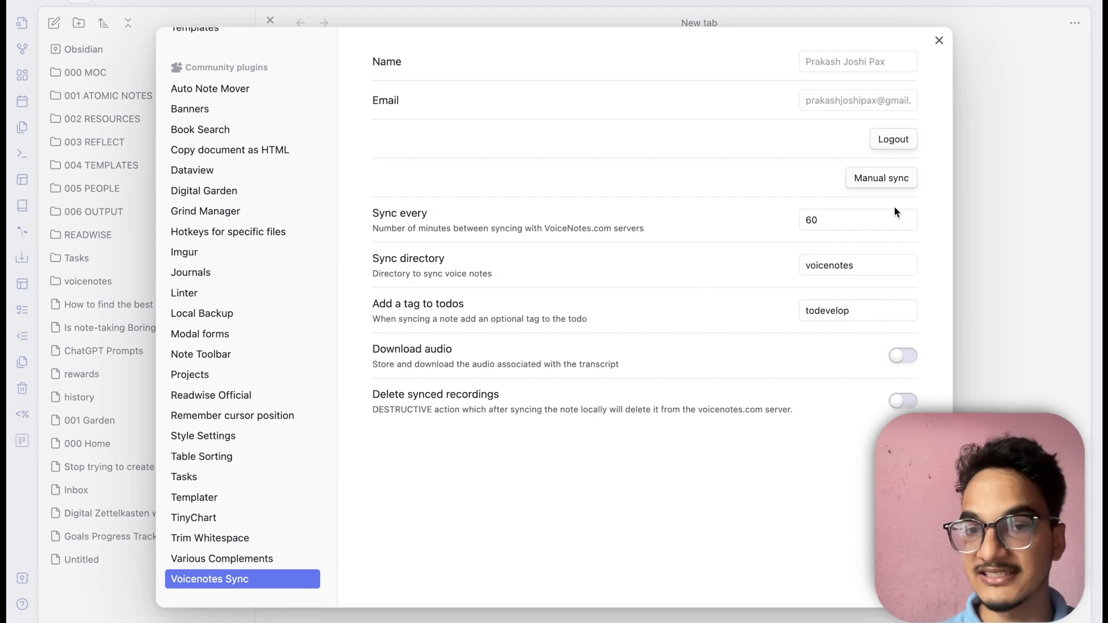
pyautogui.moveTo(861, 201)
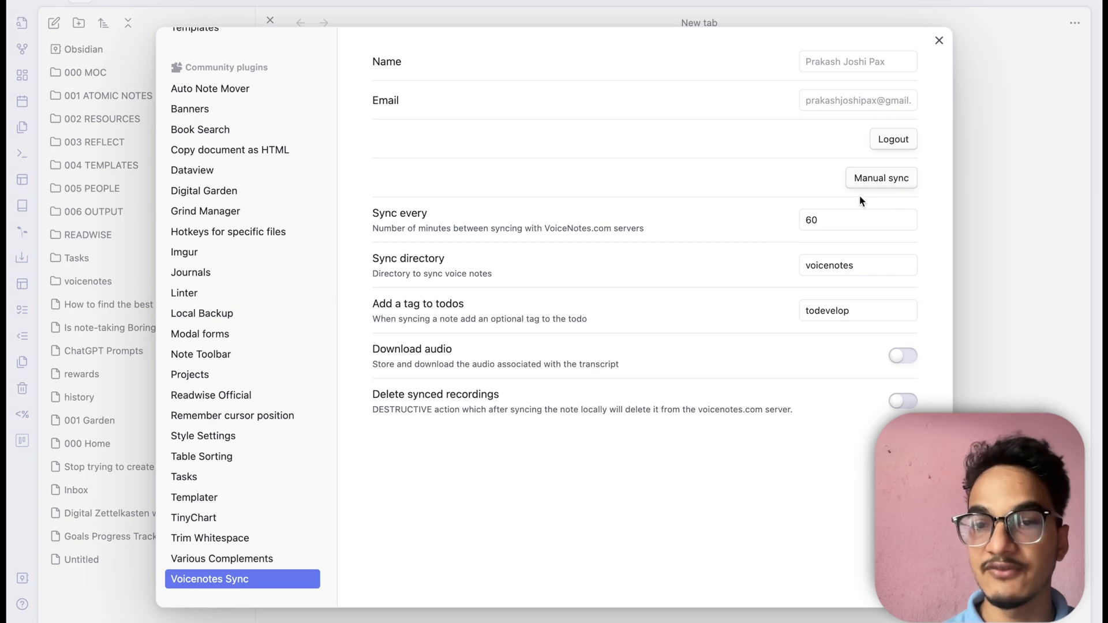
pyautogui.moveTo(819, 248)
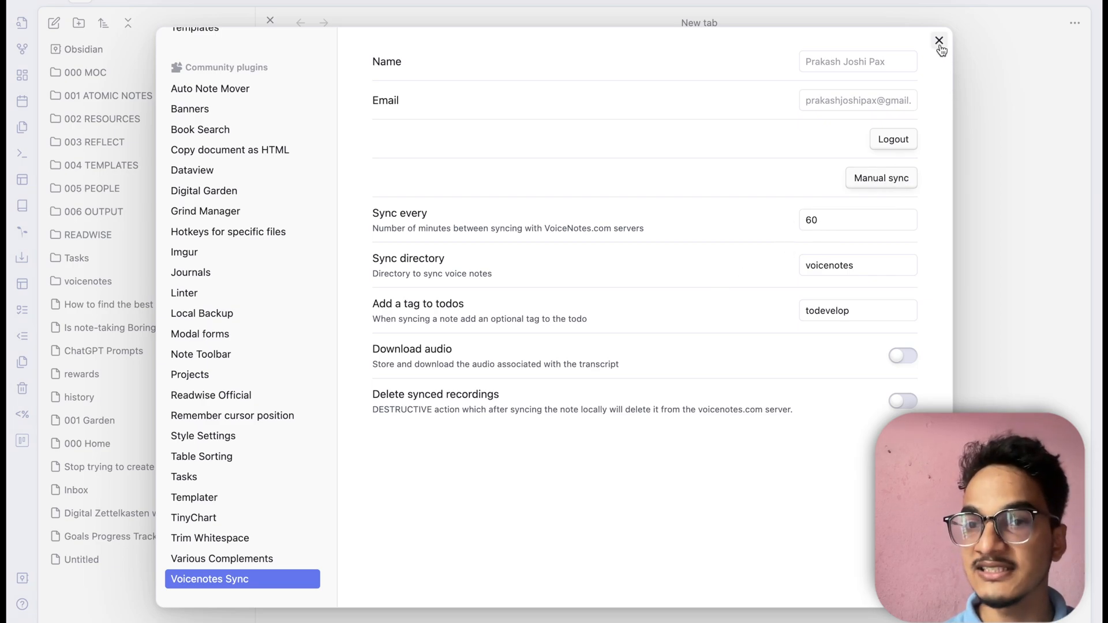
# Step: Close plugin settings, expand the voicenotes folder and open the synced Voicenotes overview note
pyautogui.click(940, 41)
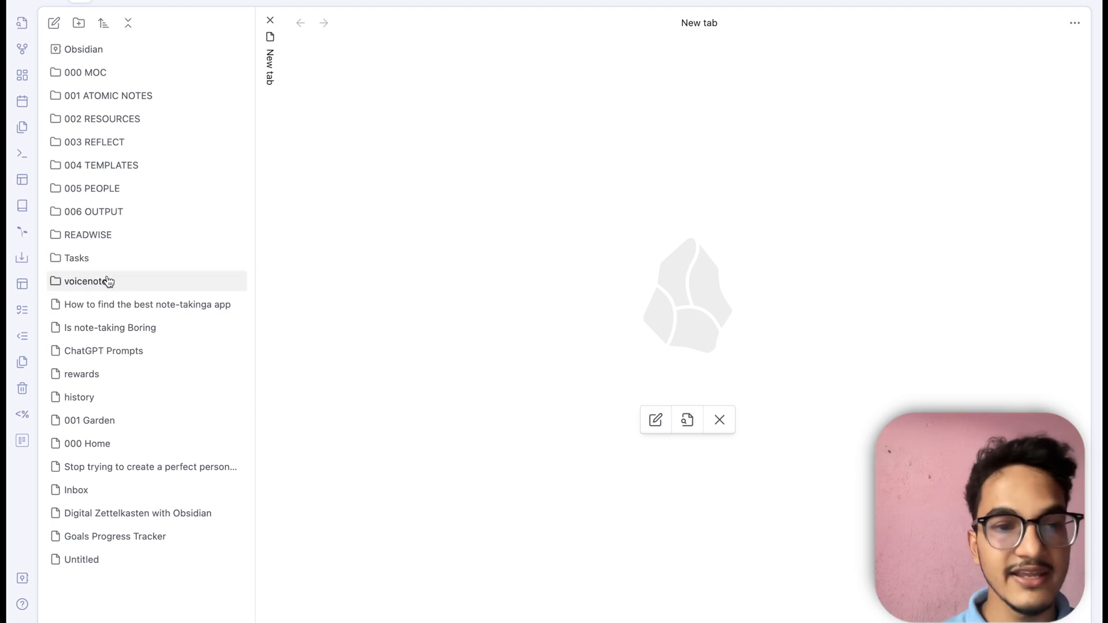
pyautogui.click(87, 281)
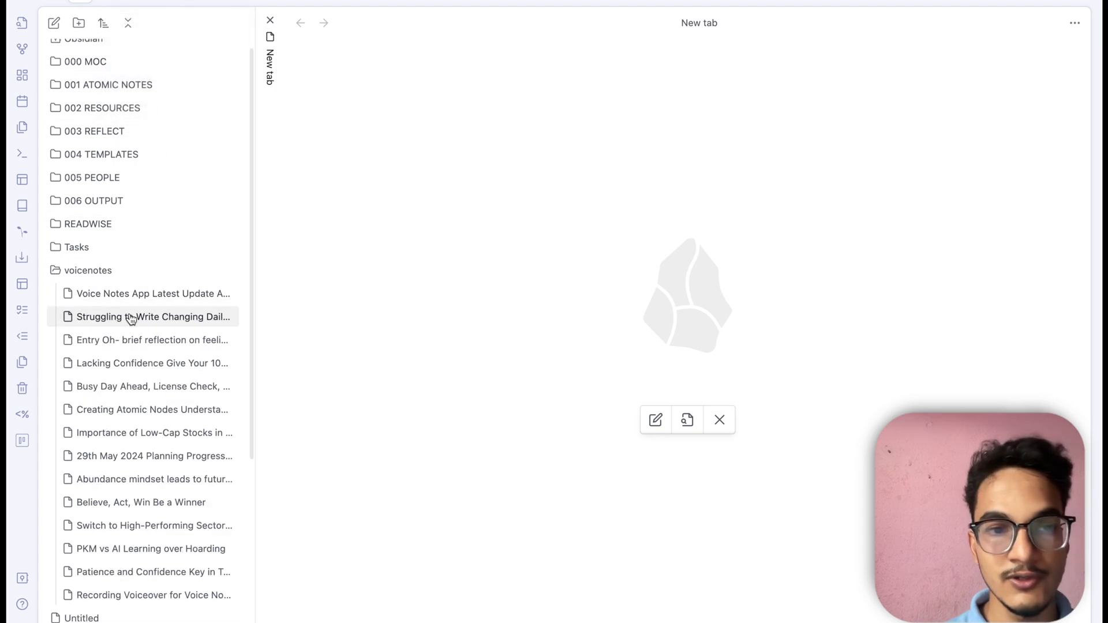
pyautogui.click(152, 293)
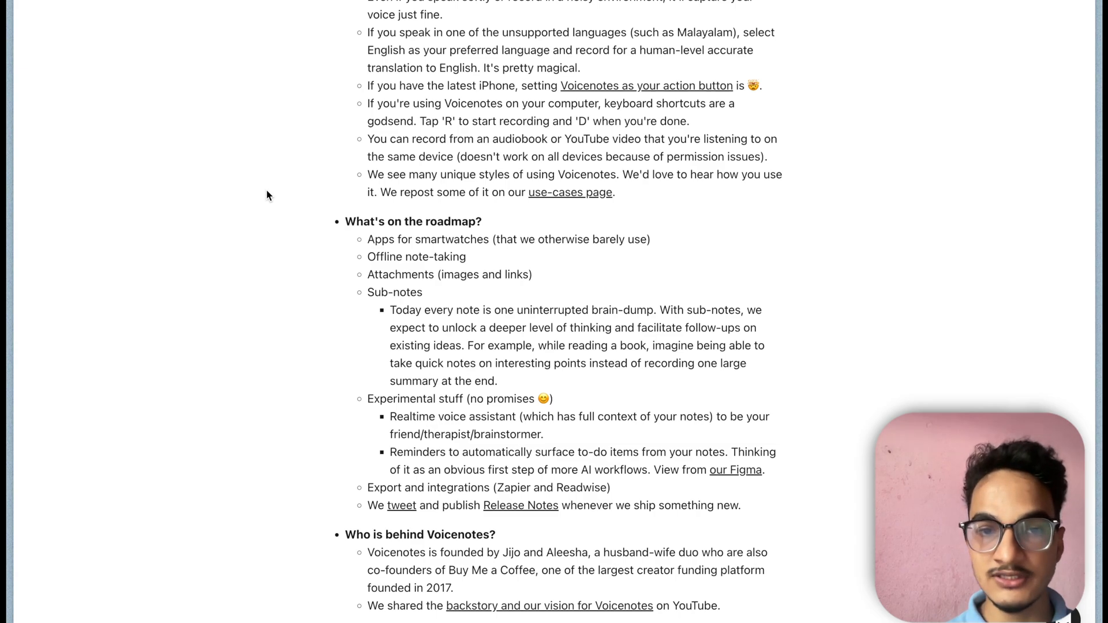
pyautogui.doubleClick(602, 239)
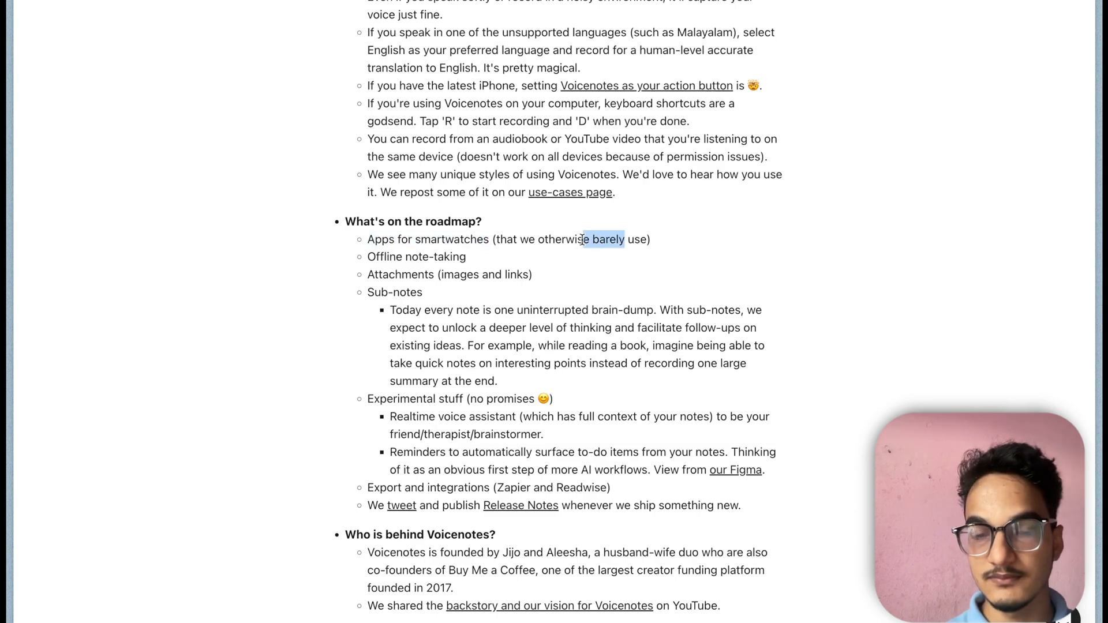
pyautogui.click(480, 239)
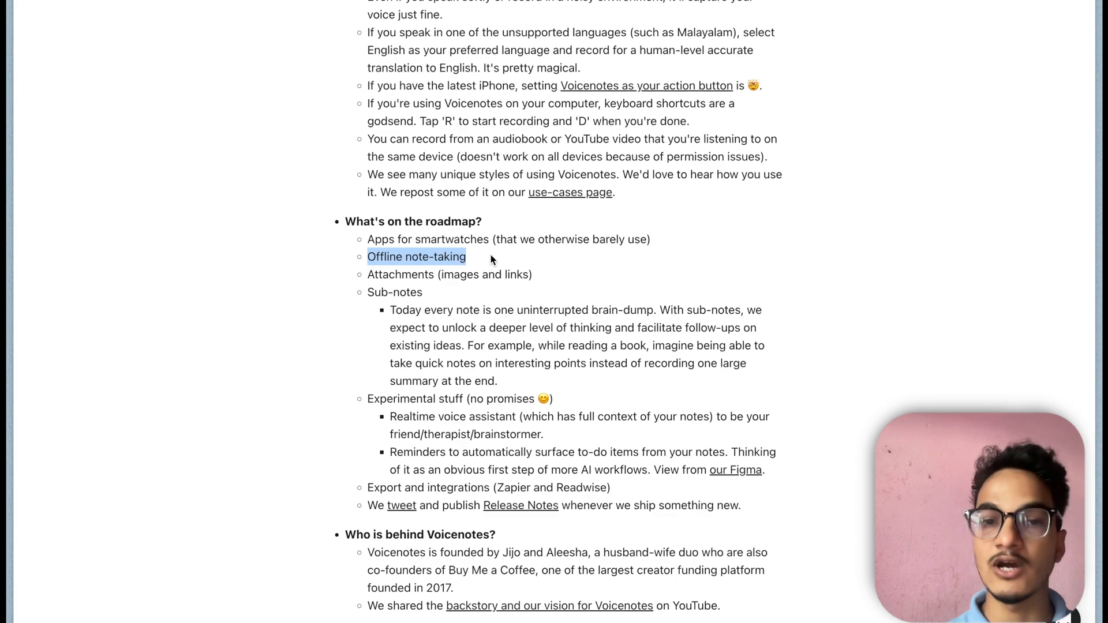
pyautogui.click(444, 257)
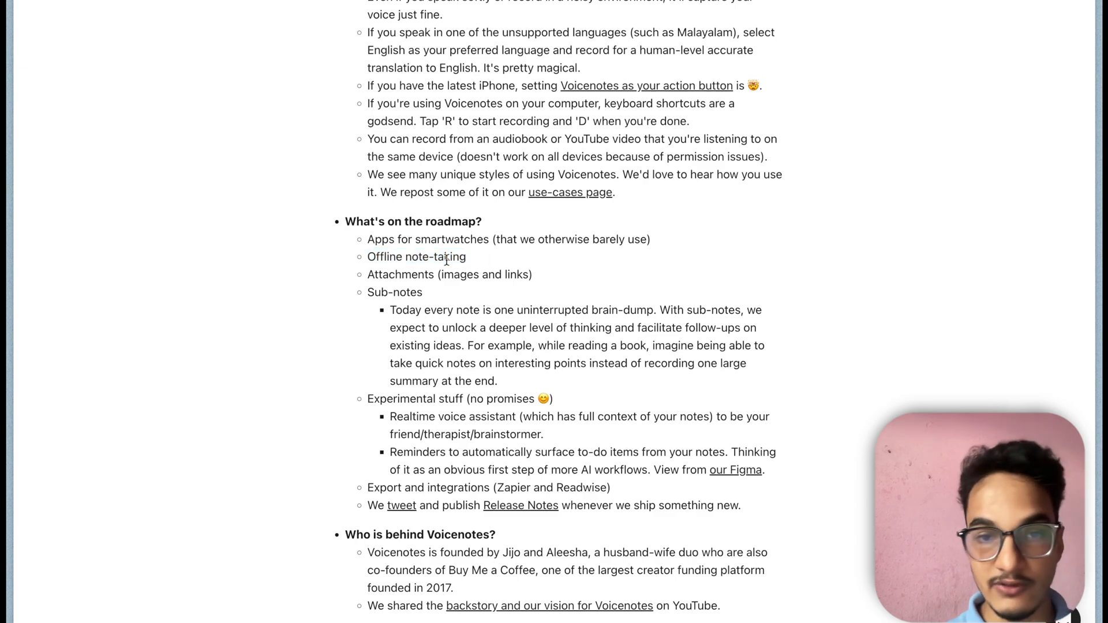
pyautogui.scroll(-3)
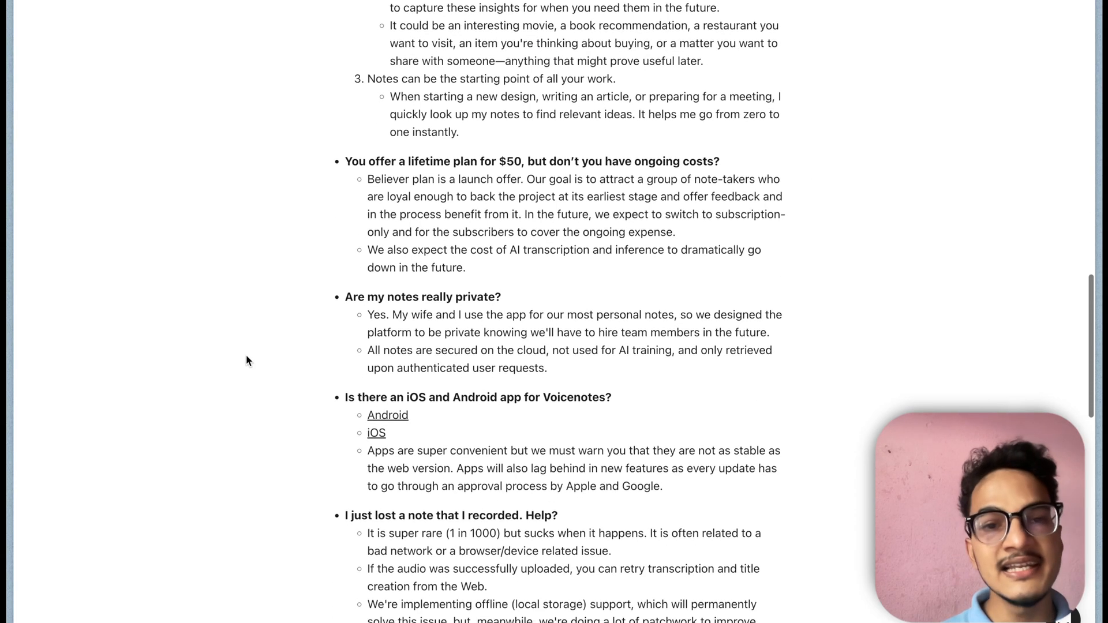
pyautogui.moveTo(484, 435)
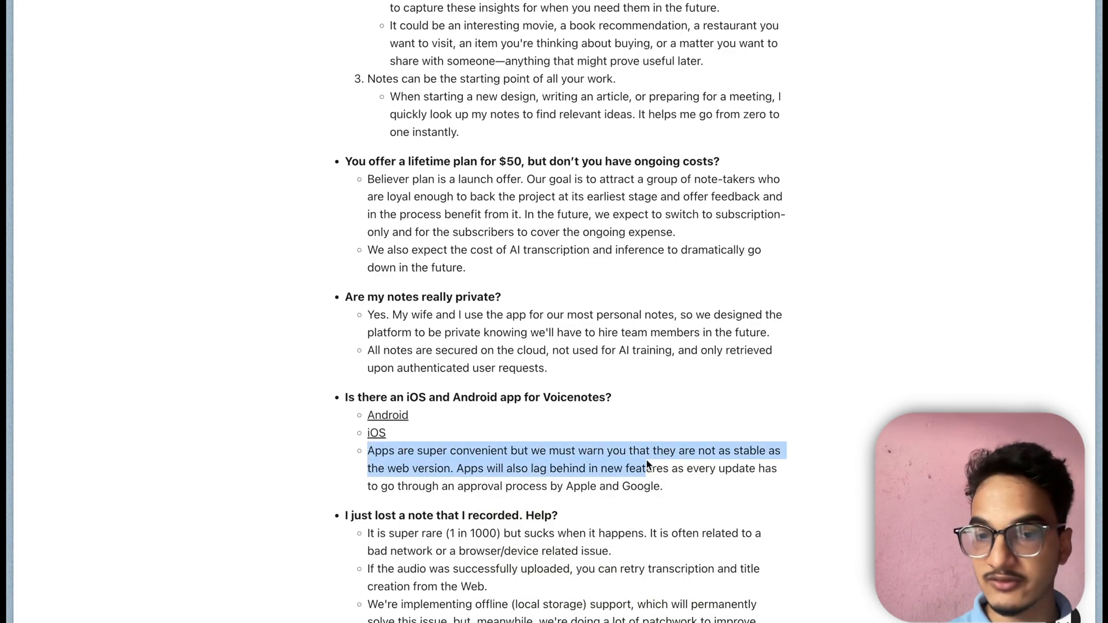
pyautogui.click(675, 486)
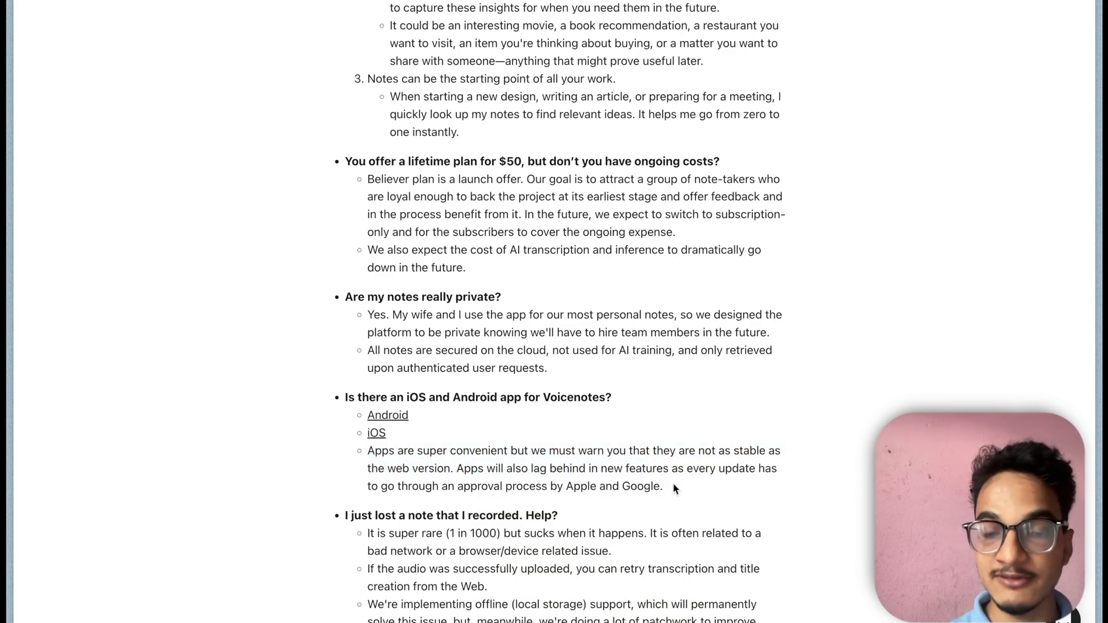
pyautogui.moveTo(594, 474)
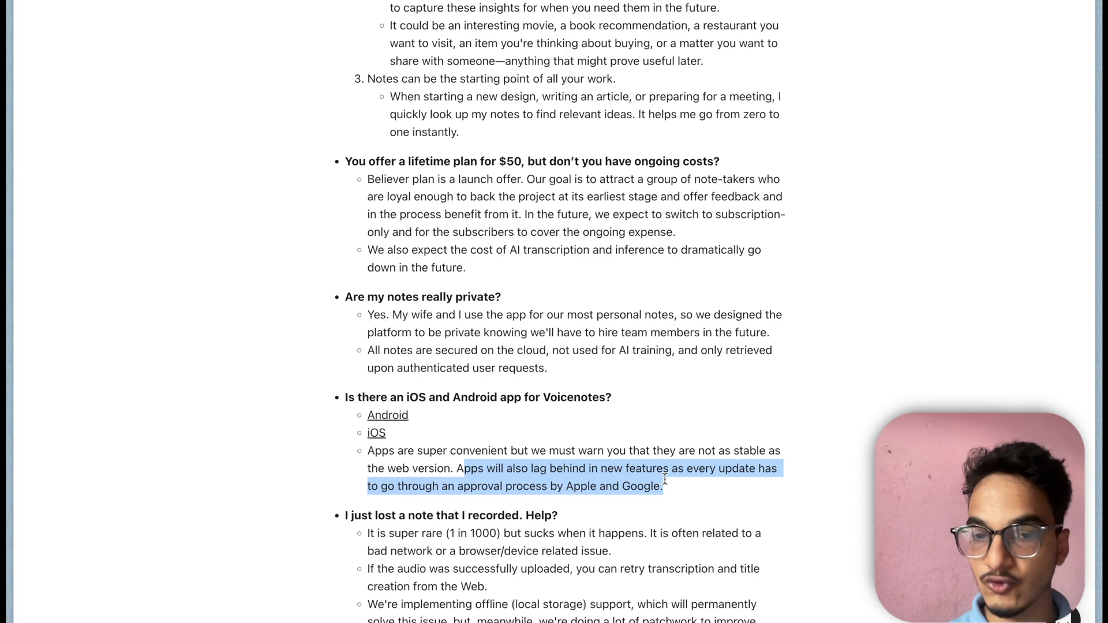
pyautogui.click(566, 485)
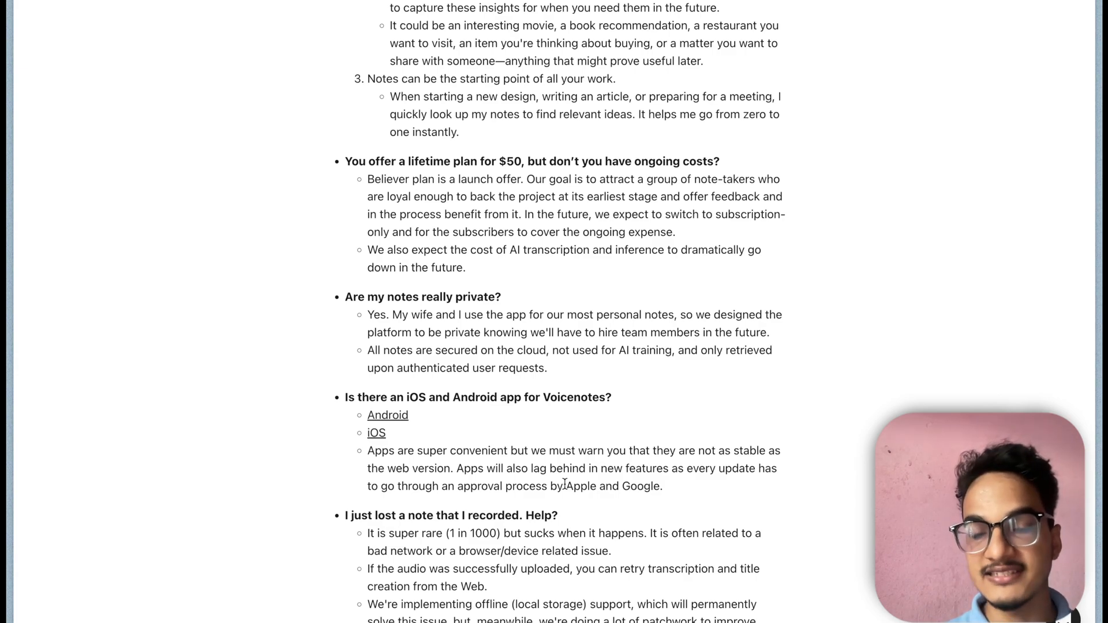
pyautogui.scroll(-3)
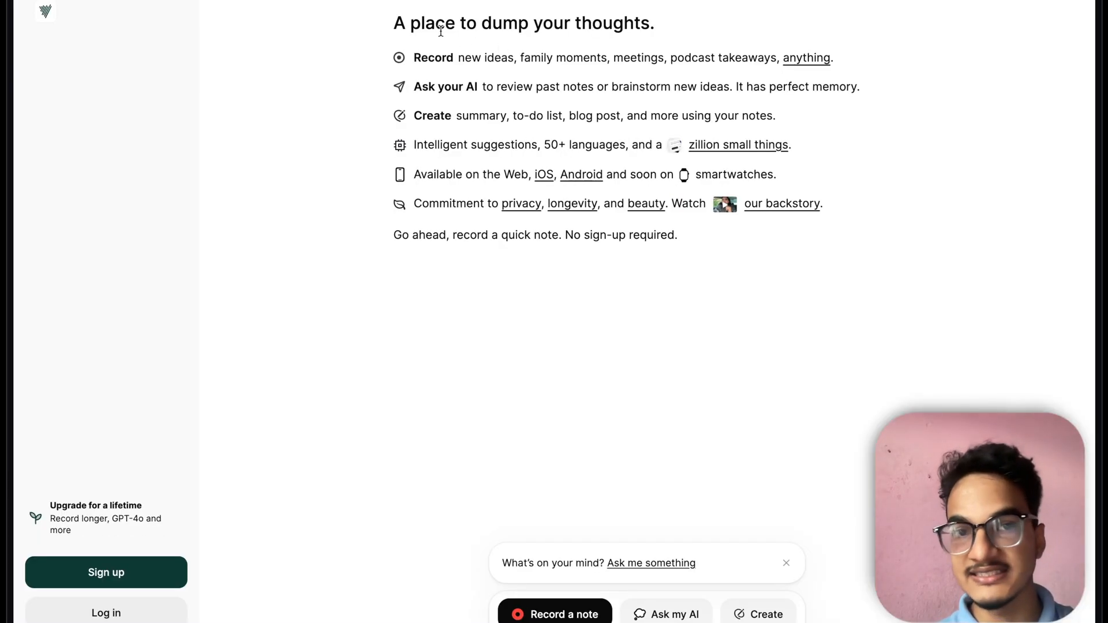
# Step: Record a quick voice note with the microphone allowed and save the BuyMeACoffee transcription
pyautogui.click(555, 614)
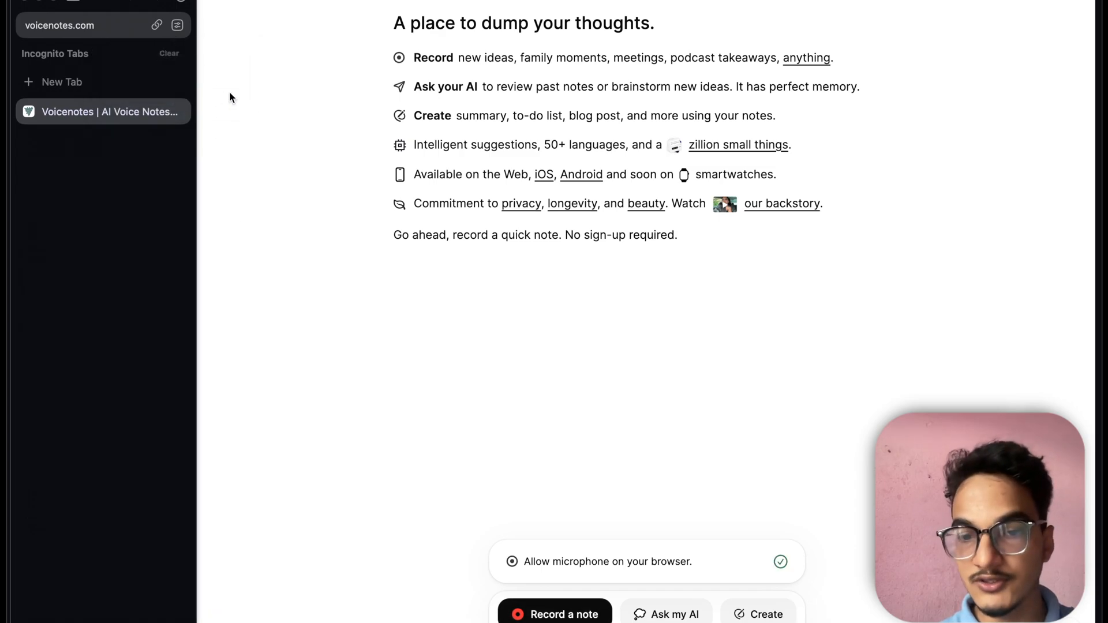
pyautogui.click(554, 614)
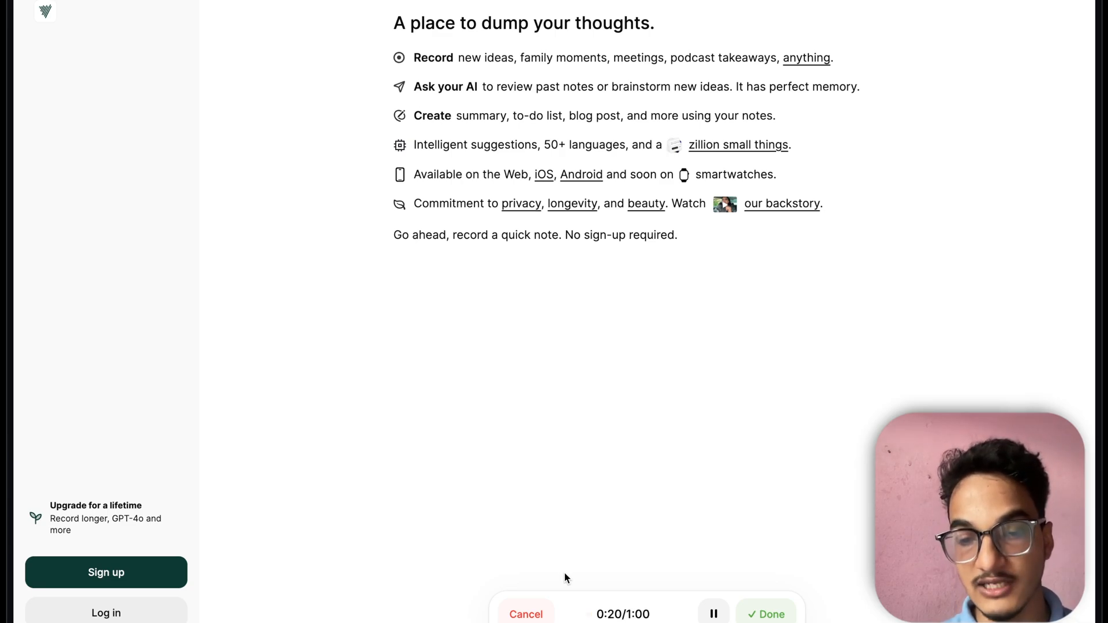
pyautogui.click(766, 614)
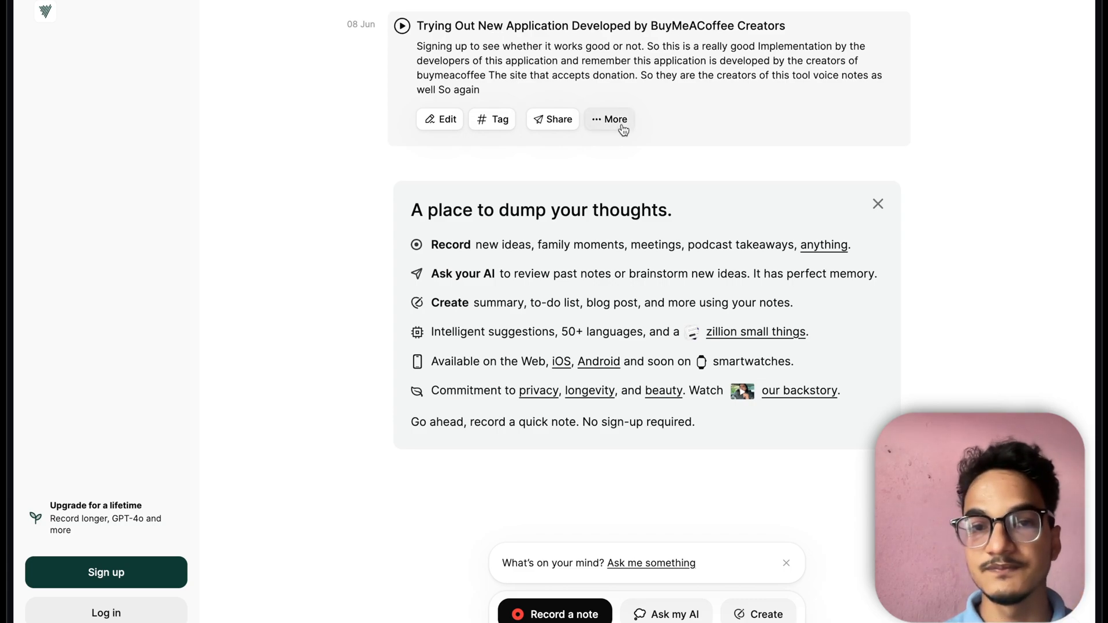
pyautogui.moveTo(862, 169)
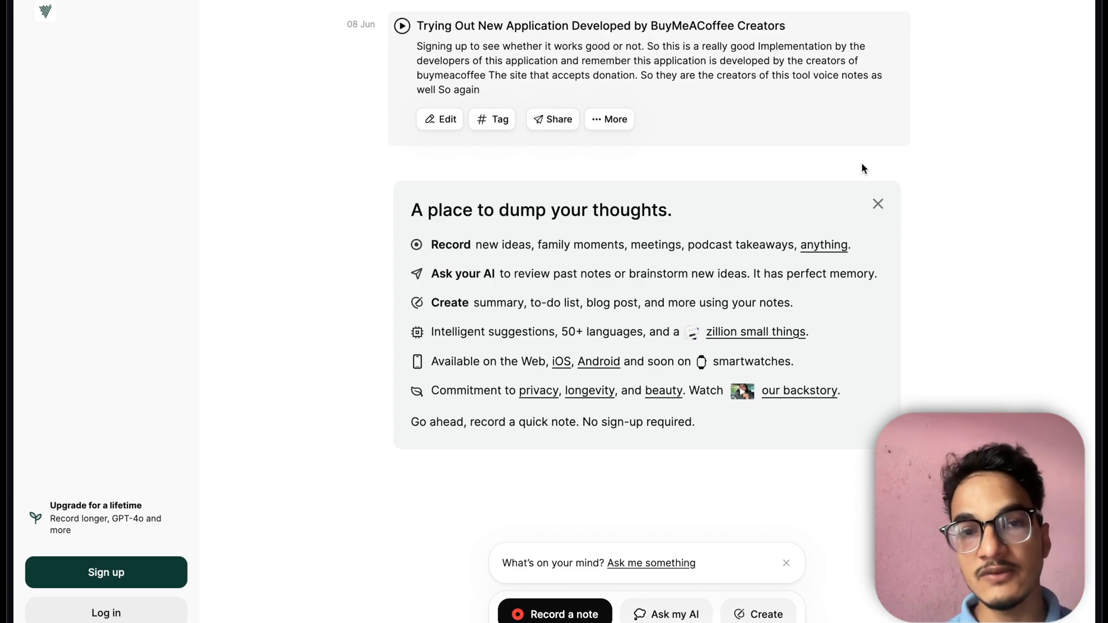
# Step: Open the Upgrade for more dialog listing the $50 lifetime and $10 monthly plans
pyautogui.click(95, 506)
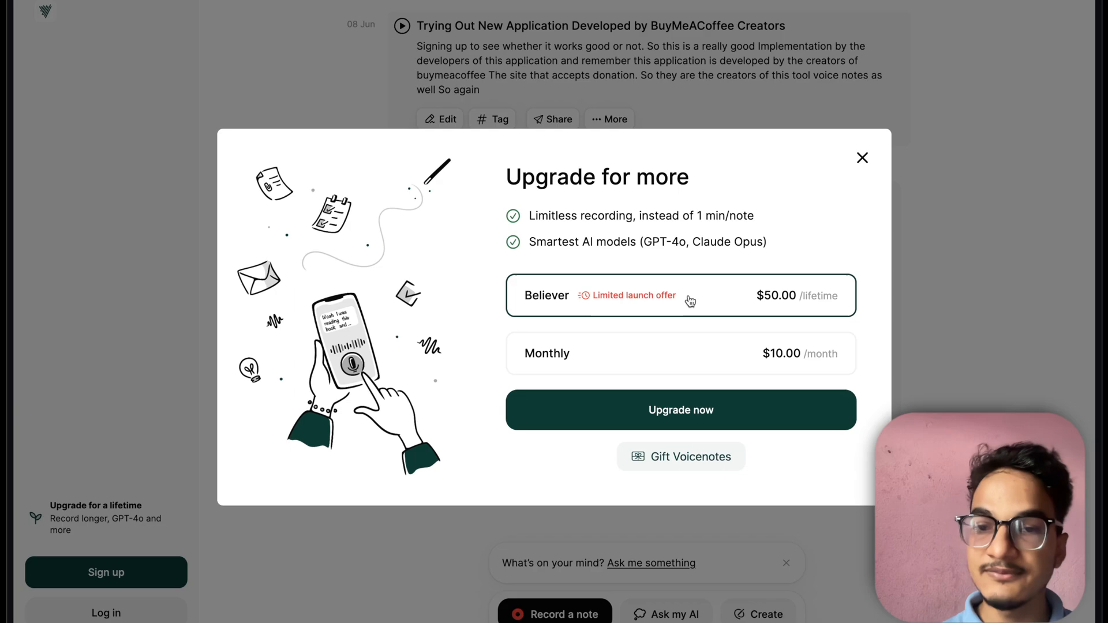
pyautogui.moveTo(785, 295)
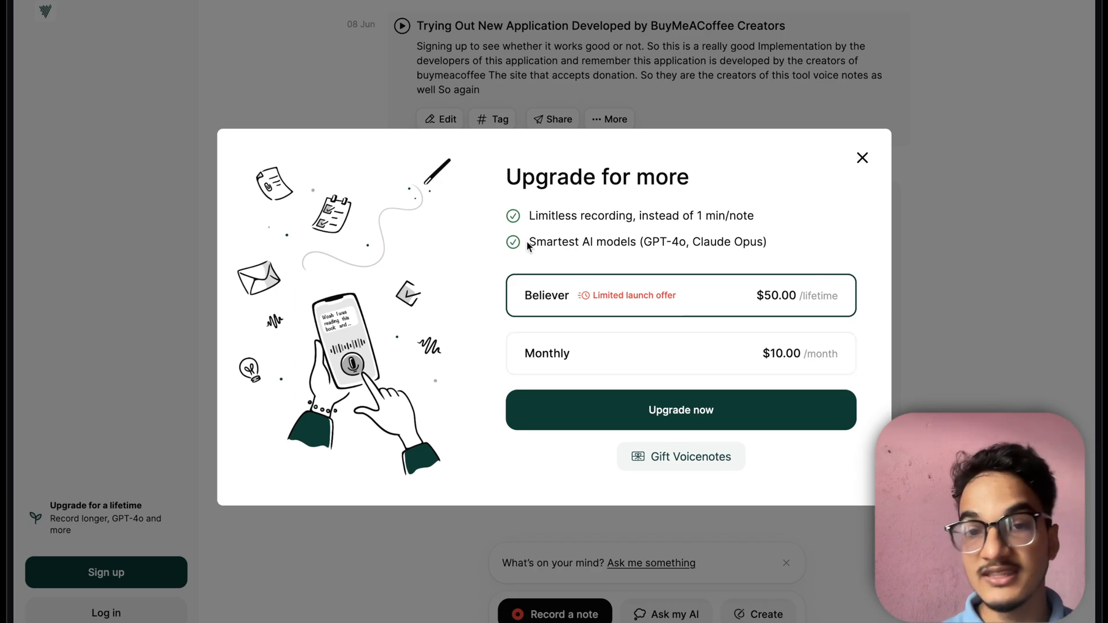
pyautogui.doubleClick(555, 242)
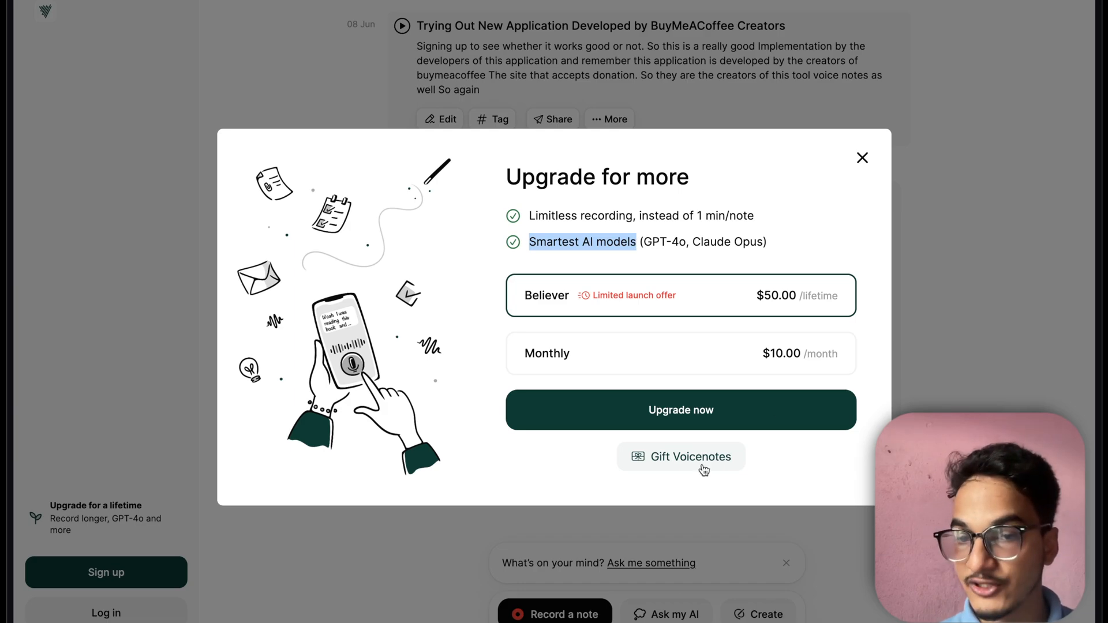
# Step: Open the Gift Voicenotes help article and scroll through the gift-codes page
pyautogui.click(681, 456)
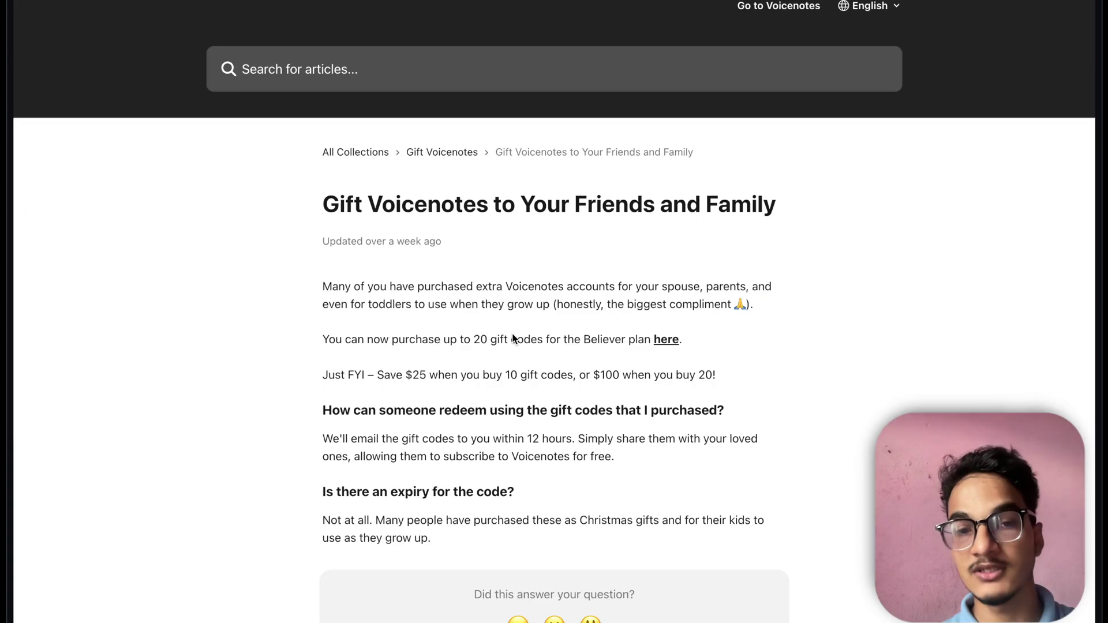
pyautogui.scroll(-3)
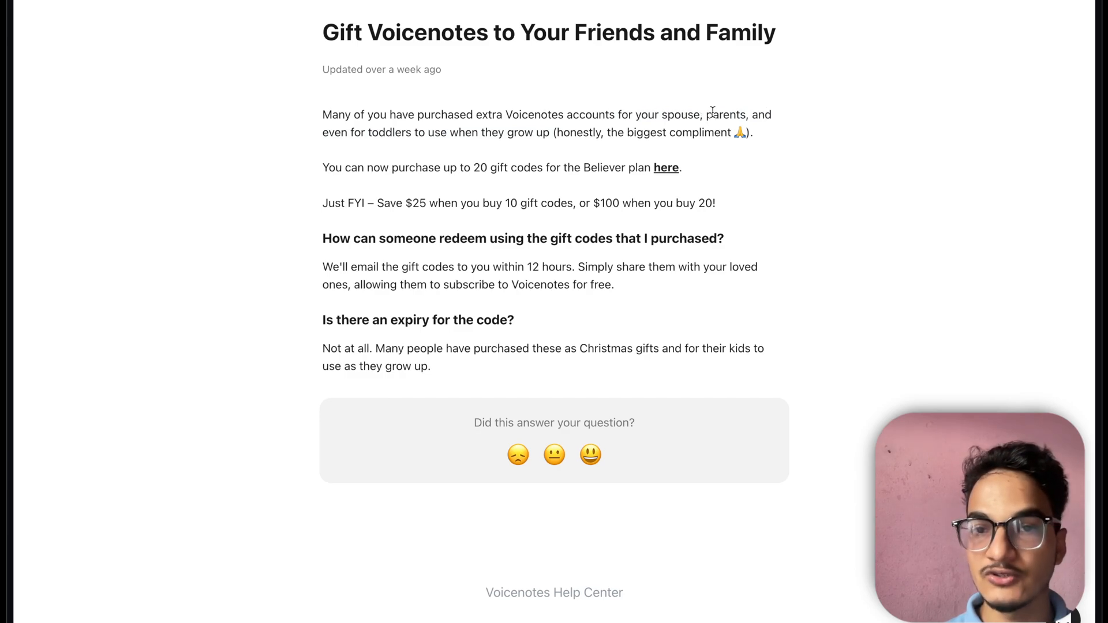
pyautogui.moveTo(322, 132); pyautogui.dragTo(424, 132)
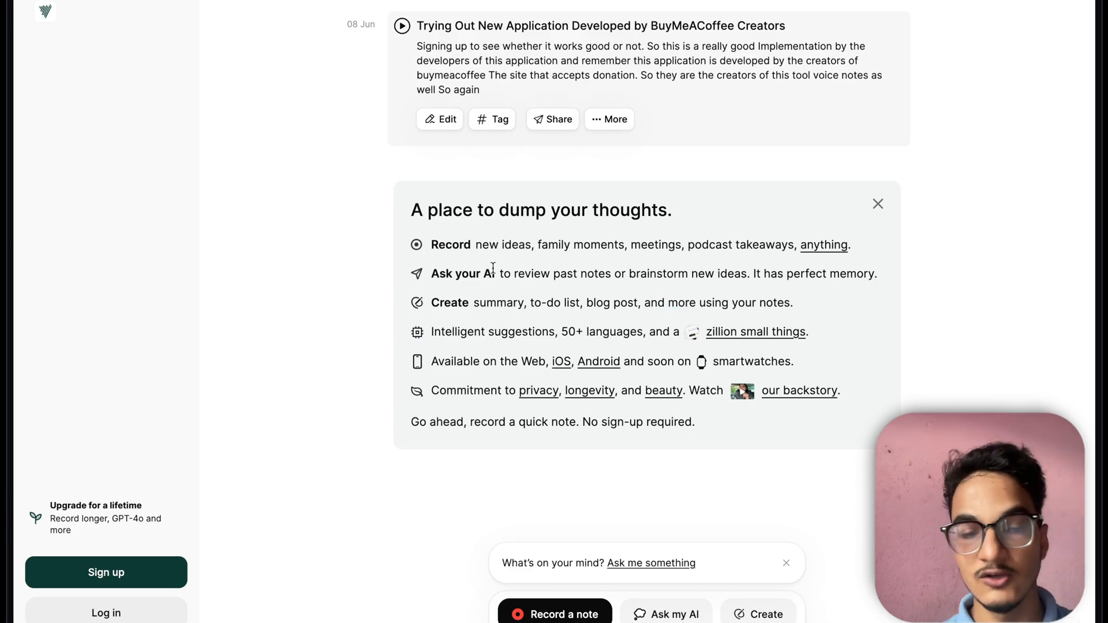
# Step: Switch to the browser tab holding the signed-in Voicenotes notes list
pyautogui.scroll(-3)
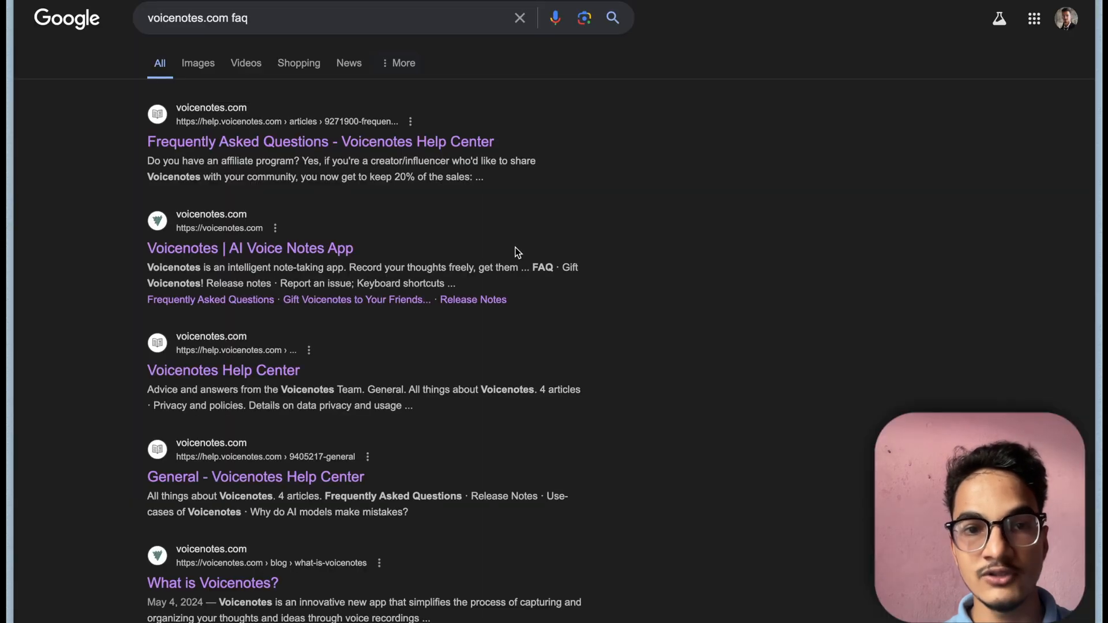
pyautogui.click(249, 249)
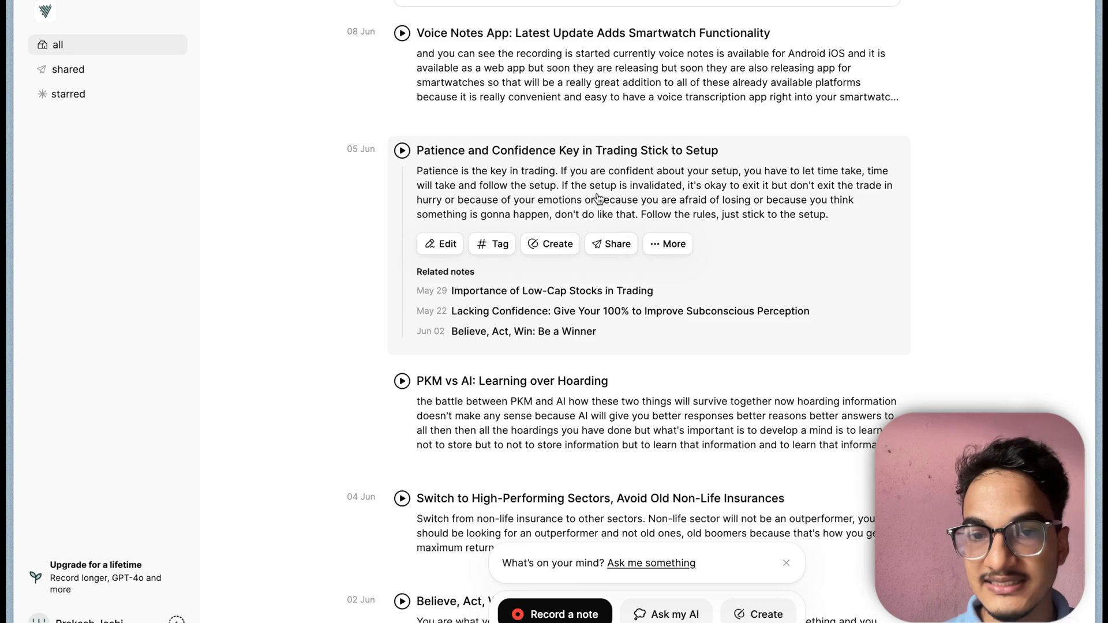
# Step: Generate Summary, Main points and Email outputs for the Patience and Confidence trading note
pyautogui.click(550, 244)
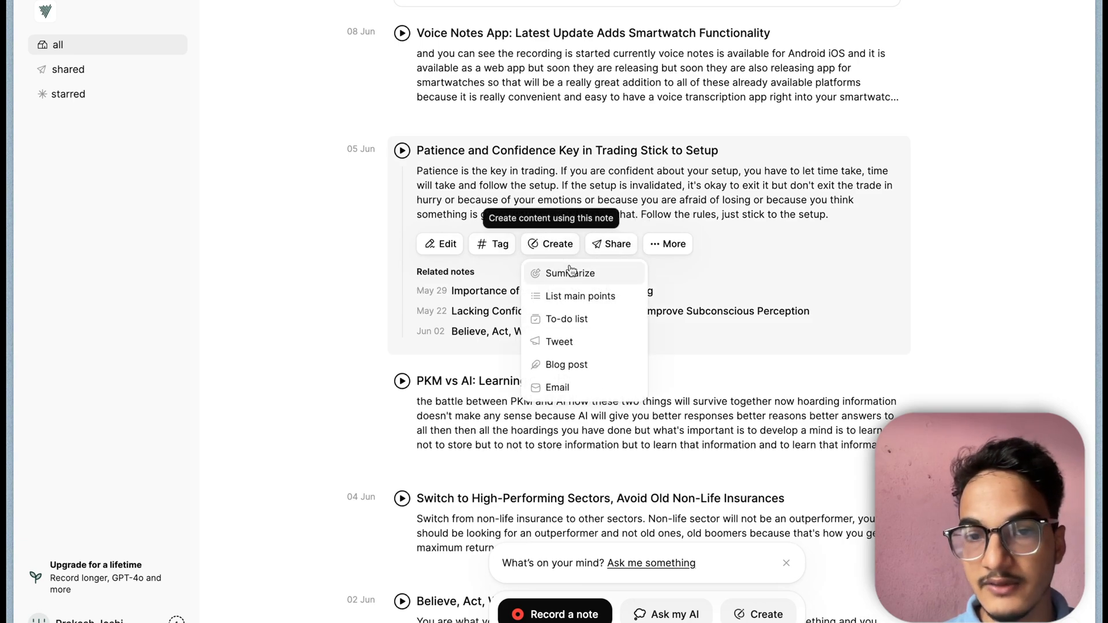
pyautogui.click(570, 273)
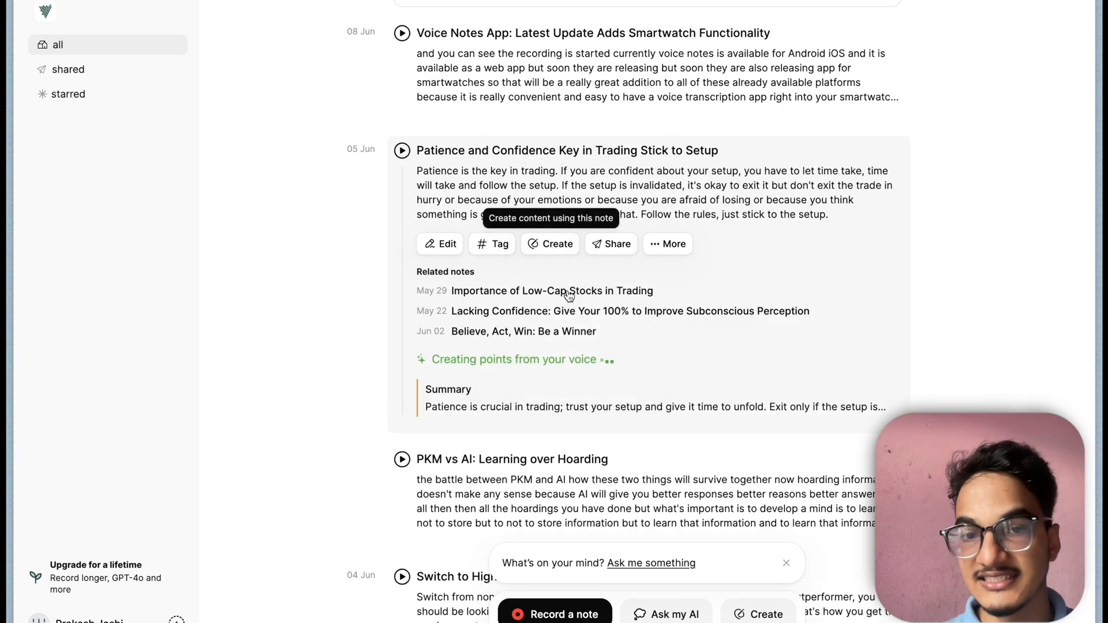
pyautogui.click(558, 244)
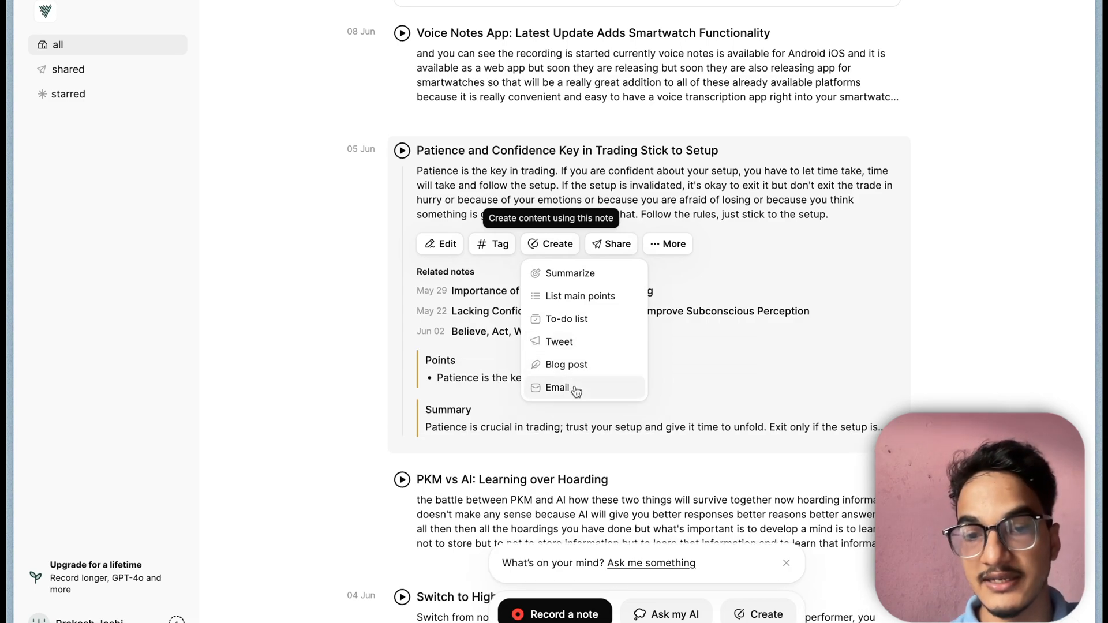
pyautogui.click(557, 387)
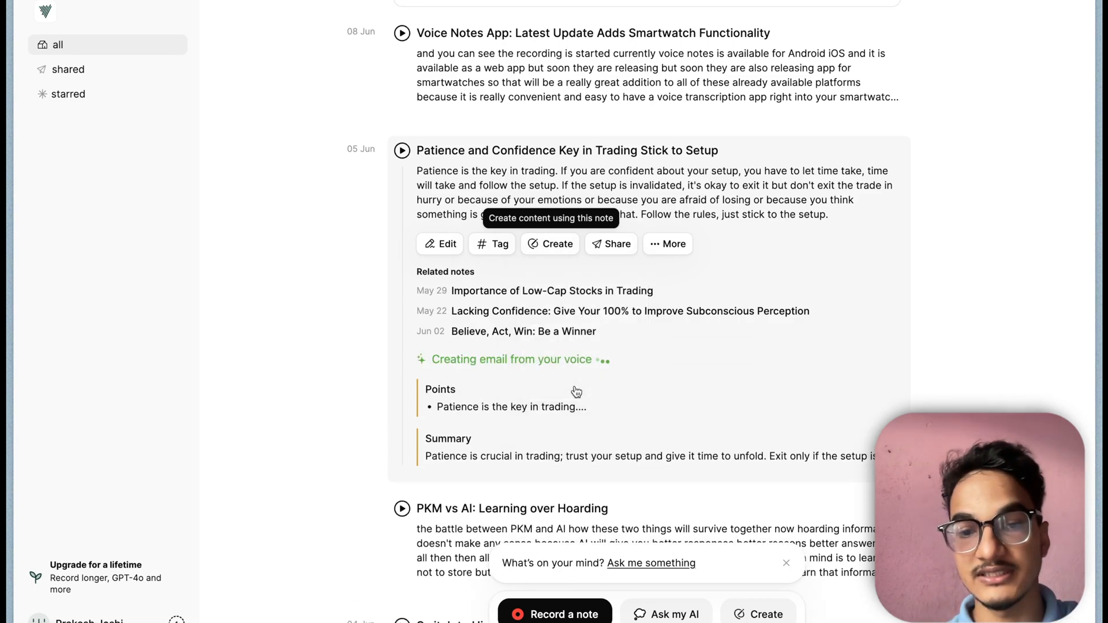
pyautogui.moveTo(615, 183)
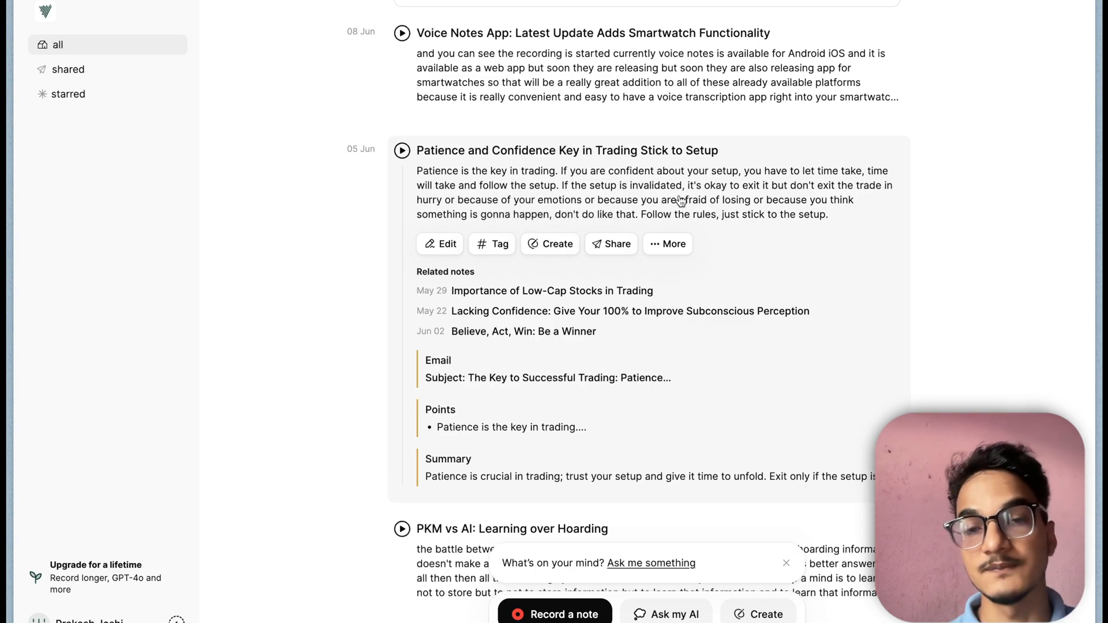
pyautogui.scroll(-3)
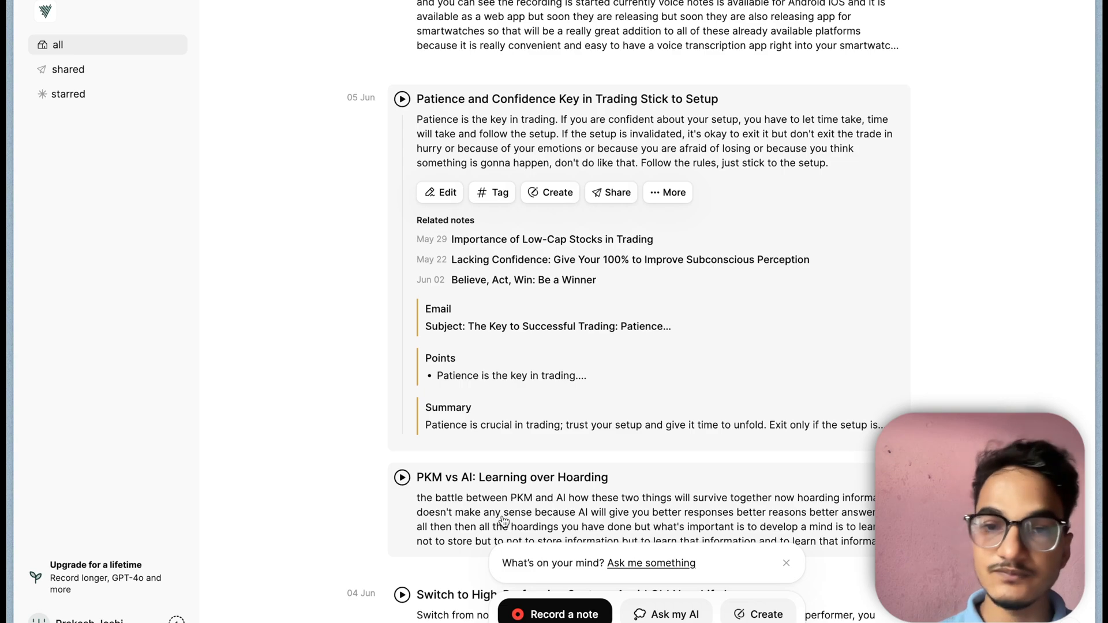
# Step: Edit the trading note's transcript, dismiss the grammar suggestion, and save it unchanged
pyautogui.click(440, 192)
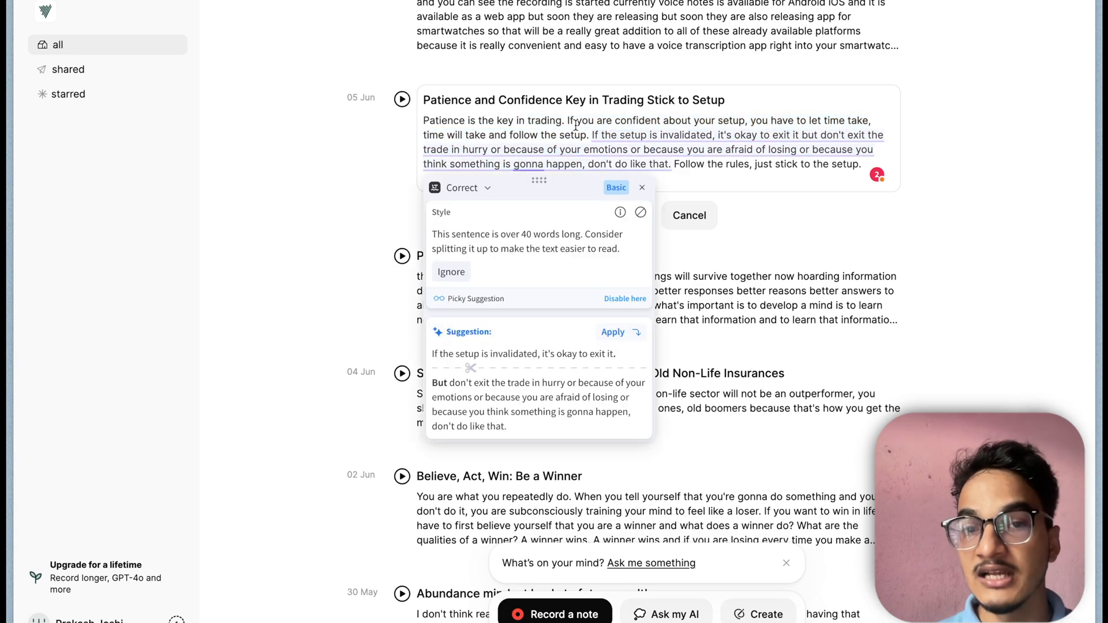
pyautogui.click(642, 187)
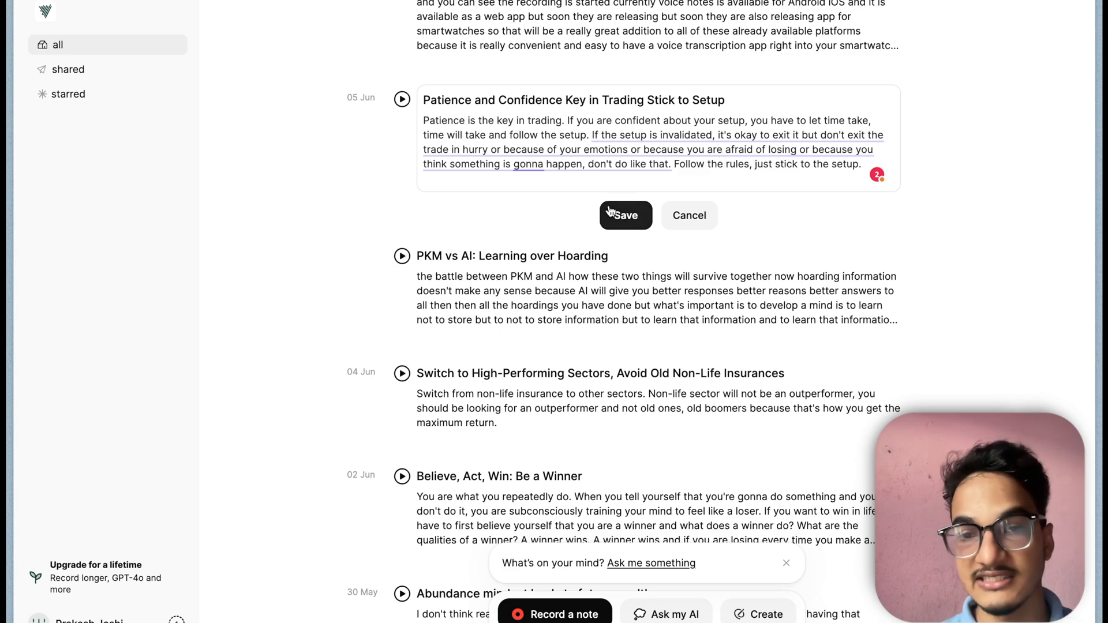
pyautogui.click(625, 214)
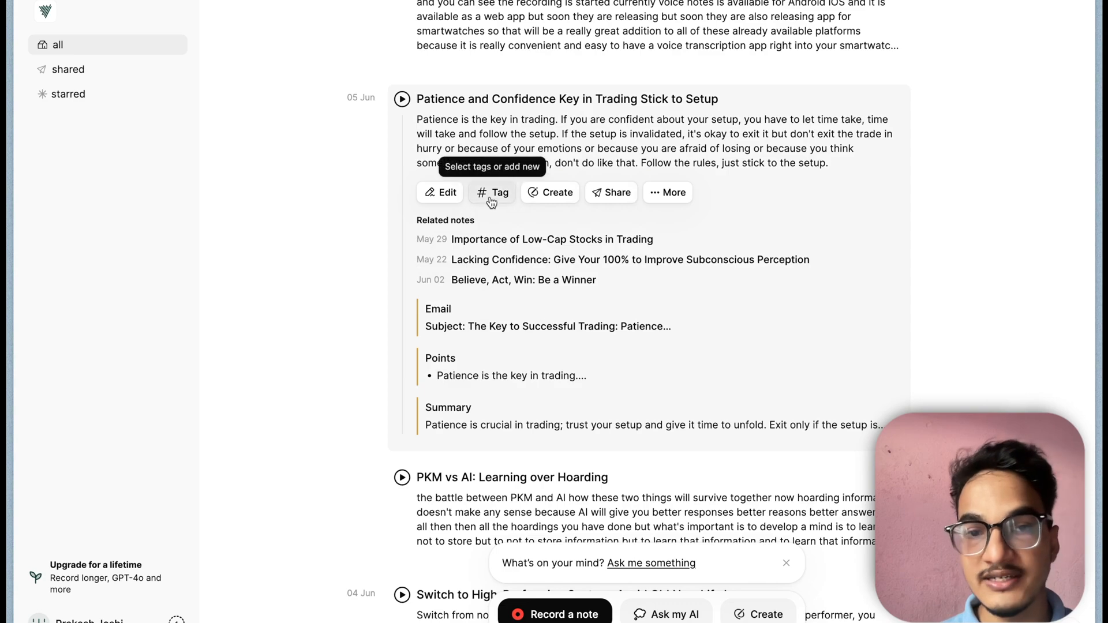
pyautogui.moveTo(520, 253)
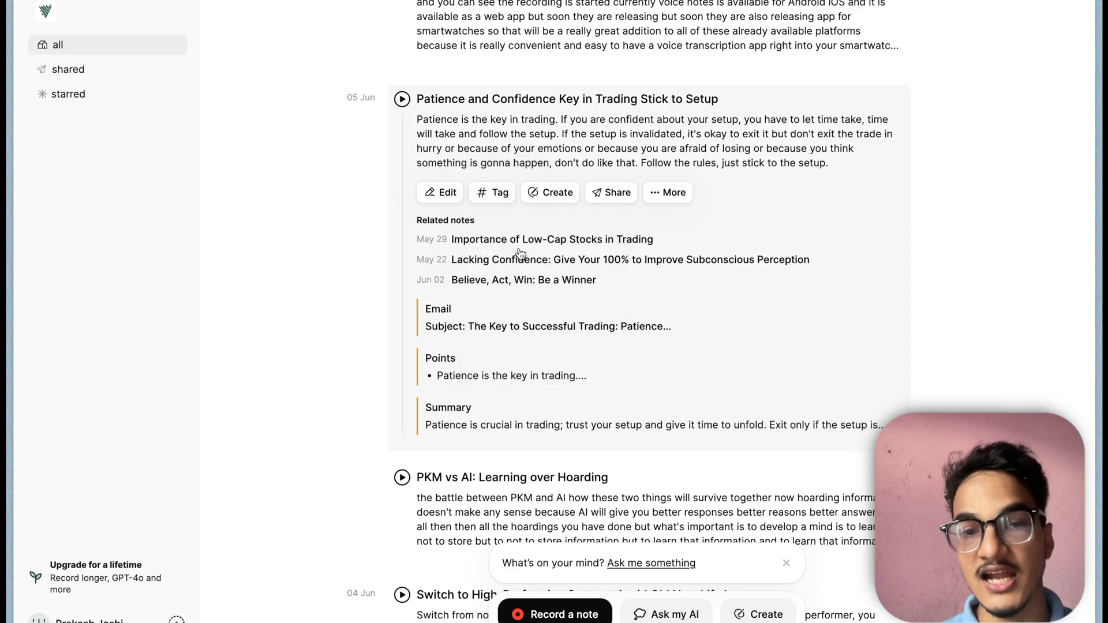
# Step: Add the 'starred' tag to the Patience and Confidence trading note
pyautogui.click(493, 193)
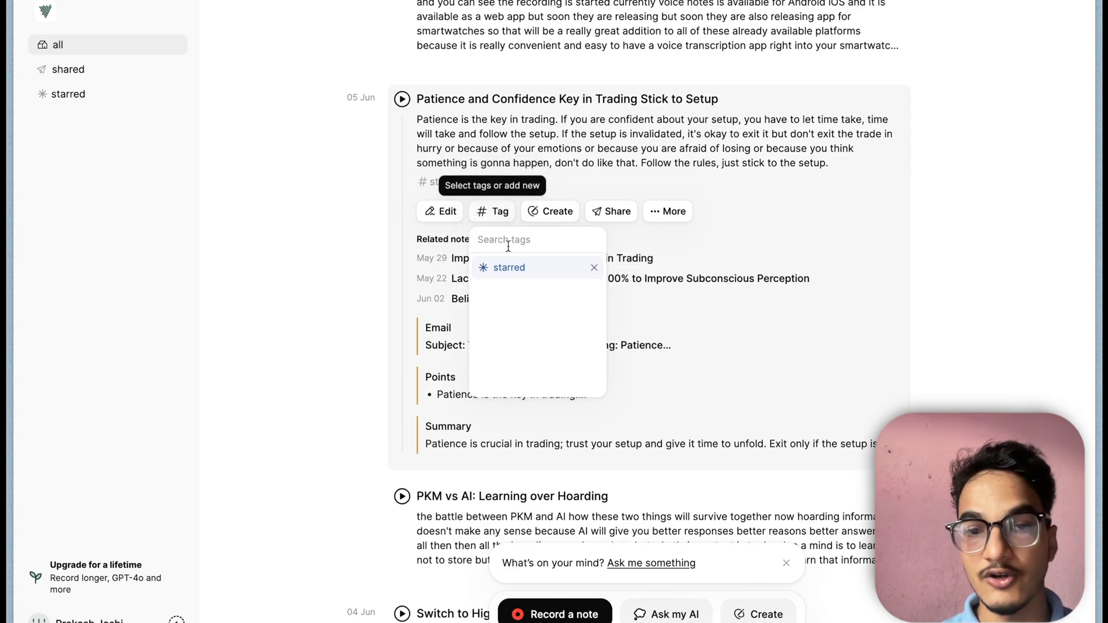
pyautogui.write('add')
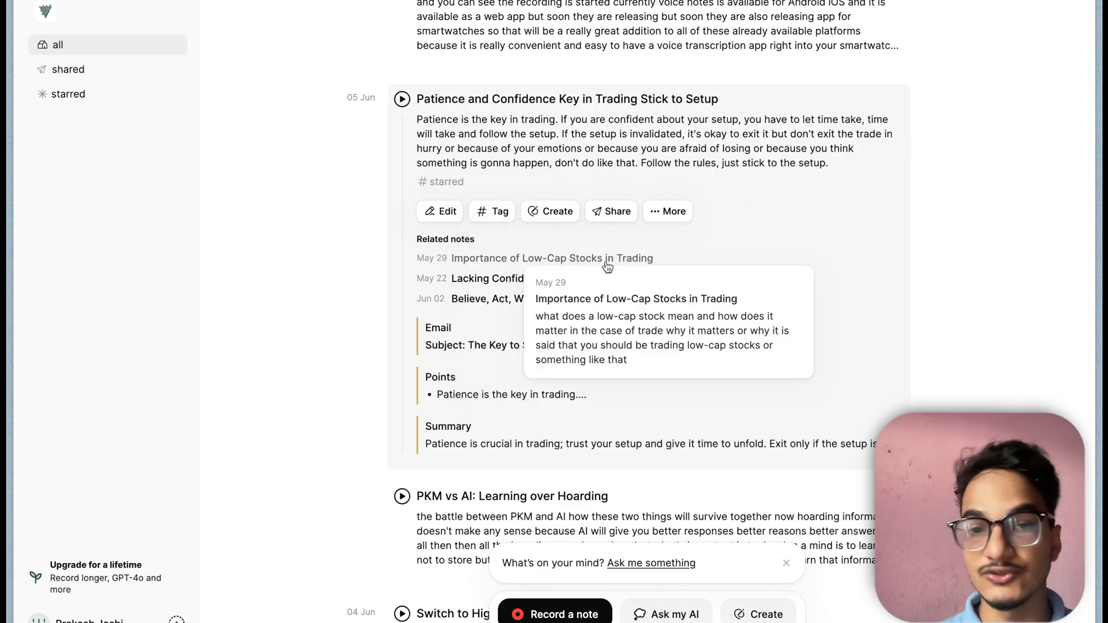
pyautogui.click(609, 211)
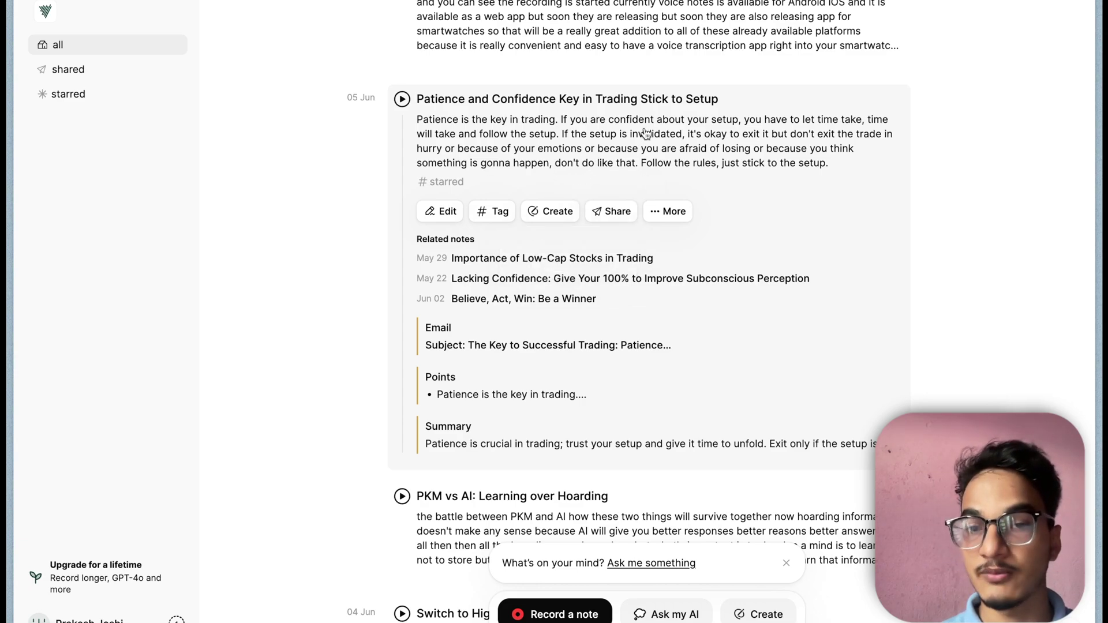
# Step: Share the trading note by public link and play its recording on the shared page
pyautogui.click(610, 211)
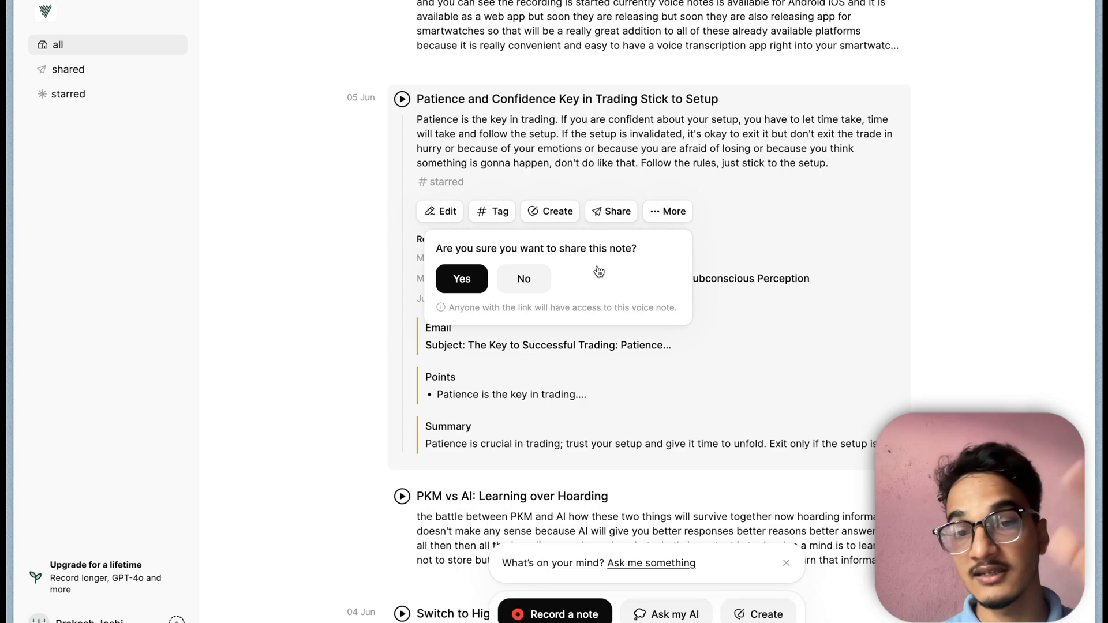
pyautogui.click(462, 278)
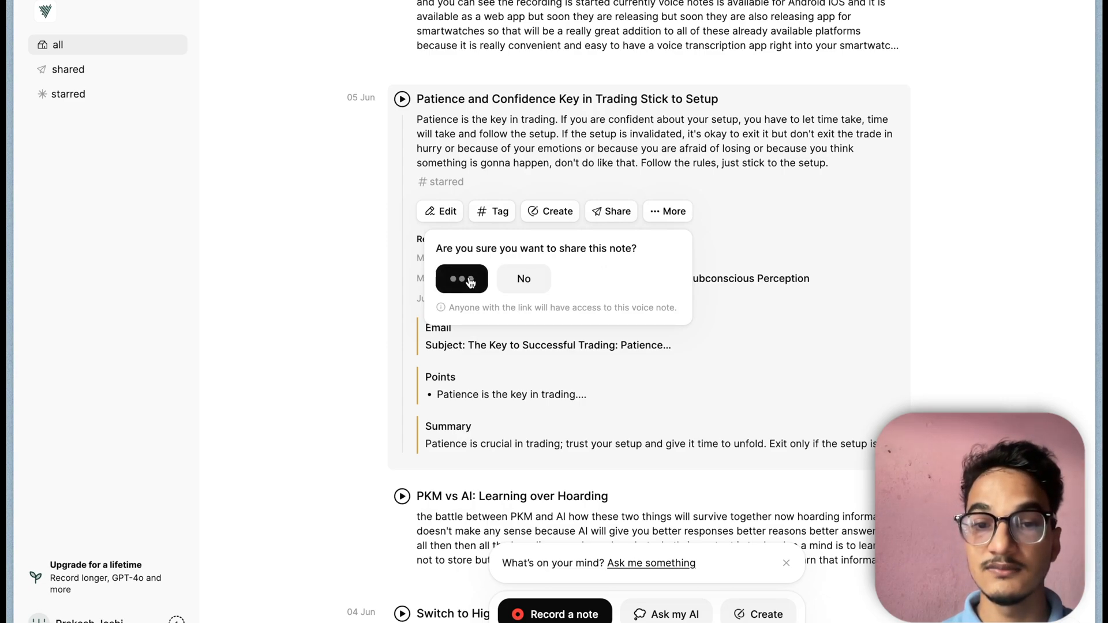
pyautogui.click(460, 278)
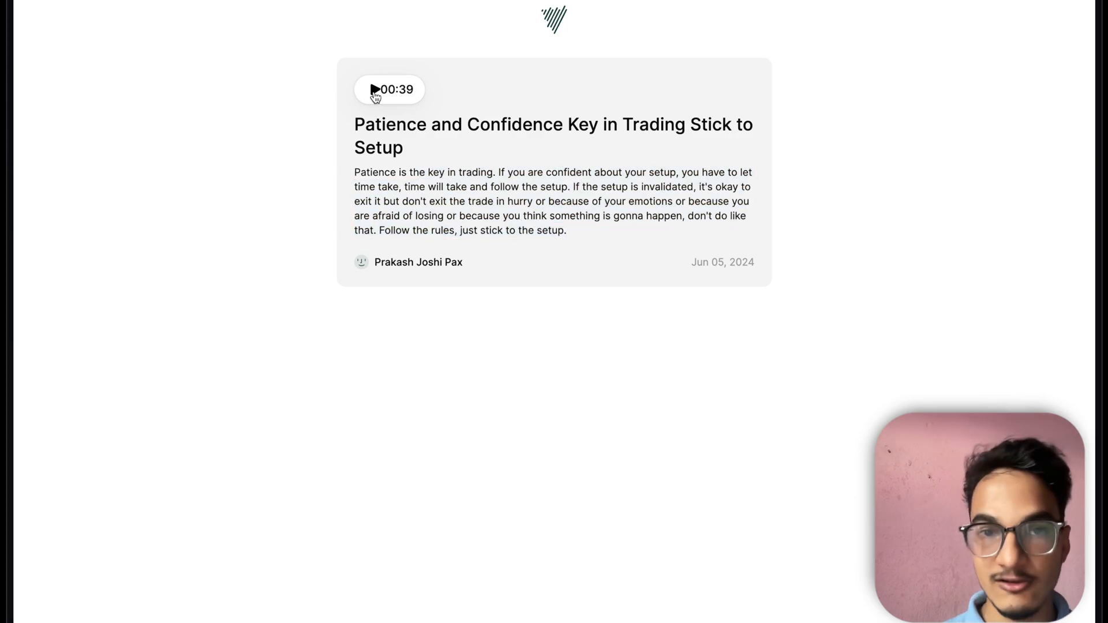
pyautogui.click(376, 89)
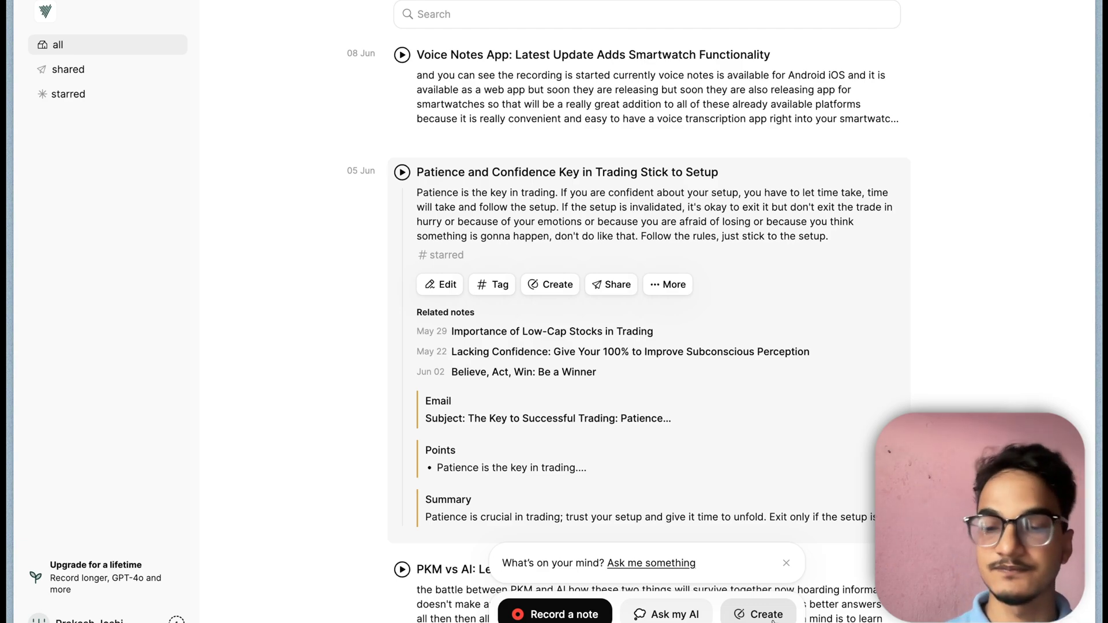
# Step: Show the Create panel's custom instructions and note selection, then close it
pyautogui.click(551, 284)
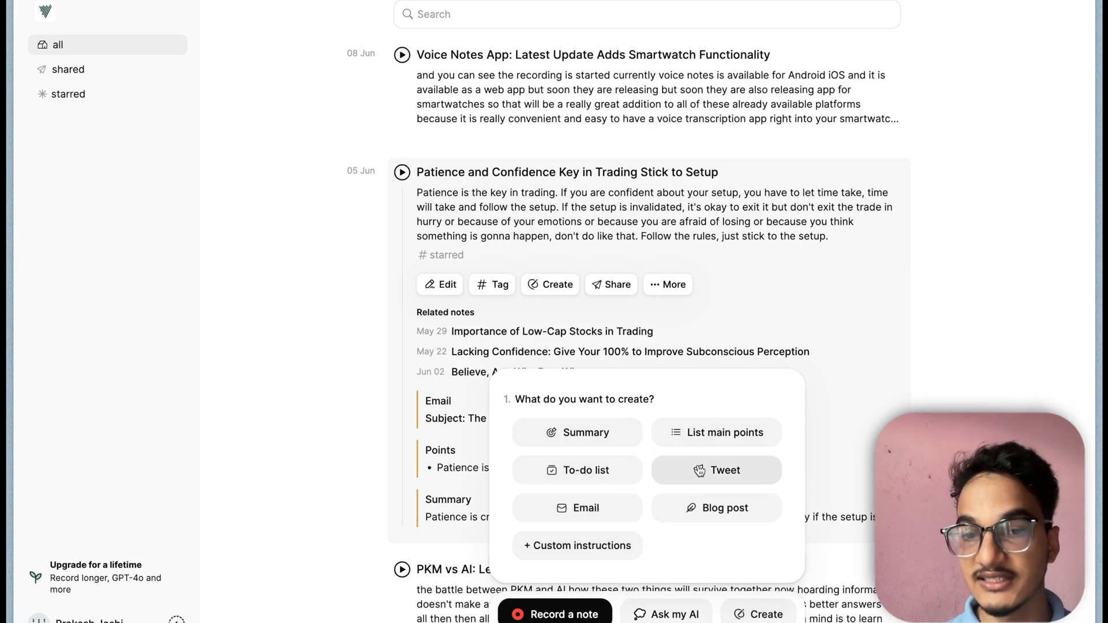
pyautogui.click(577, 545)
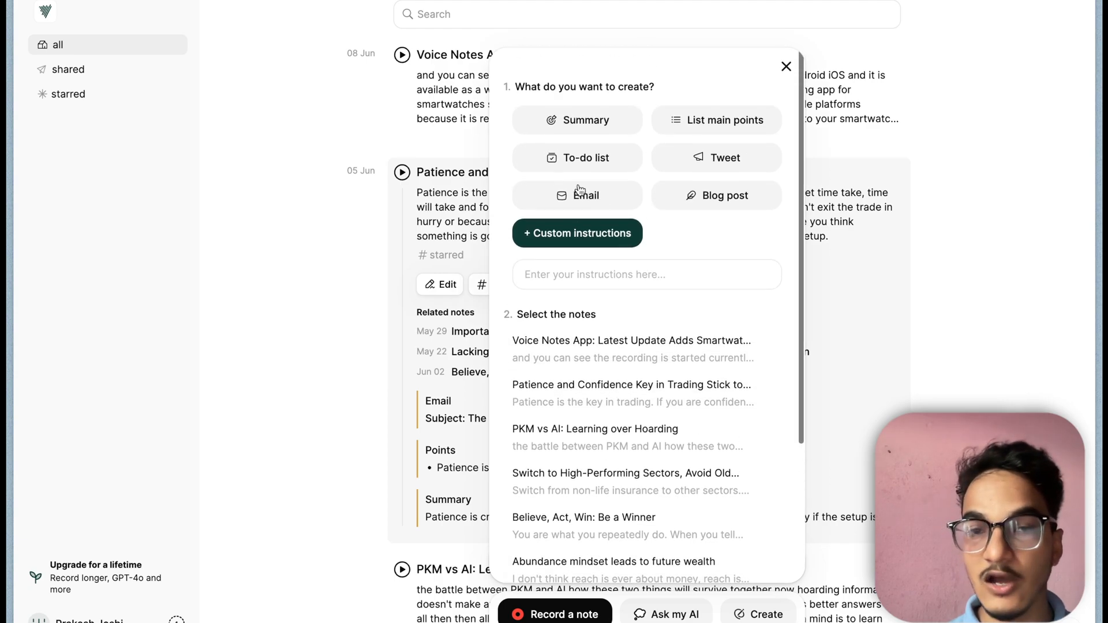
pyautogui.click(785, 67)
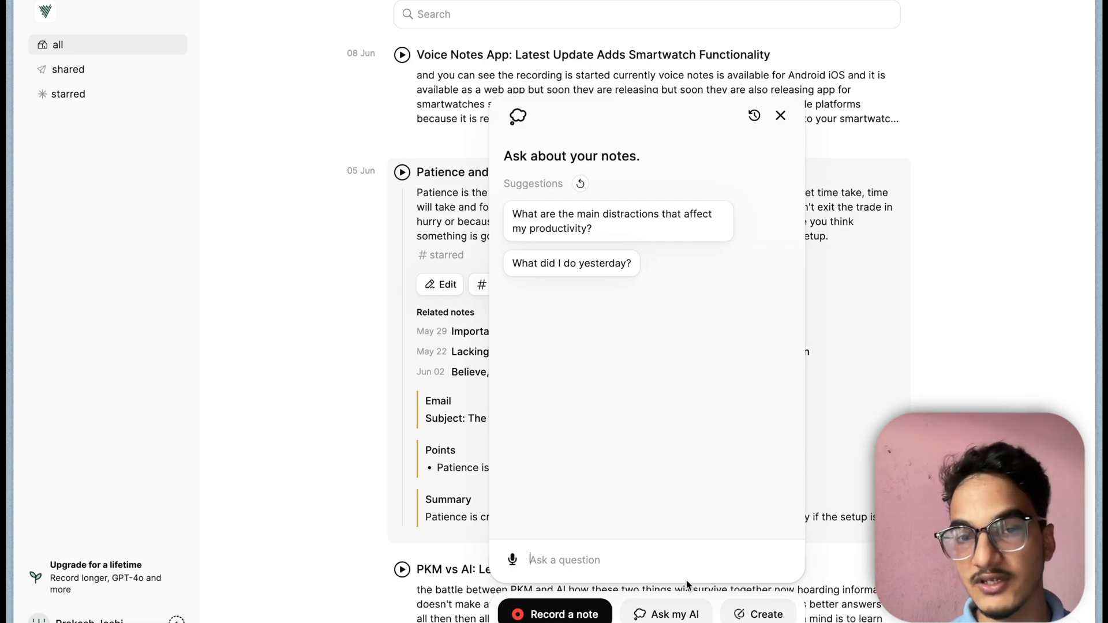
pyautogui.moveTo(627, 340)
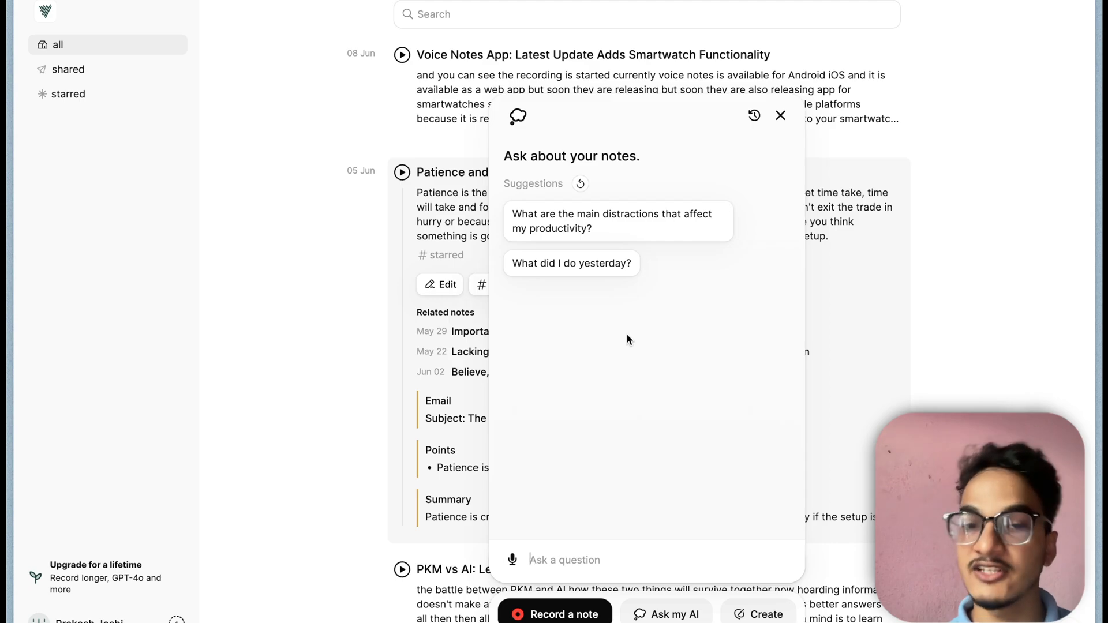
pyautogui.moveTo(651, 304)
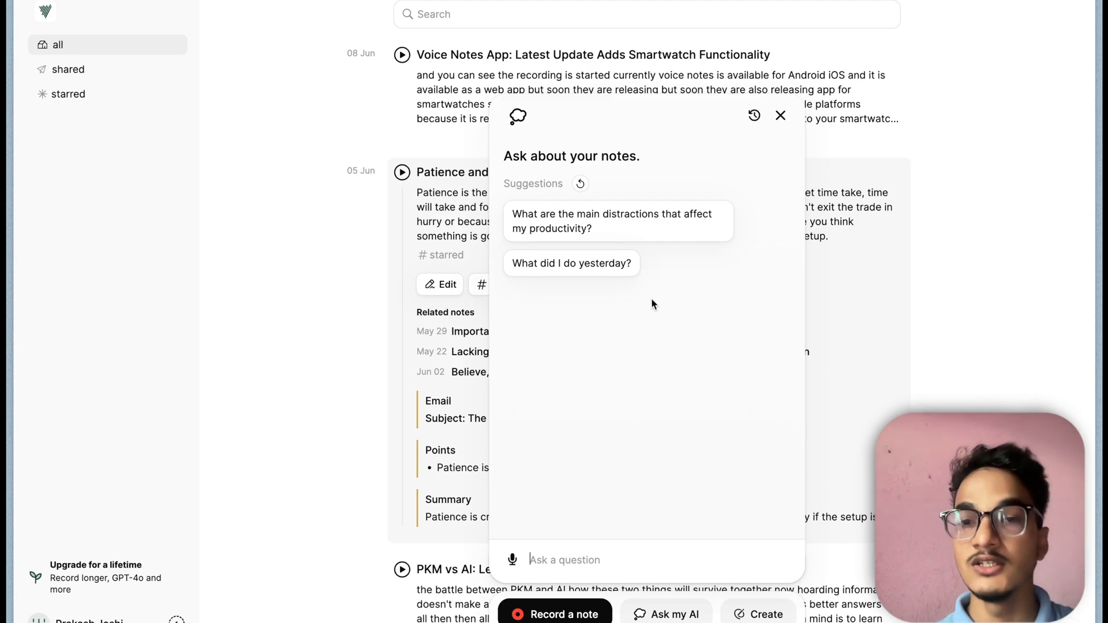
pyautogui.click(781, 115)
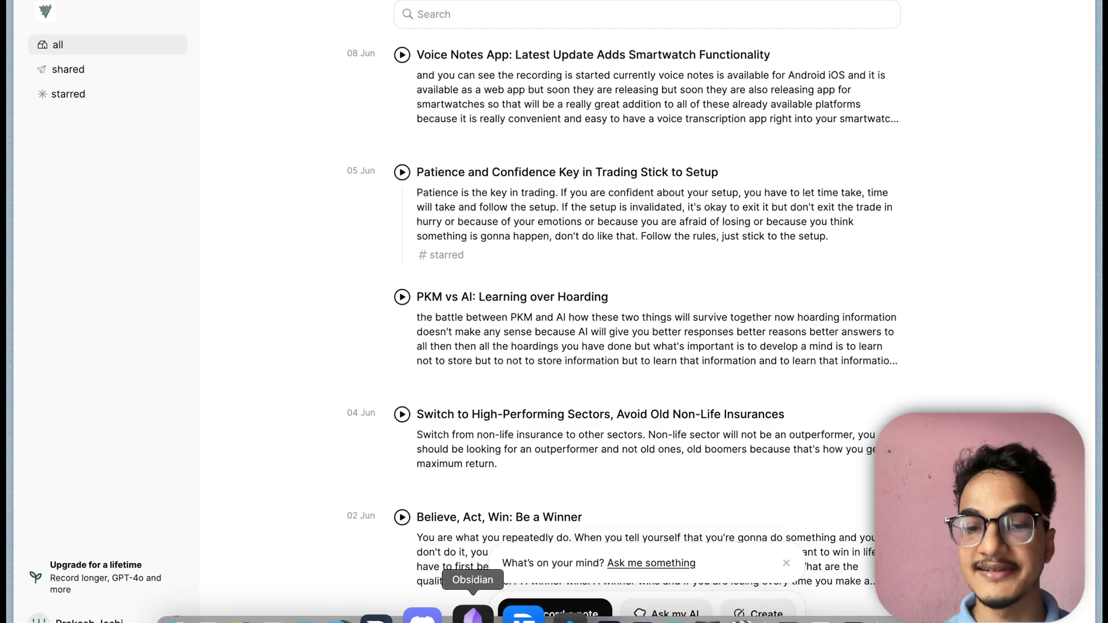
# Step: Switch to Obsidian and install Voicenotes Sync from the community plugin catalogue
pyautogui.click(472, 617)
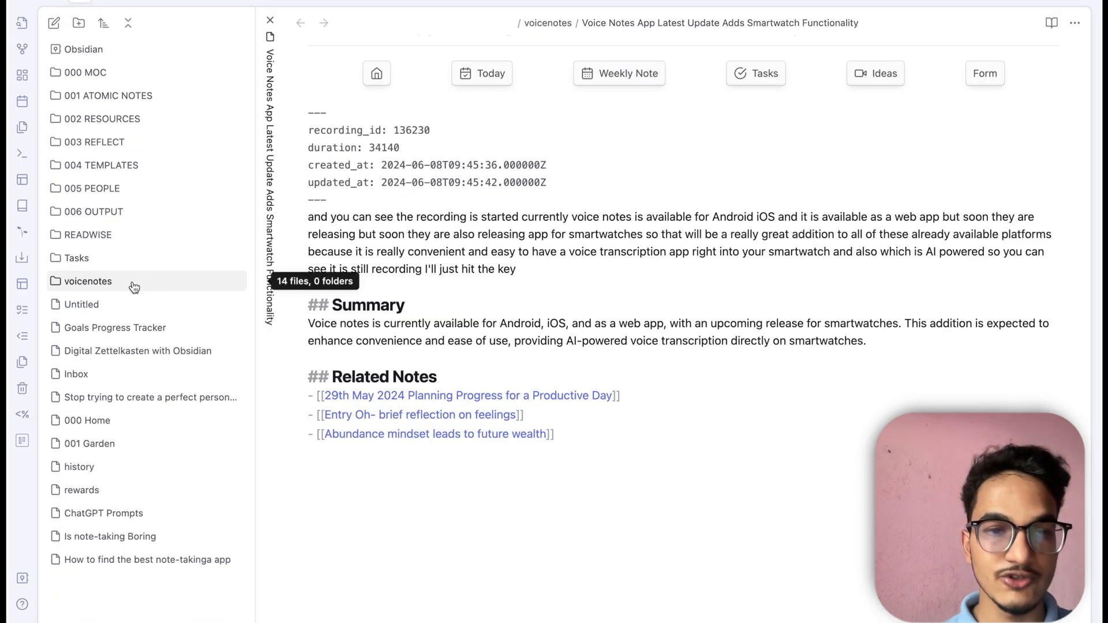
pyautogui.click(270, 20)
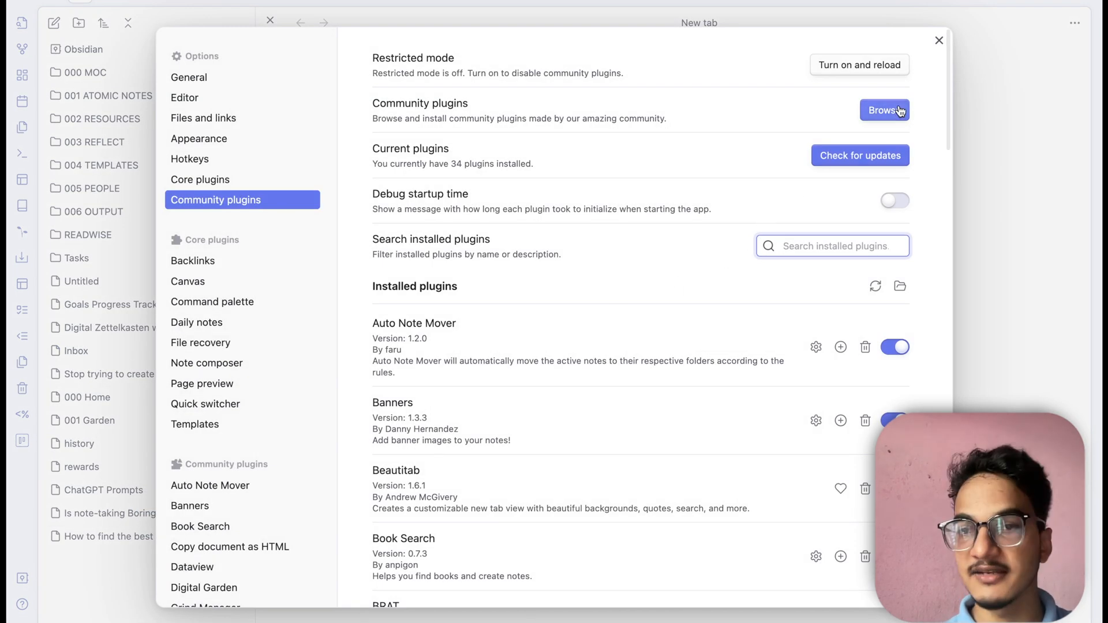
pyautogui.click(884, 111)
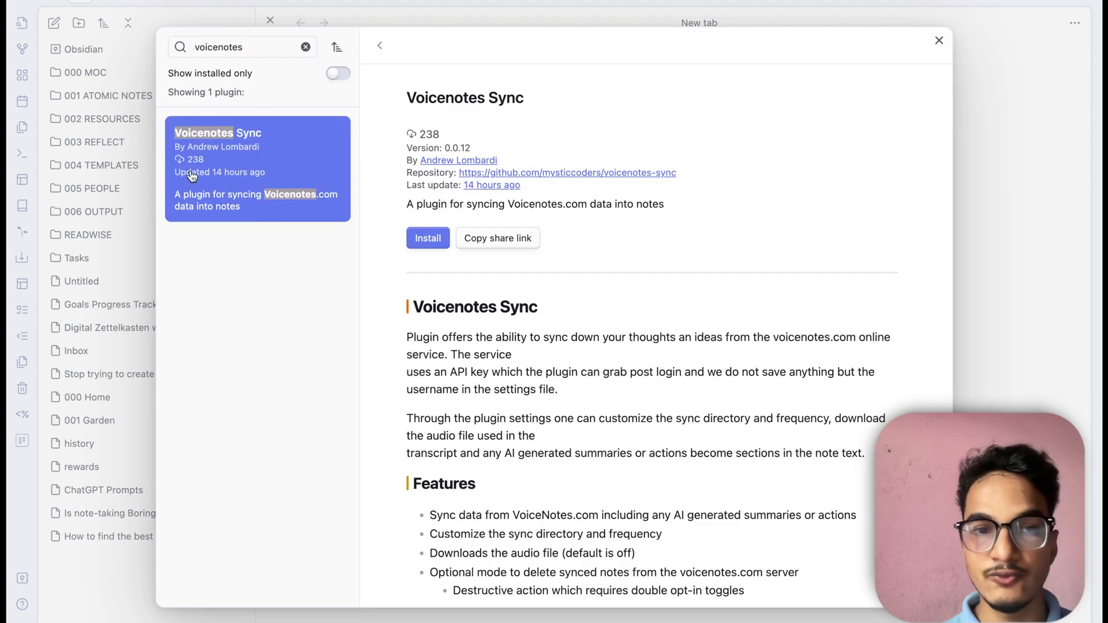
pyautogui.click(427, 238)
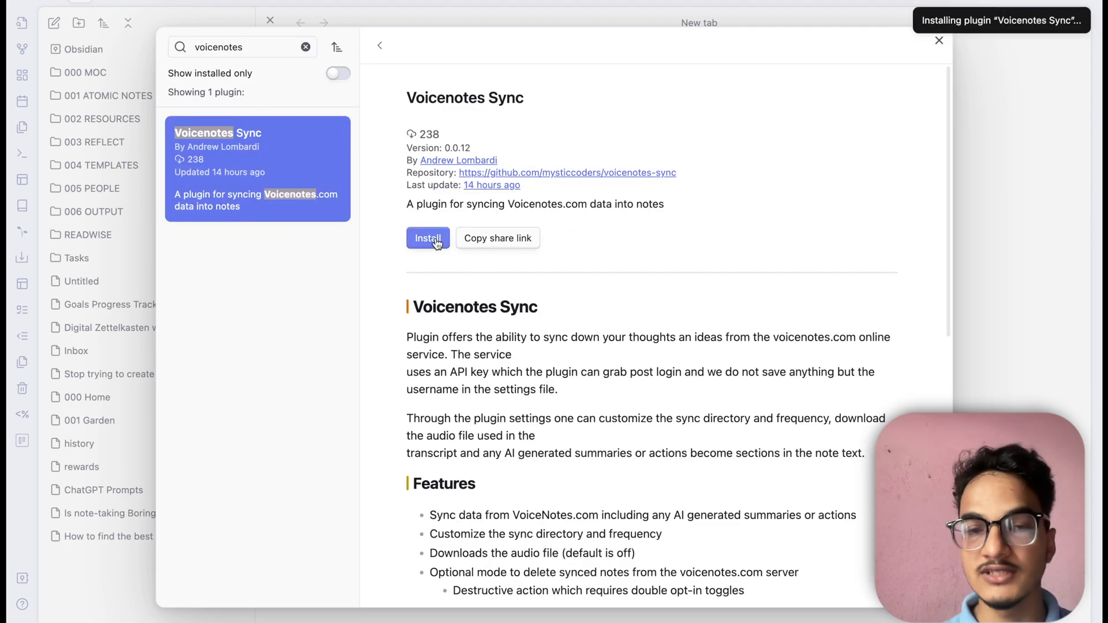
pyautogui.click(427, 237)
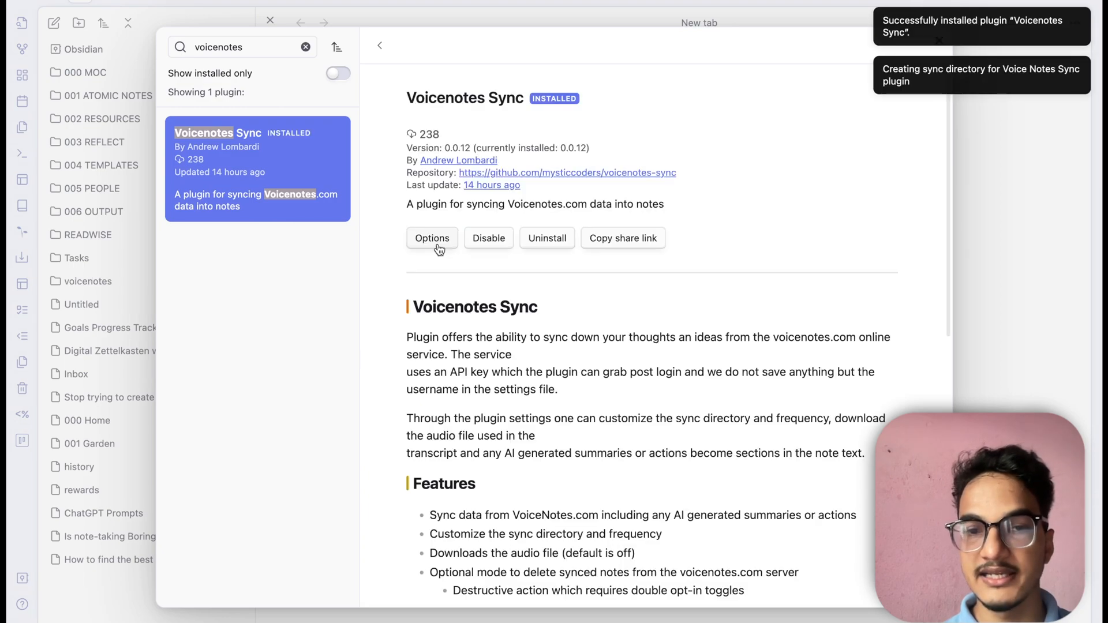
# Step: Log in to the Voicenotes account from the Voicenotes Sync plugin settings
pyautogui.click(432, 239)
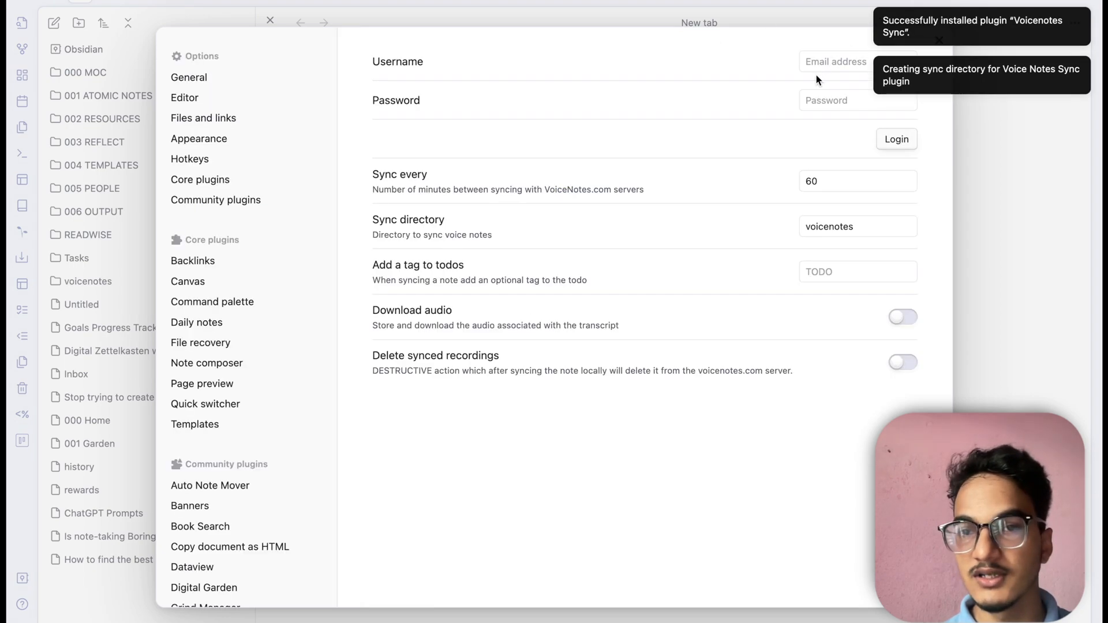
pyautogui.click(858, 62)
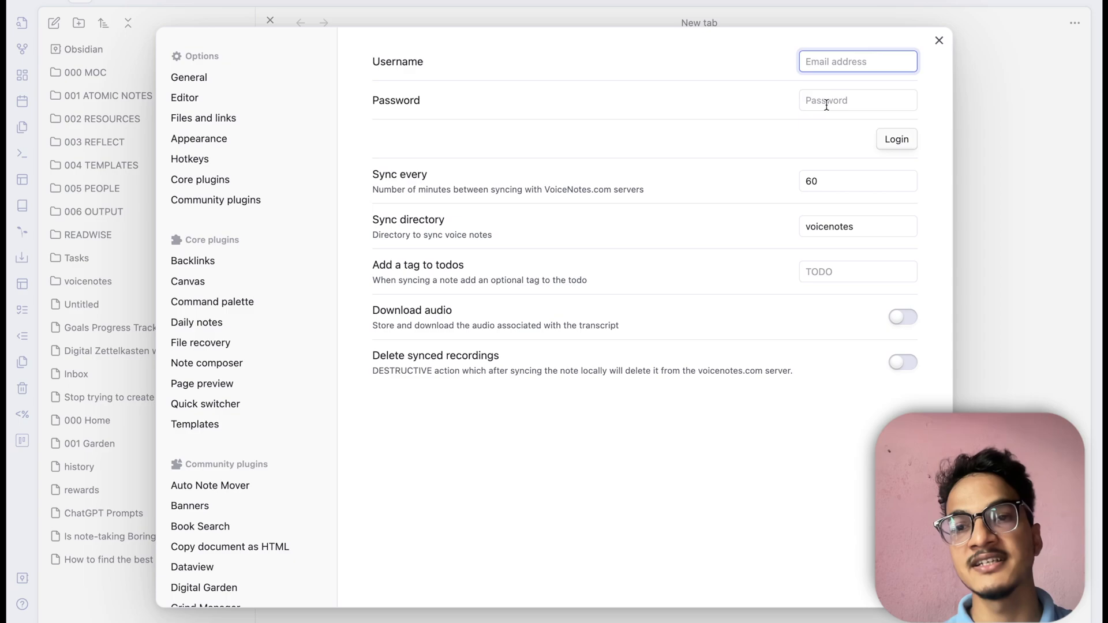
pyautogui.moveTo(855, 84)
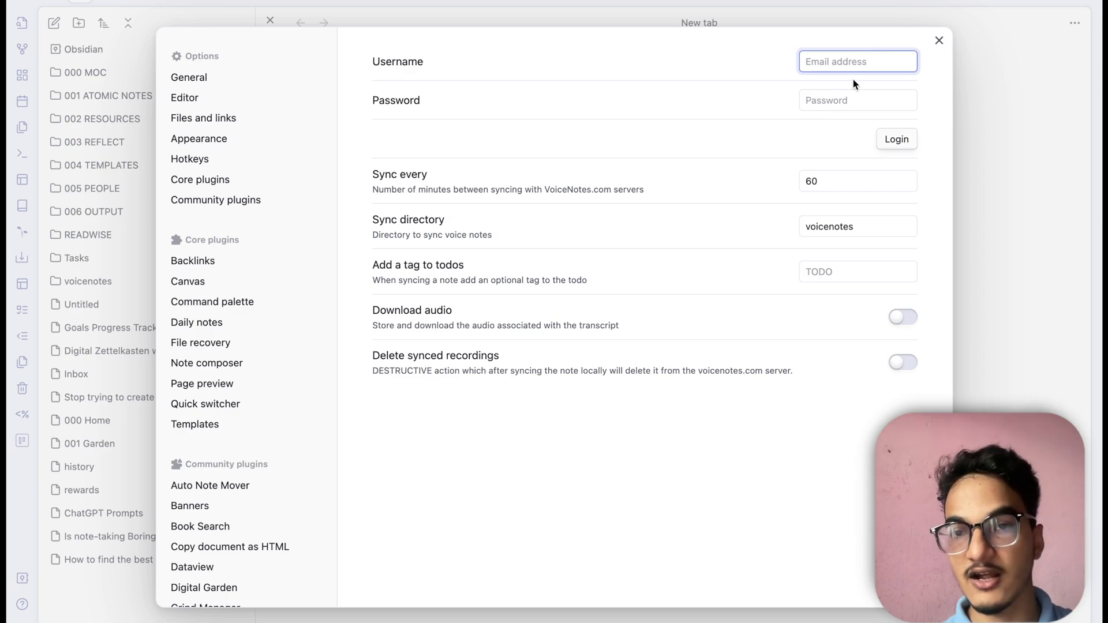
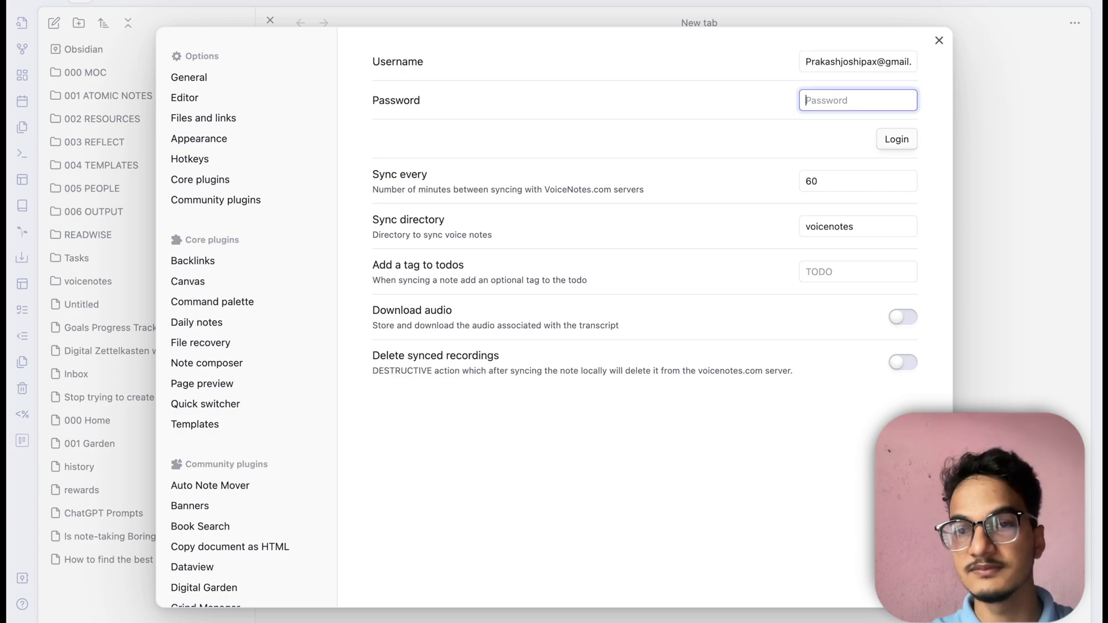
pyautogui.click(894, 139)
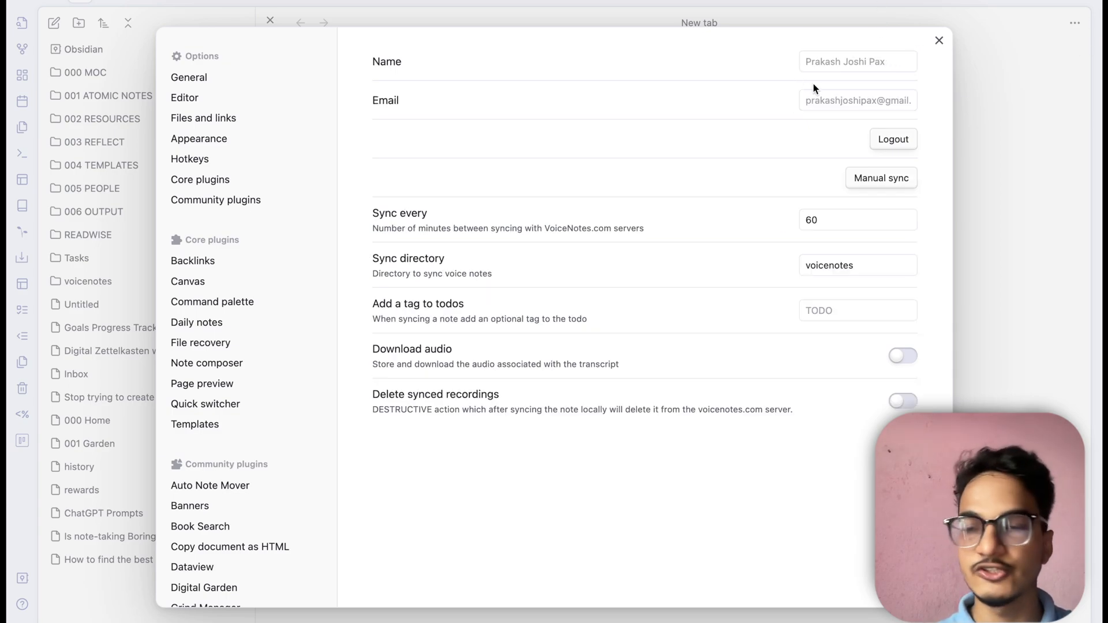
pyautogui.moveTo(882, 177)
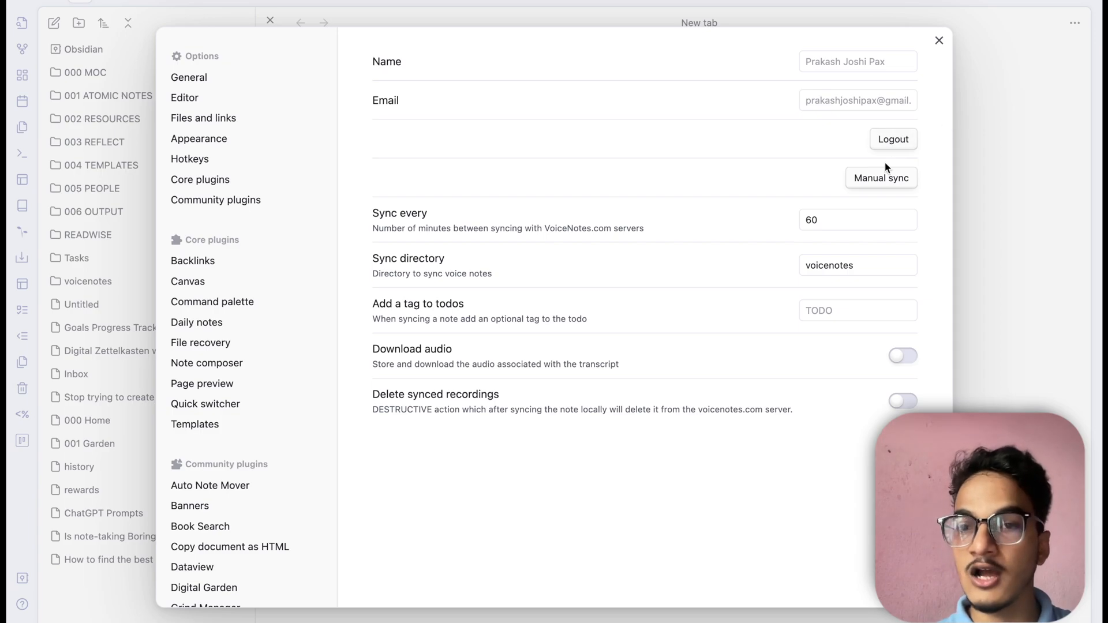
pyautogui.moveTo(844, 225)
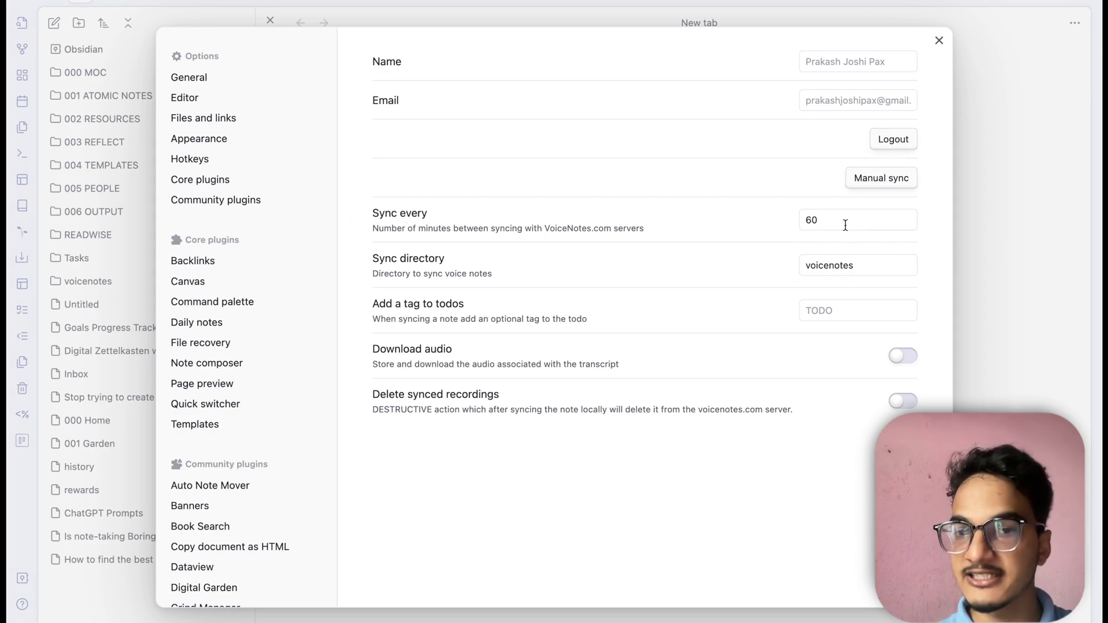
# Step: Set the sync folder to 'Recordings', tag todos 'todevelop', and run a manual sync
pyautogui.click(857, 220)
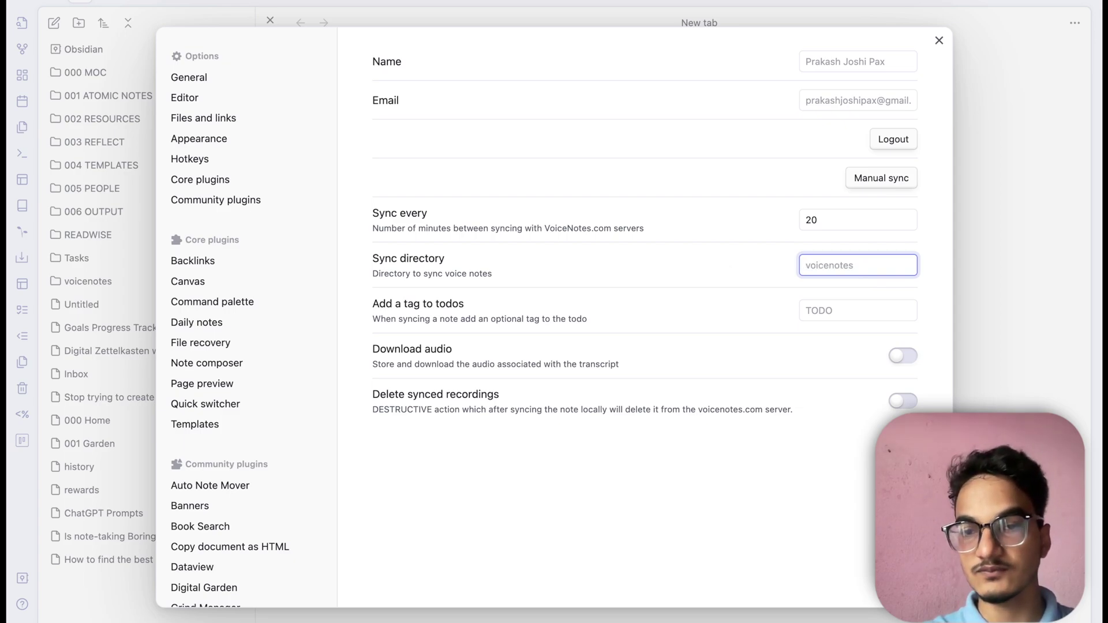
pyautogui.write('R')
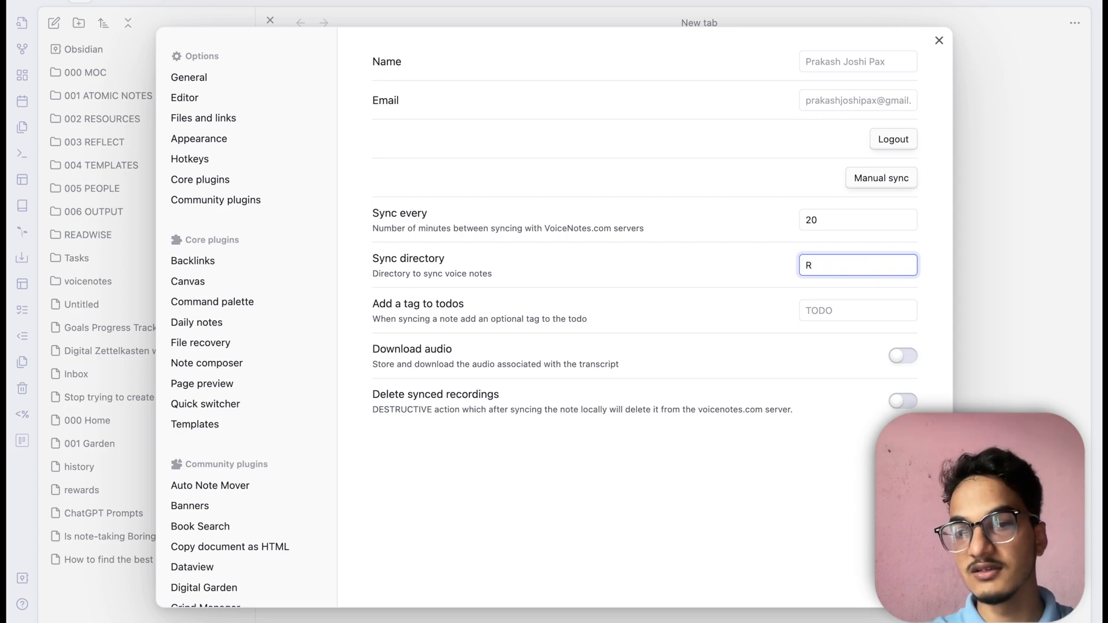
pyautogui.write('ecordings')
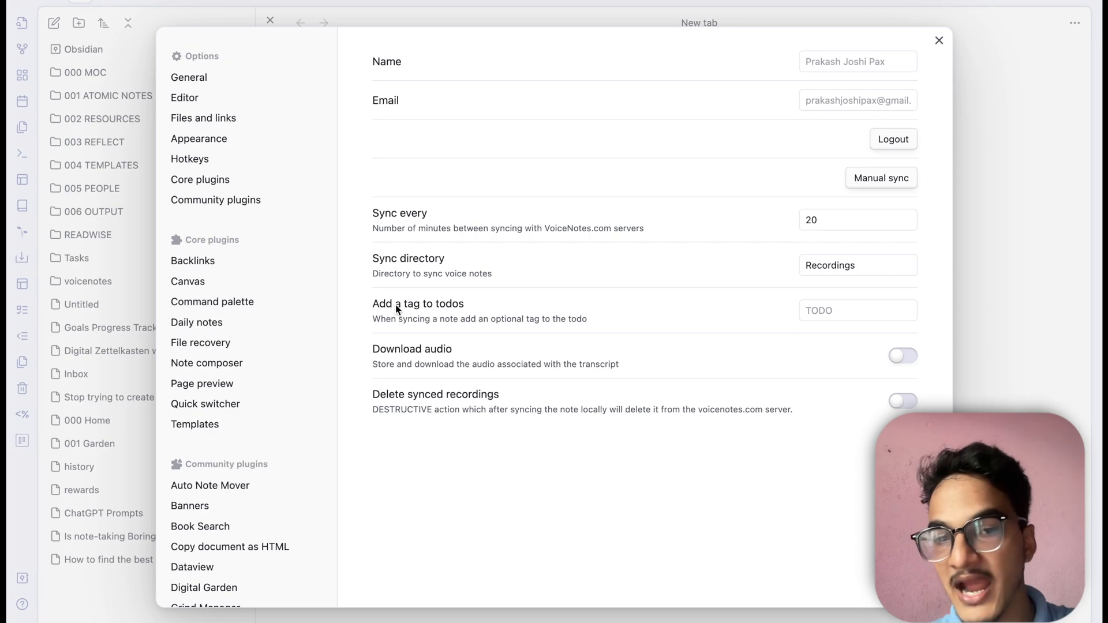
pyautogui.click(857, 310)
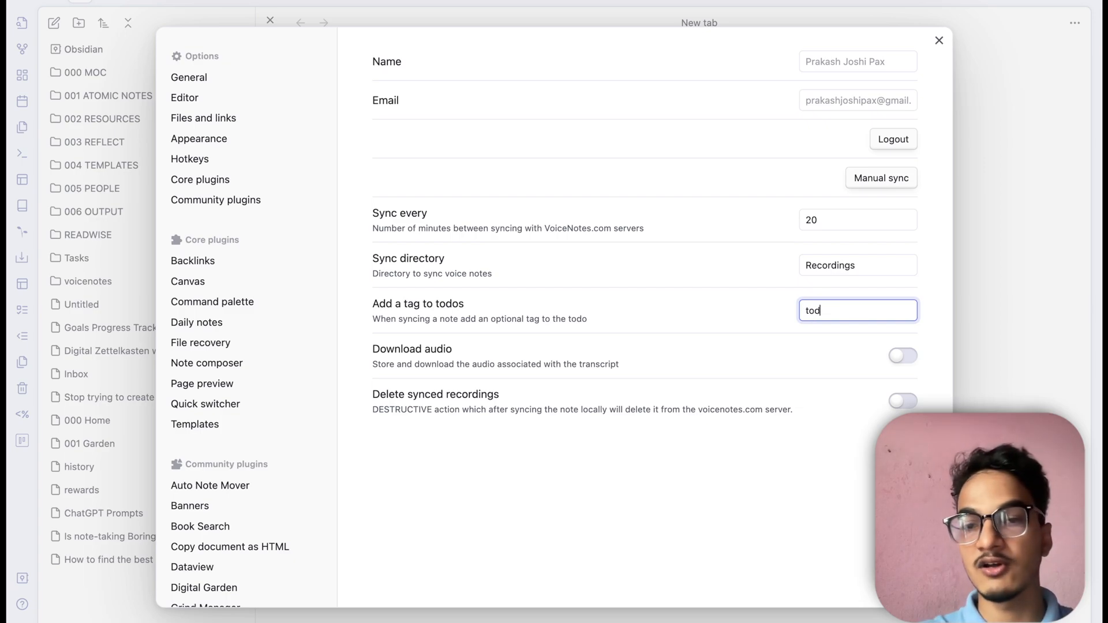
pyautogui.write('evelop')
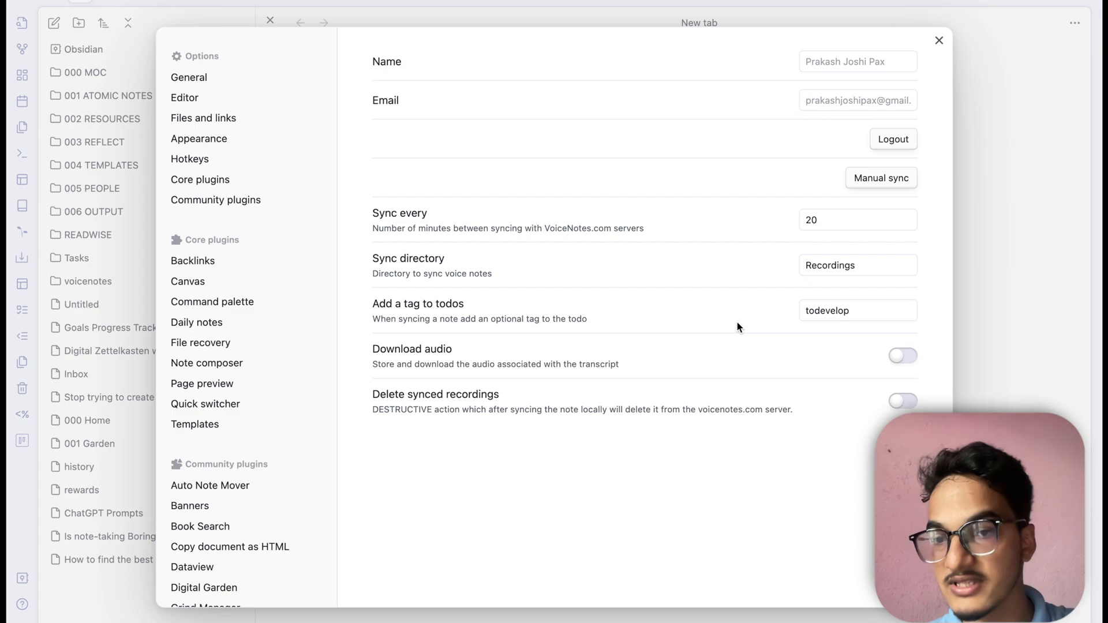
pyautogui.moveTo(832, 349)
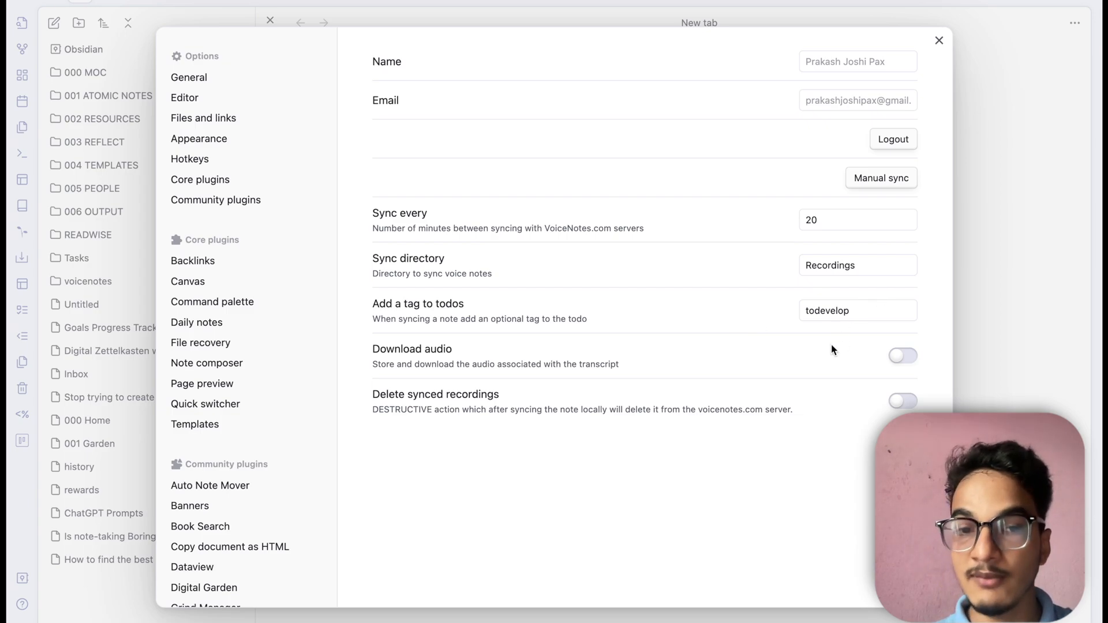
pyautogui.moveTo(485, 371)
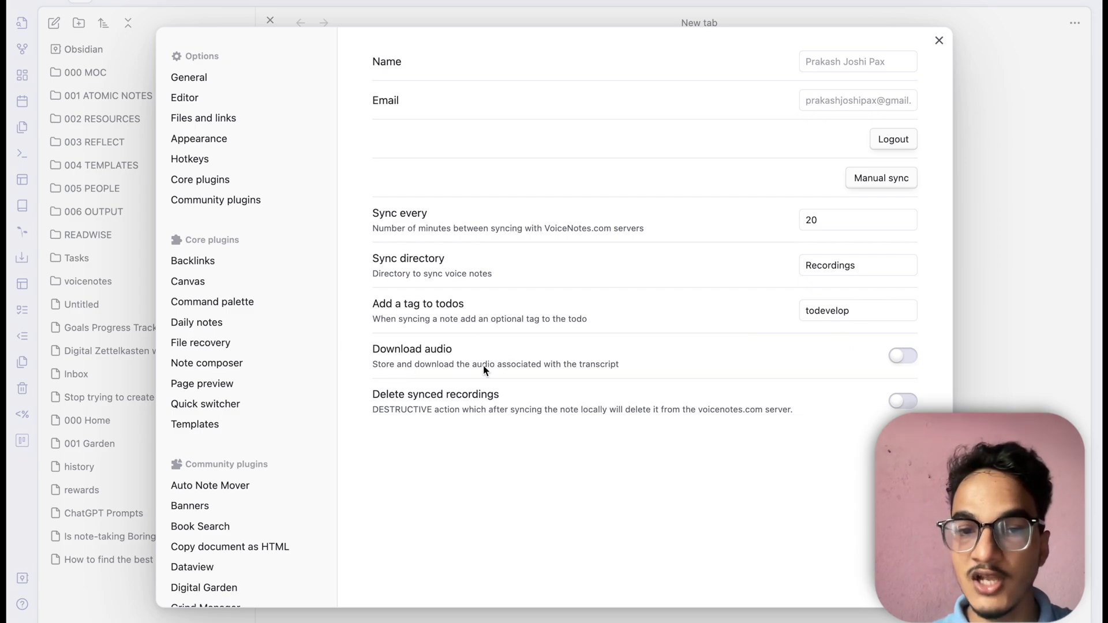
pyautogui.moveTo(359, 406)
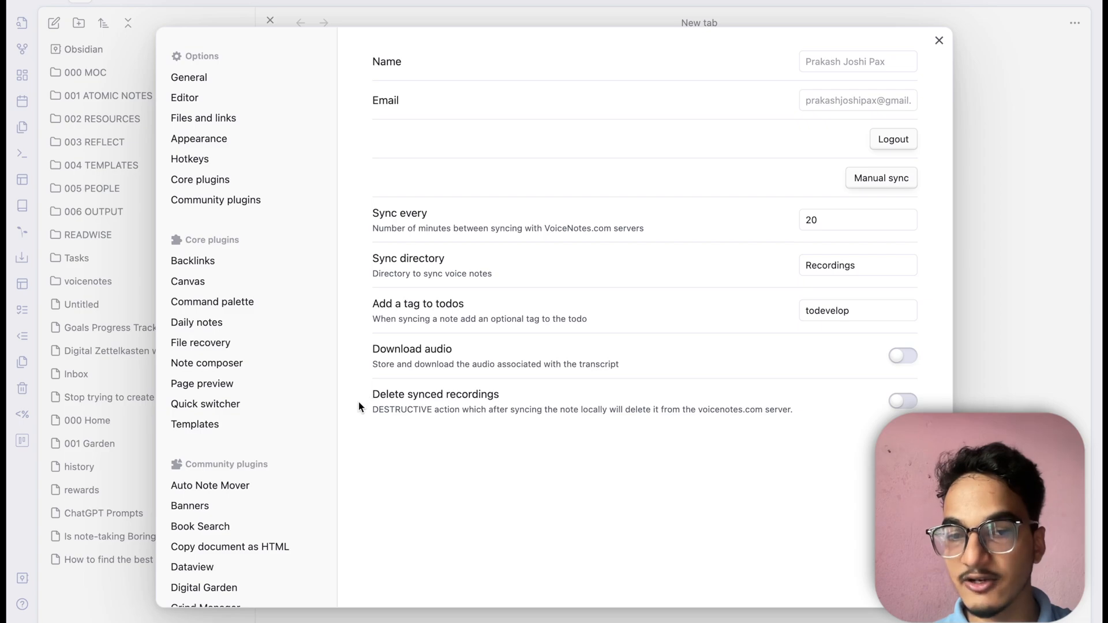
pyautogui.click(881, 177)
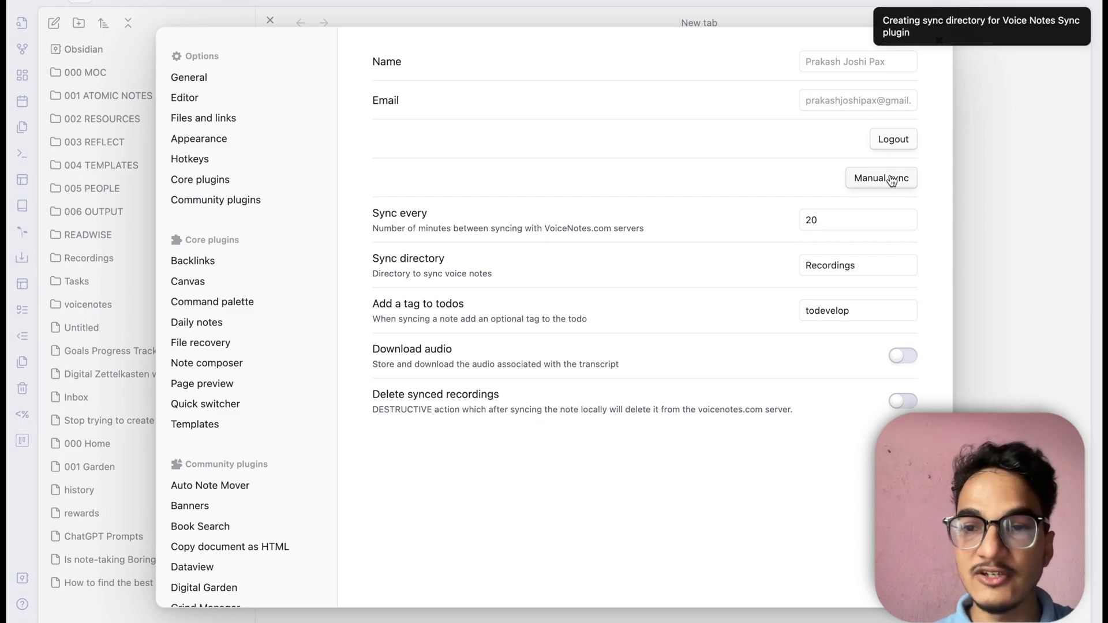
pyautogui.moveTo(130, 263)
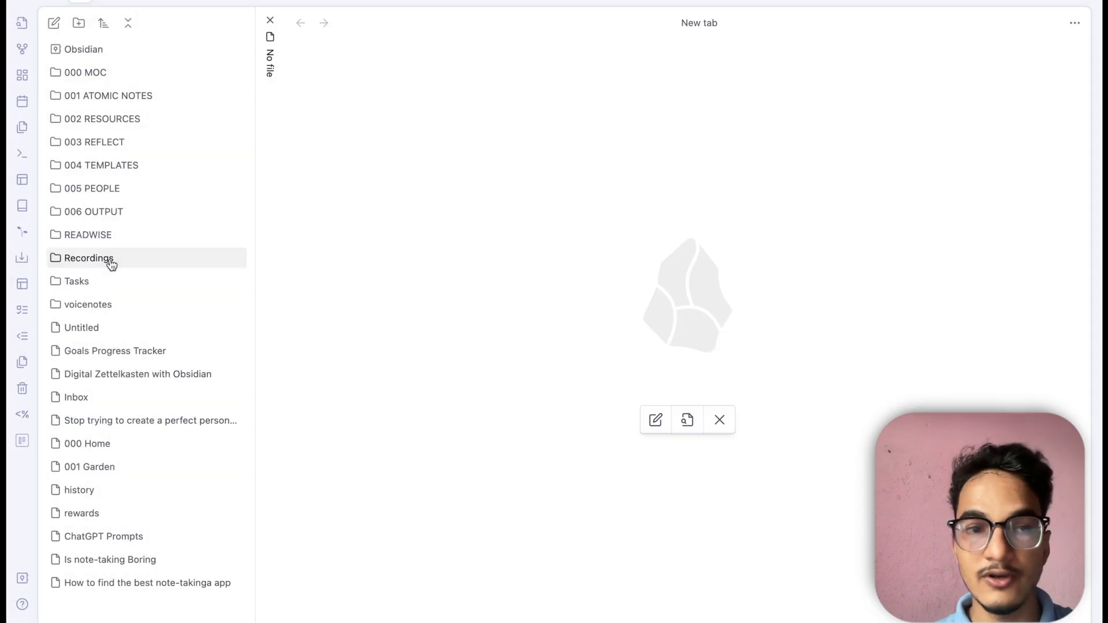
# Step: Expand Recordings and open the Struggling to Write, Low-Cap Stocks, and Creating Atomic Nodes notes
pyautogui.click(89, 258)
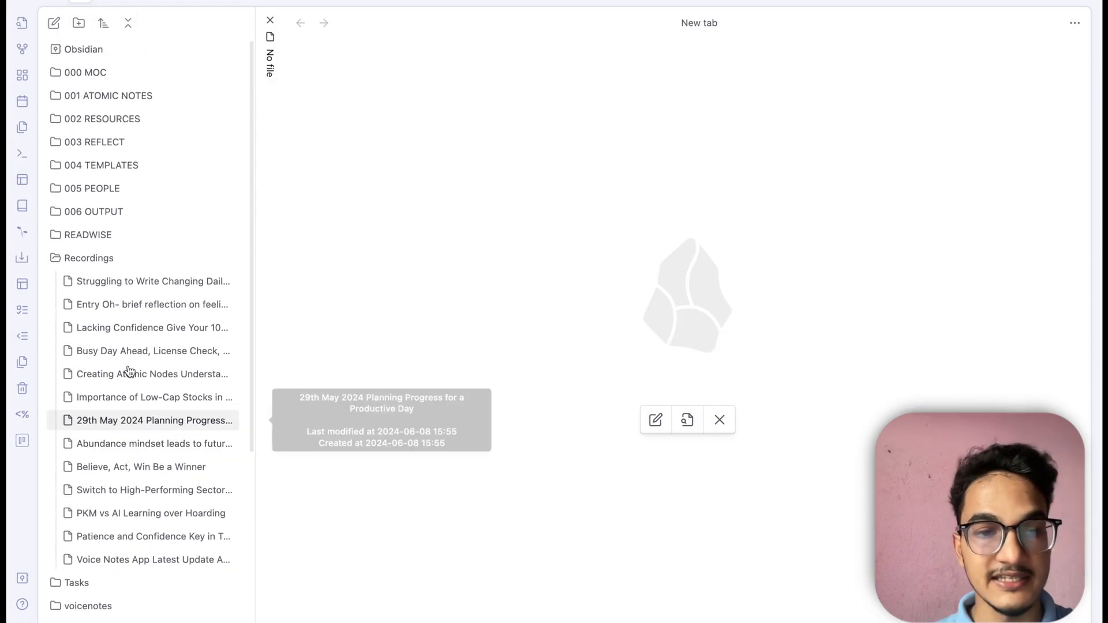
pyautogui.click(152, 280)
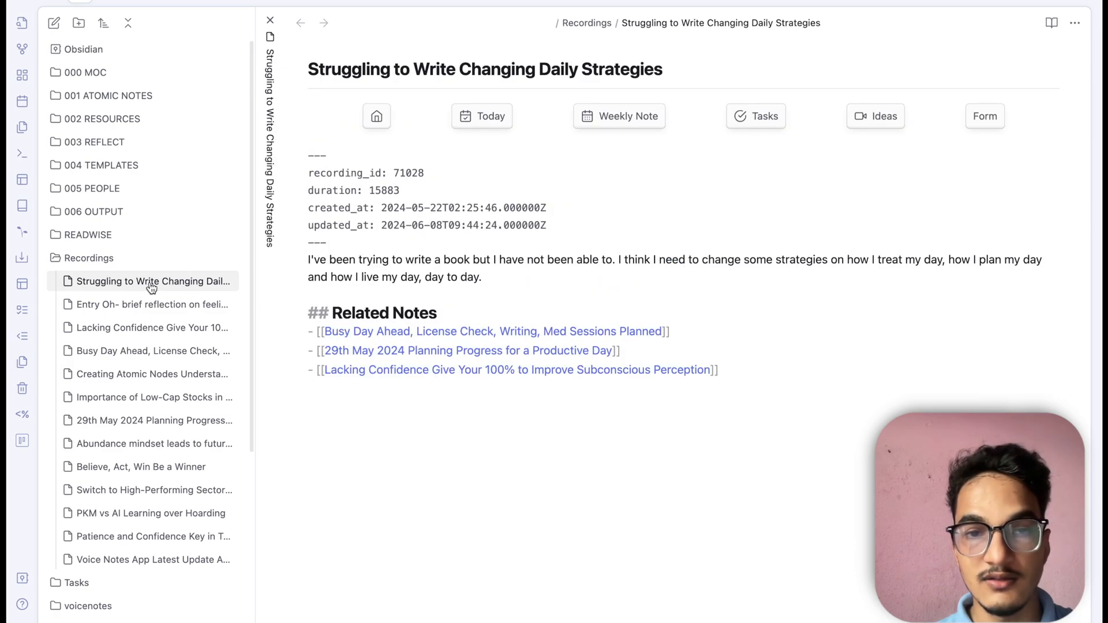
pyautogui.click(153, 397)
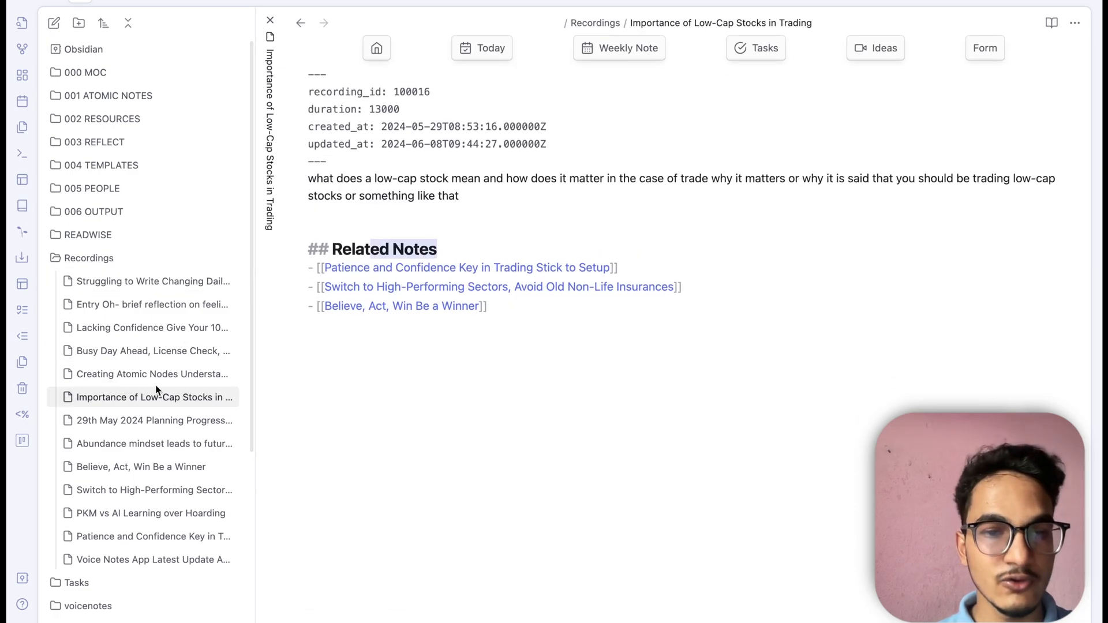
pyautogui.click(154, 444)
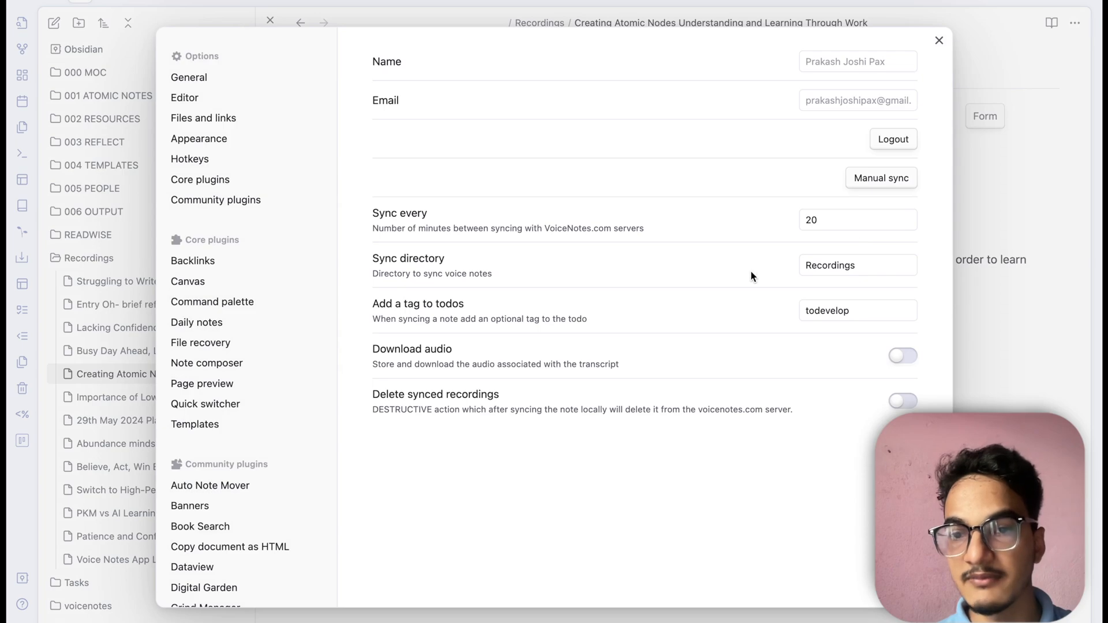
pyautogui.moveTo(435, 306)
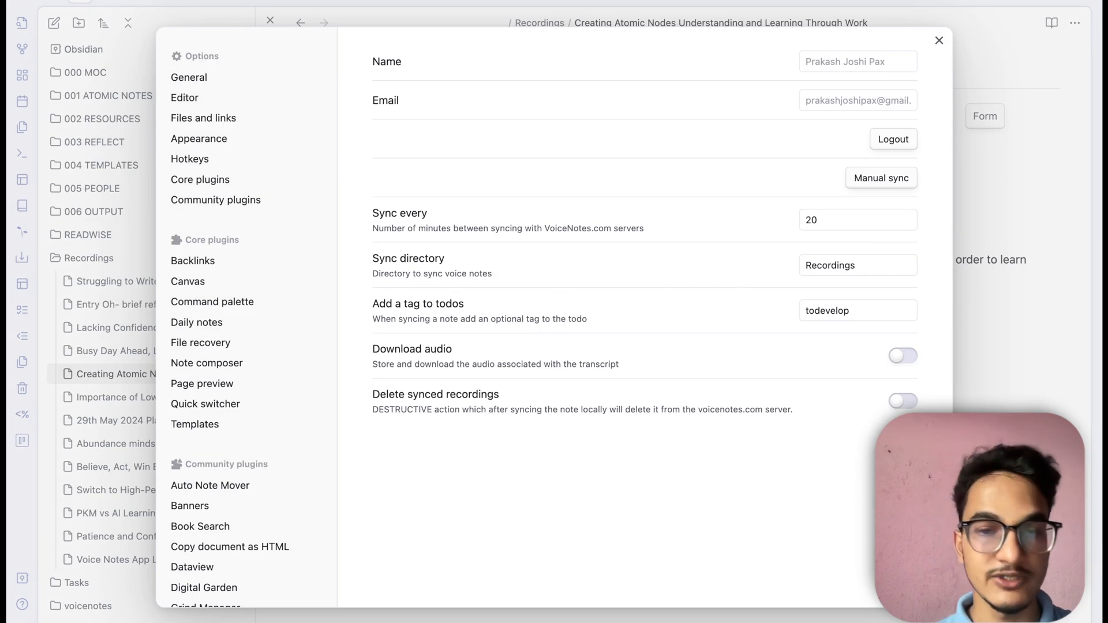
pyautogui.click(939, 41)
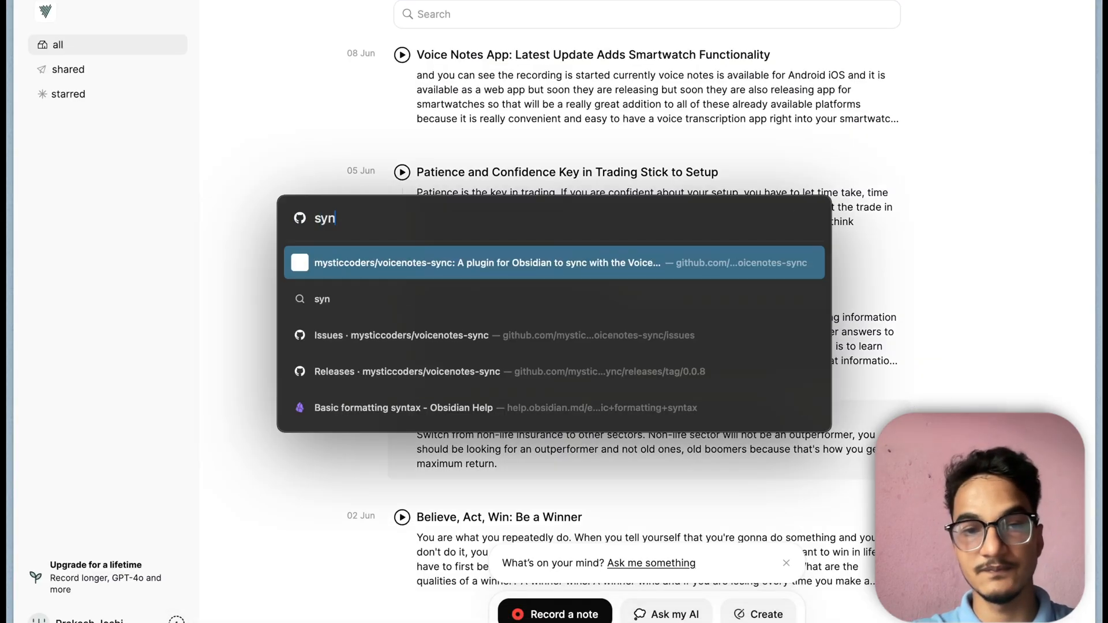
# Step: Go to the voicenotes-sync repository and read through its 0.0.12 release notes
pyautogui.write('voicenotes.com')
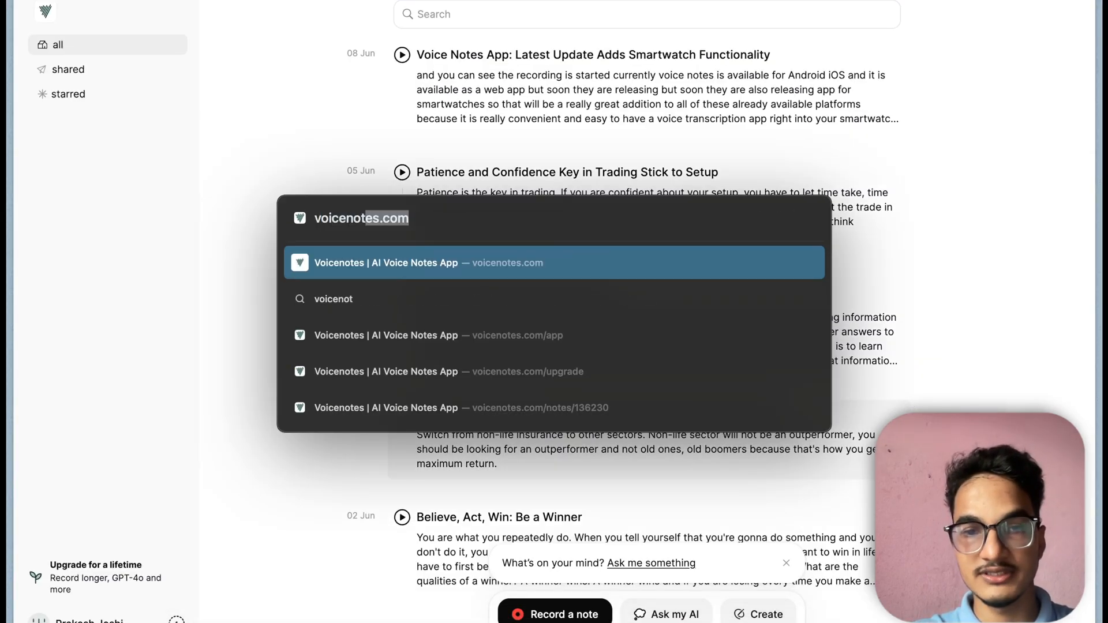
pyautogui.press('Escape')
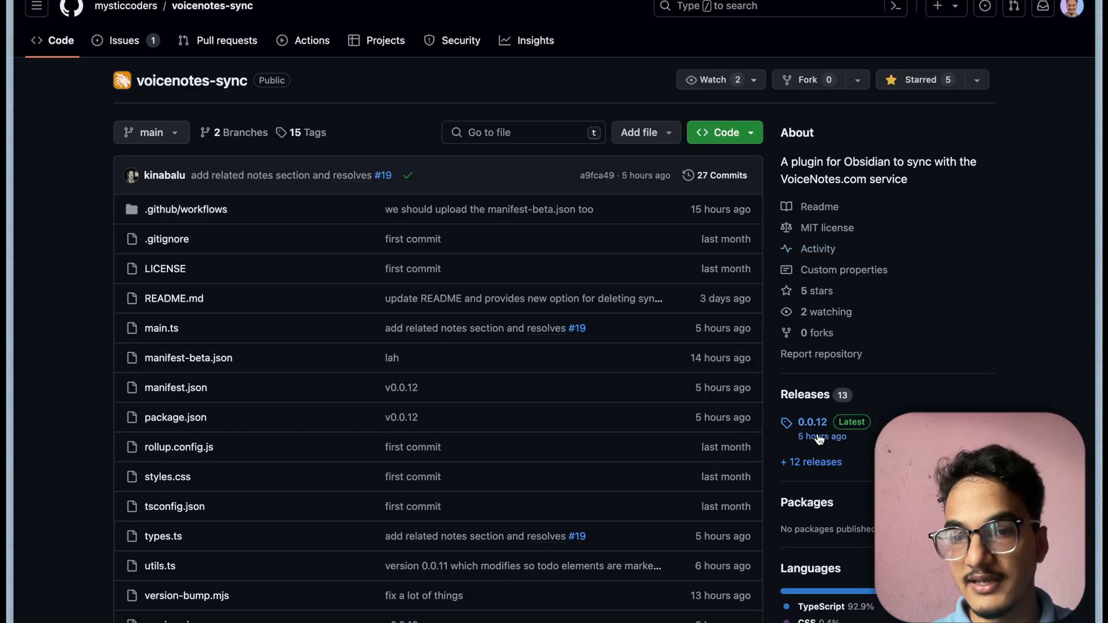
pyautogui.moveTo(551, 274)
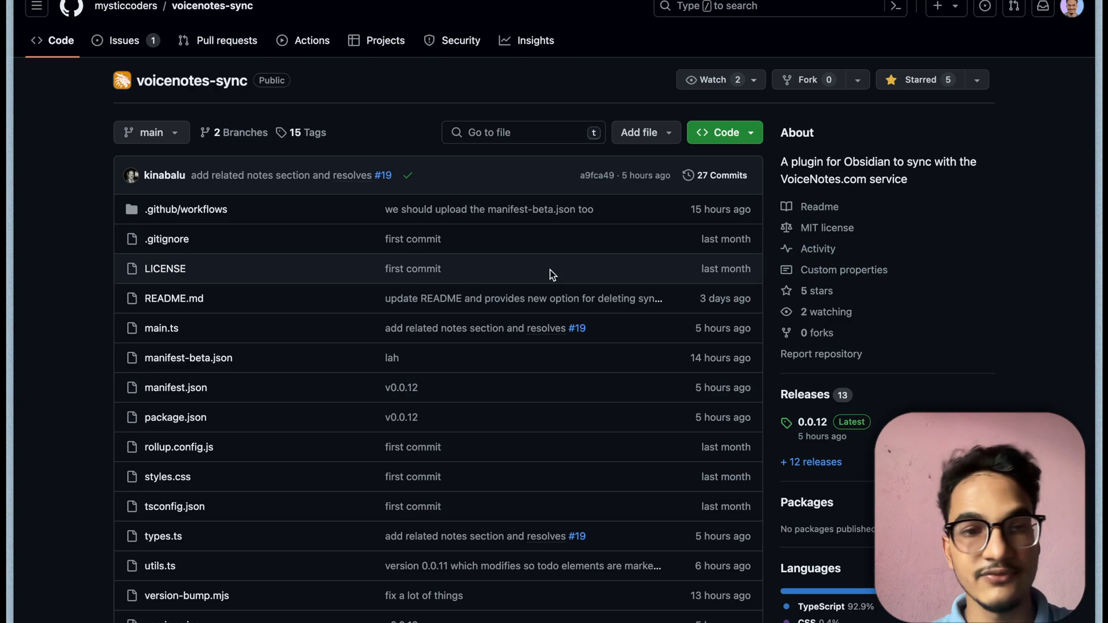
pyautogui.click(123, 41)
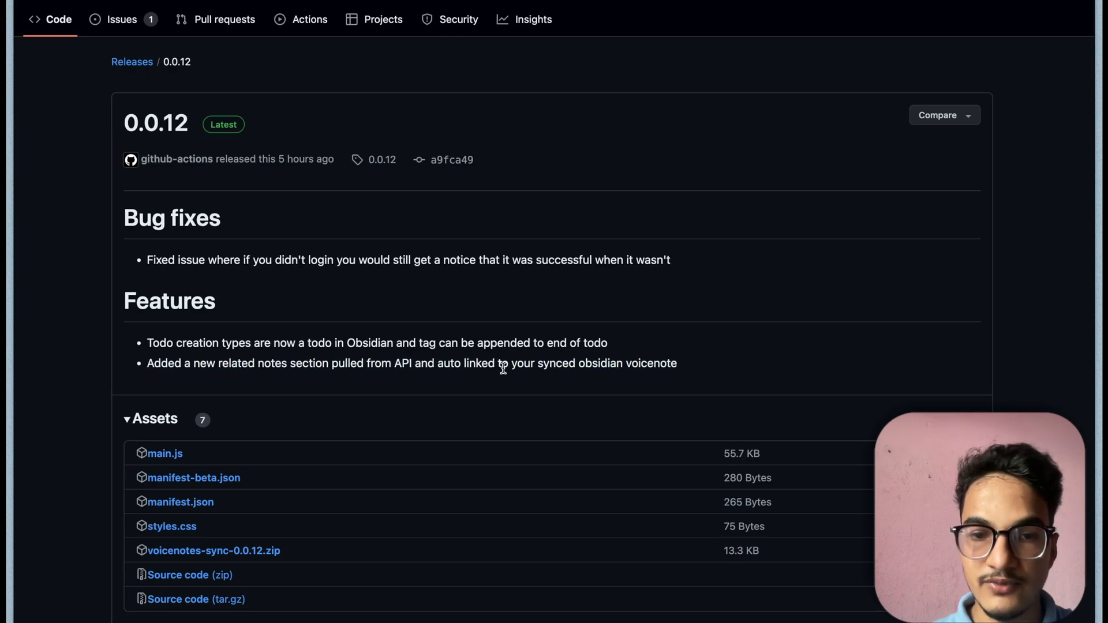
pyautogui.scroll(-3)
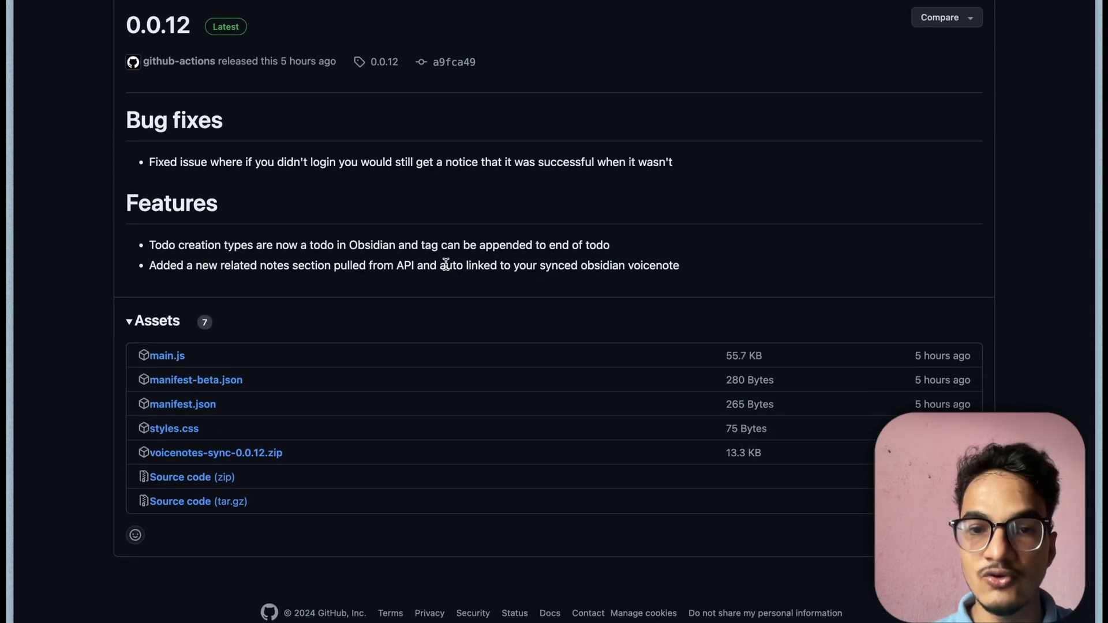
pyautogui.moveTo(659, 265)
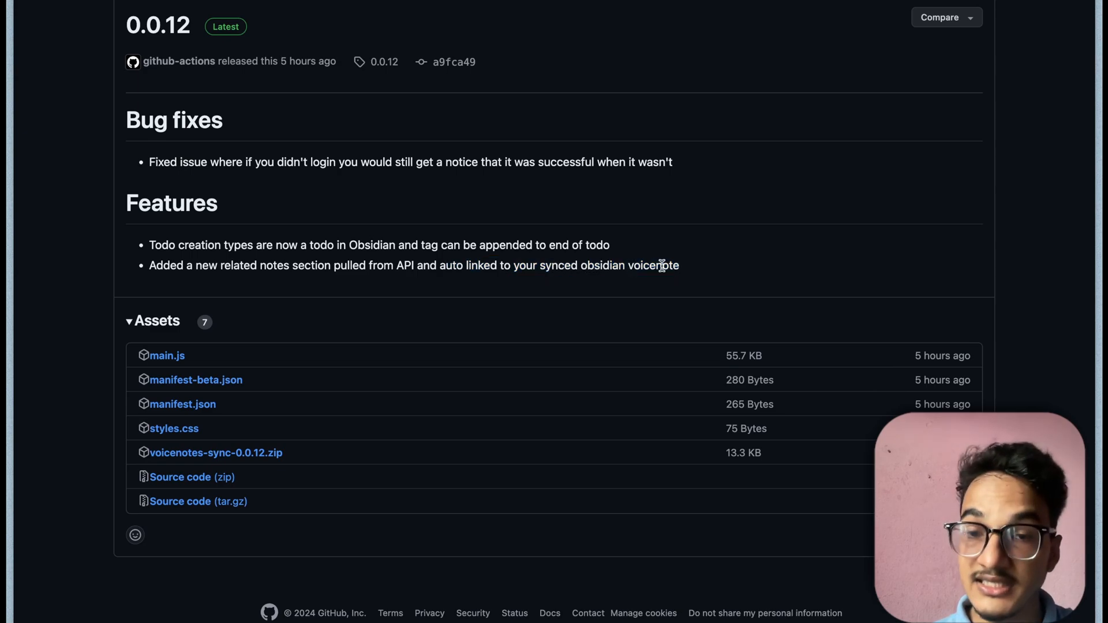
pyautogui.scroll(3)
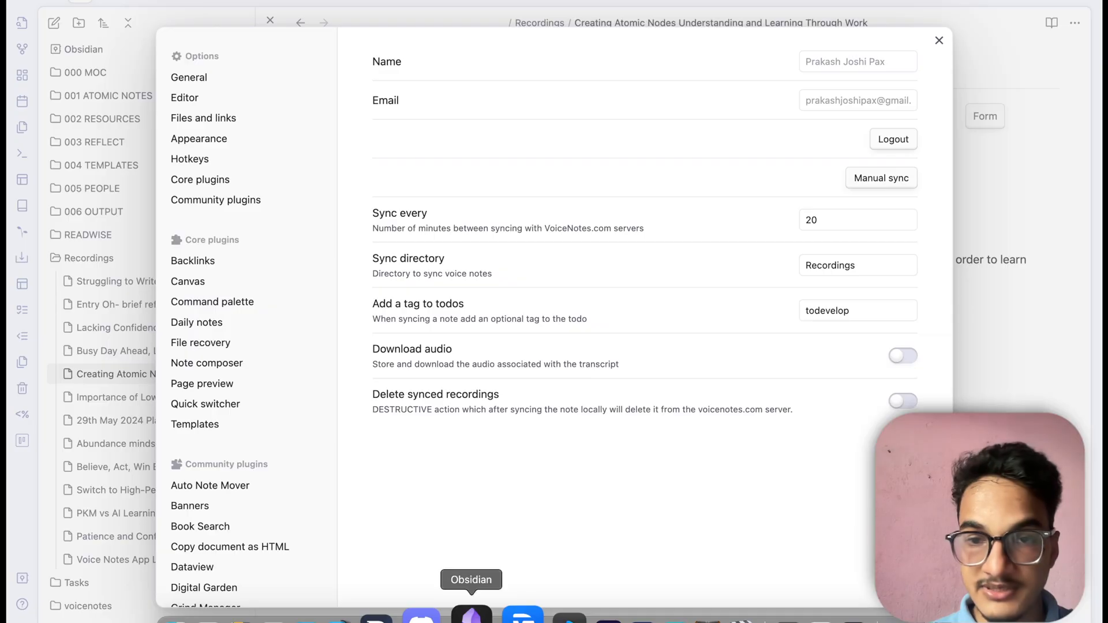
pyautogui.click(857, 310)
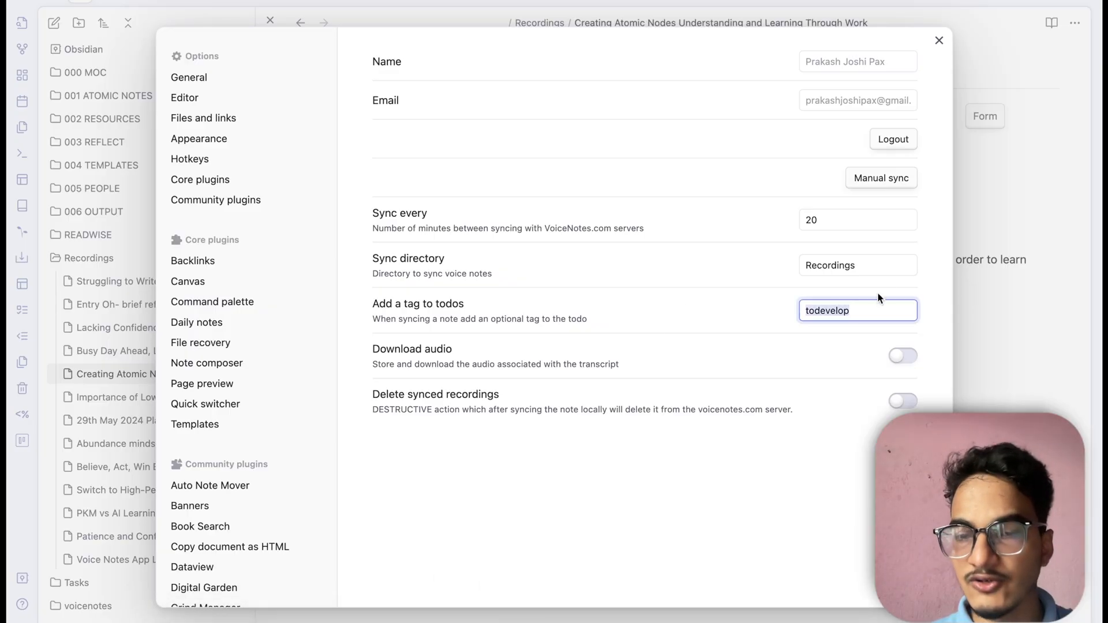
pyautogui.moveTo(880, 327)
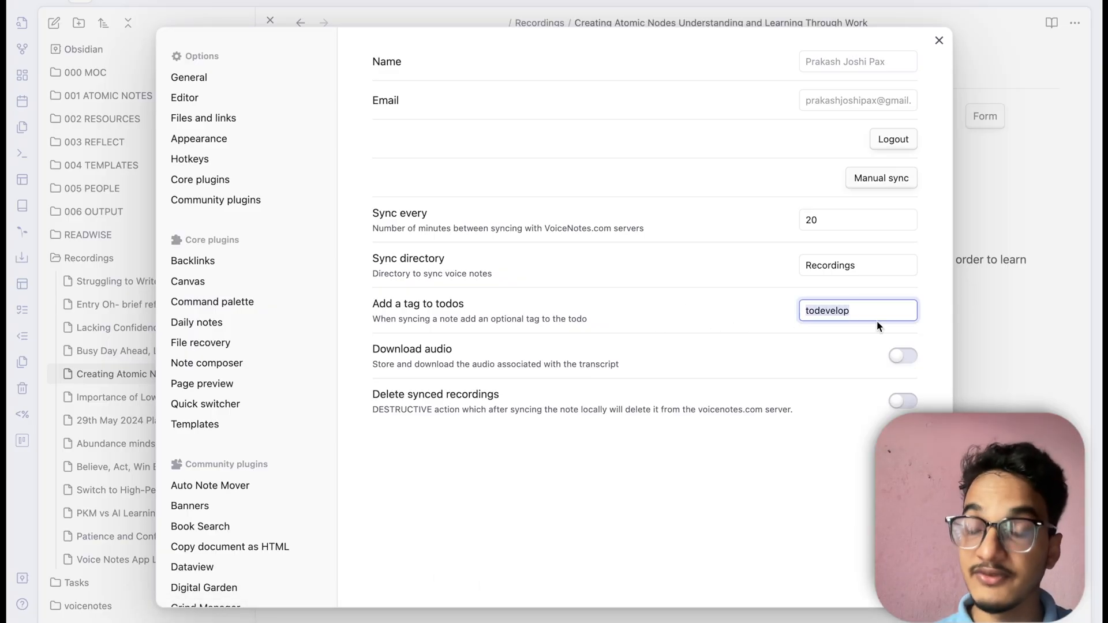
pyautogui.moveTo(919, 290)
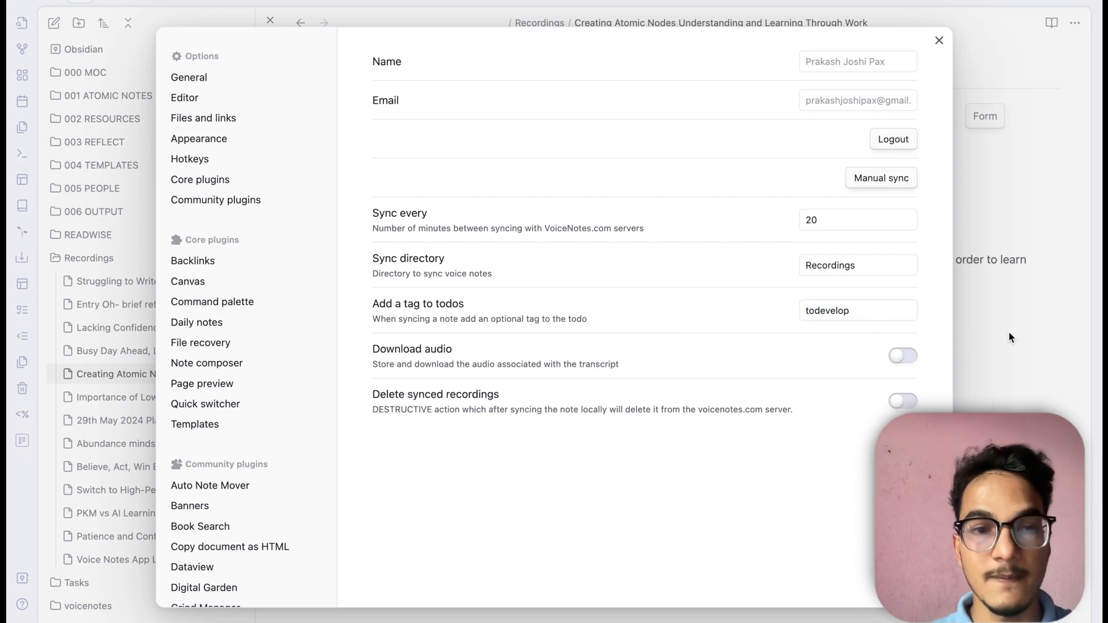
pyautogui.click(939, 40)
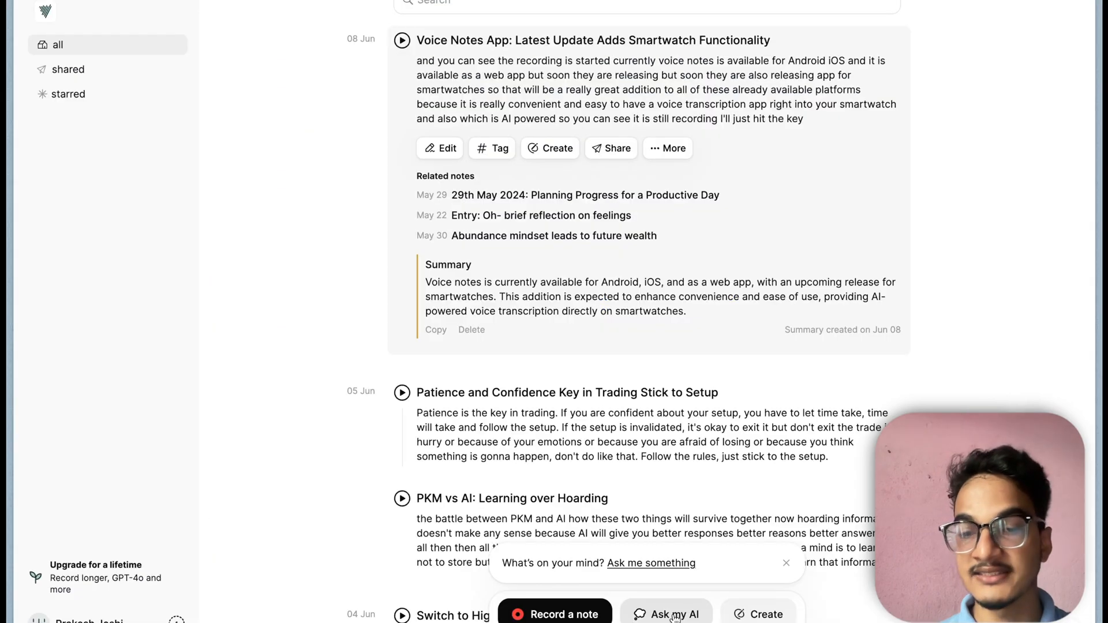
pyautogui.moveTo(781, 583)
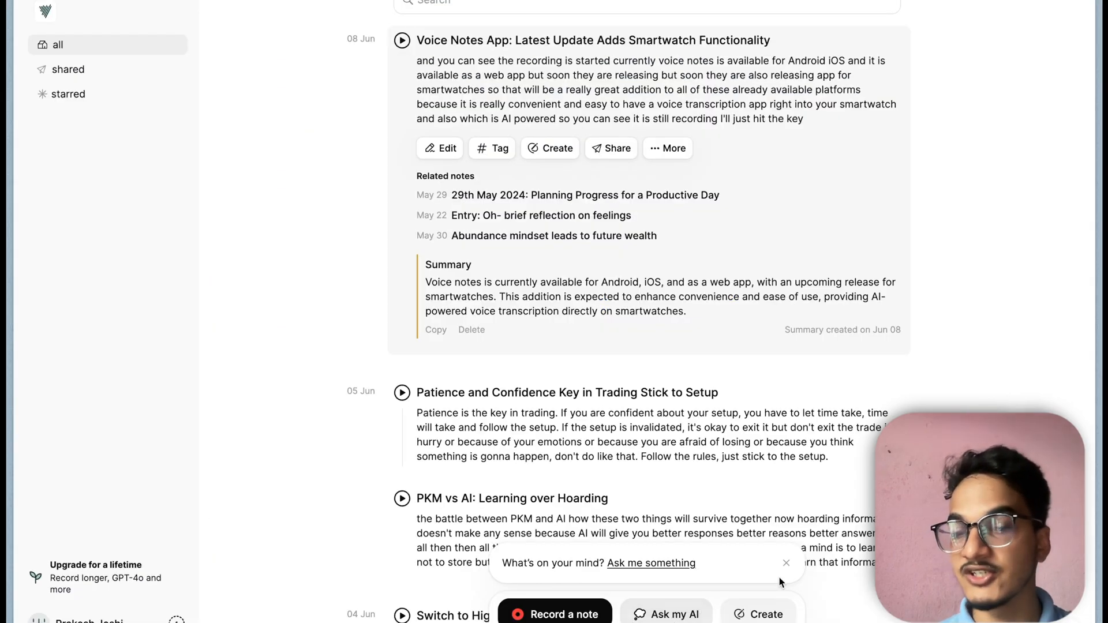
# Step: Dismiss the 'What's on your mind?' prompt below the smartwatch note
pyautogui.click(786, 563)
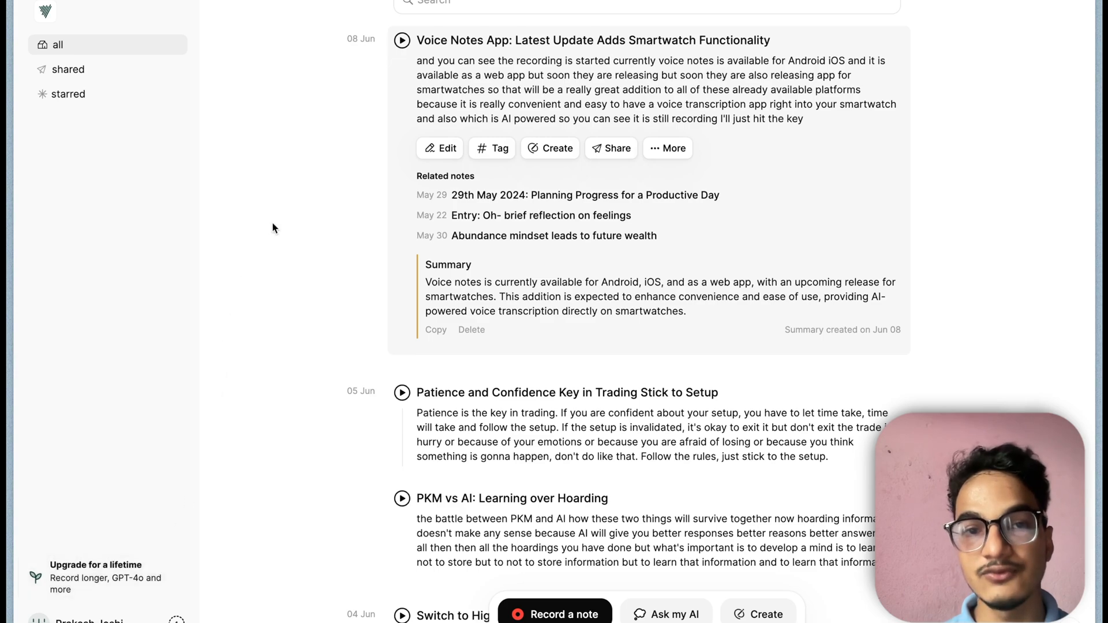
pyautogui.moveTo(305, 198)
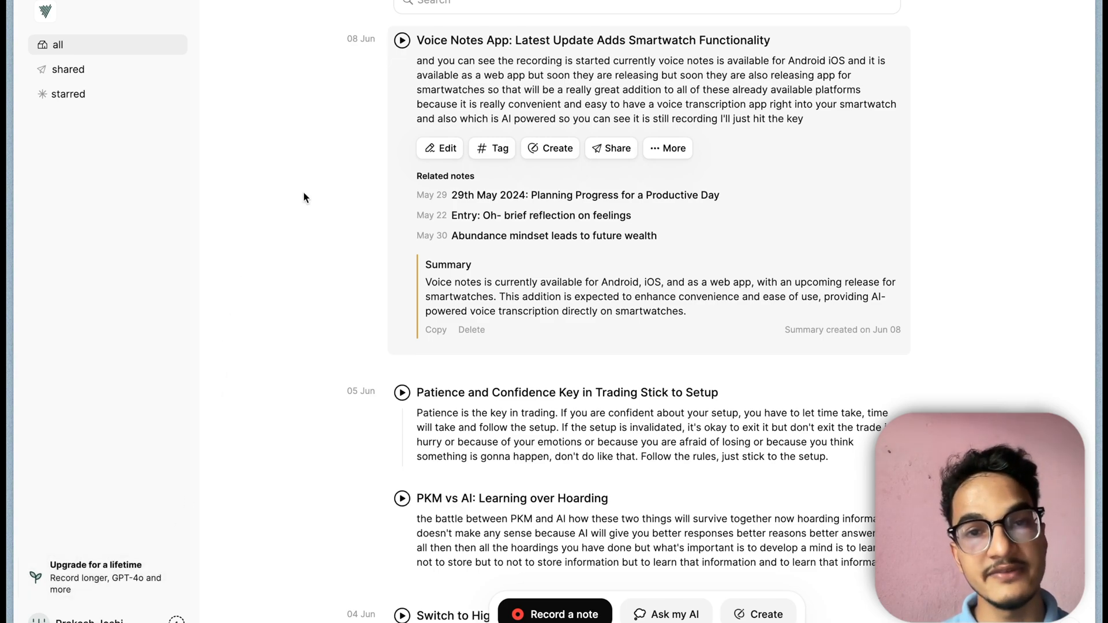